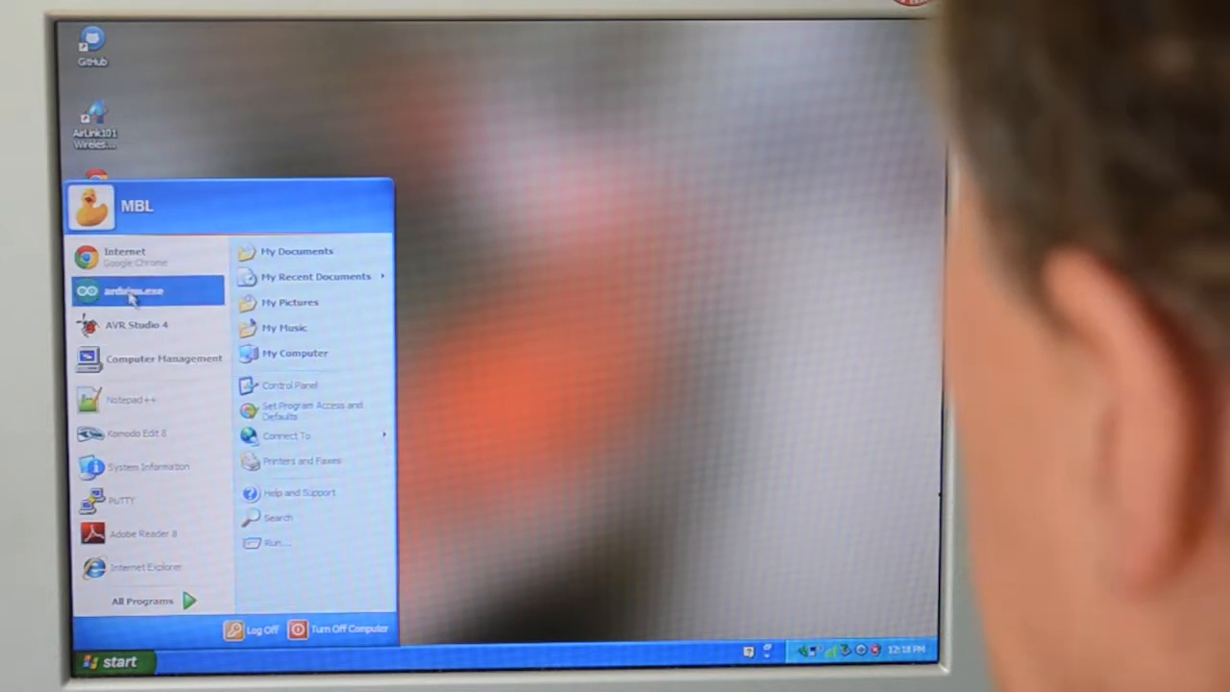
Step: Launch Arduino IDE 1.0.4 from the Start menu with a new empty sketch
{"action": "left_click", "coordinate": [132, 290]}
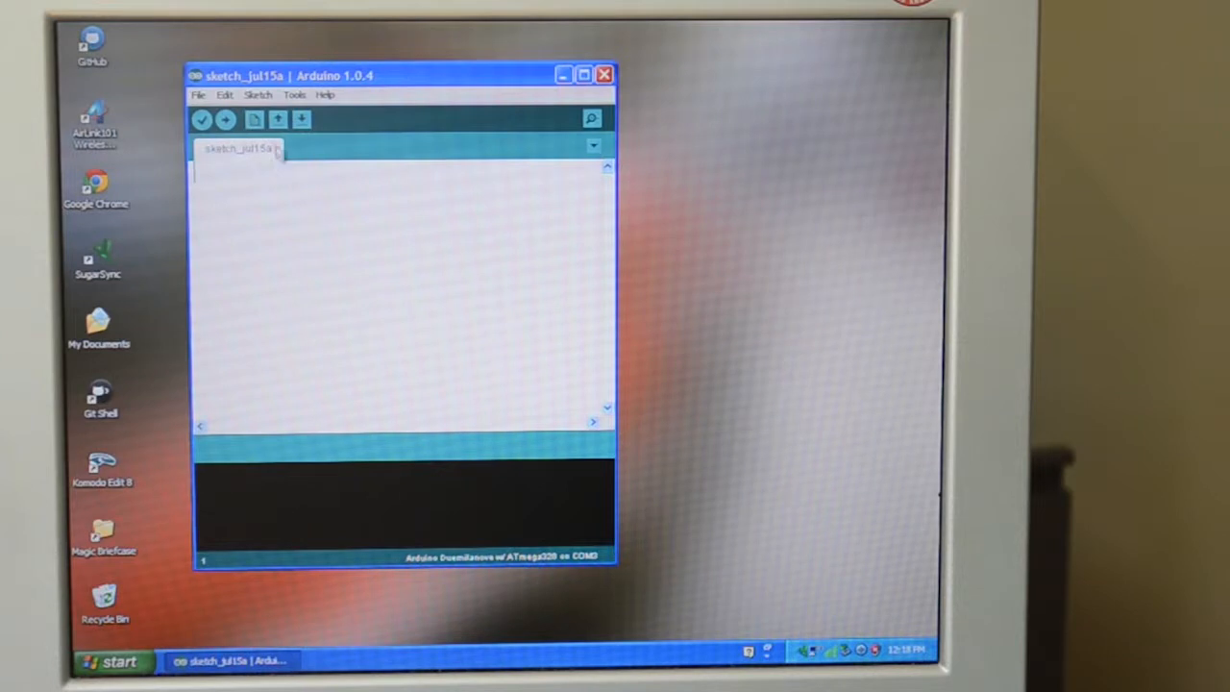
{"action": "mouse_move", "coordinate": [200, 188]}
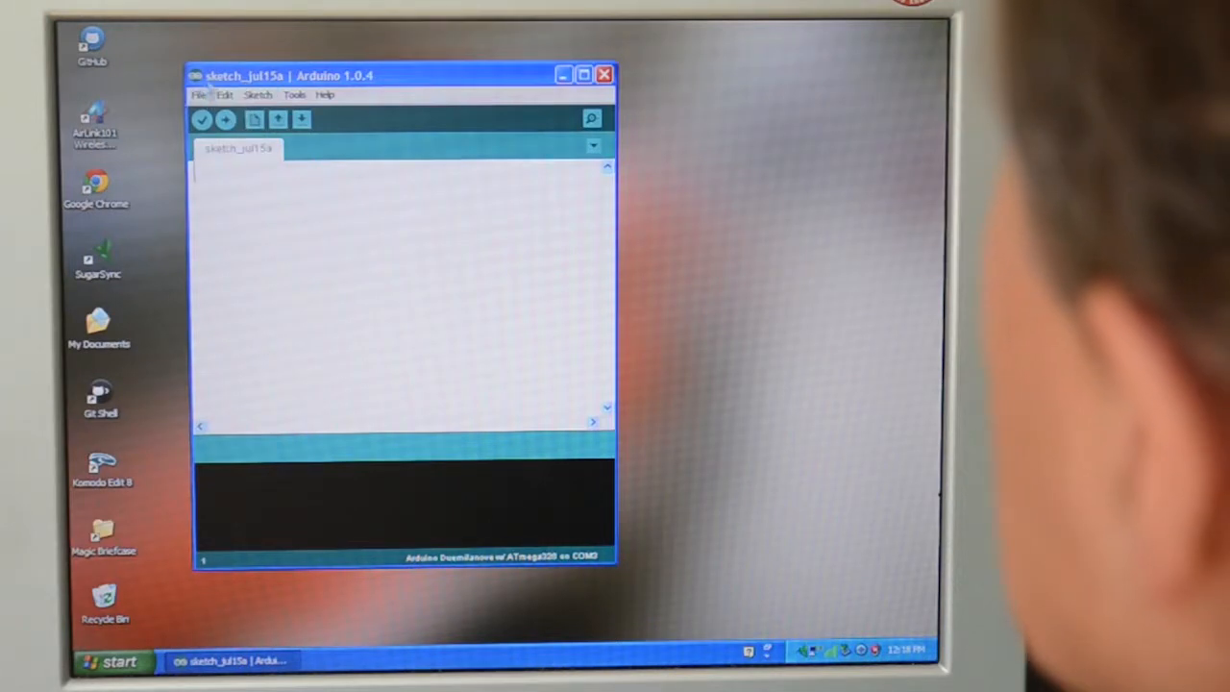
Step: Load the Blink example from 01.Basics and enlarge its window
{"action": "left_click", "coordinate": [200, 94]}
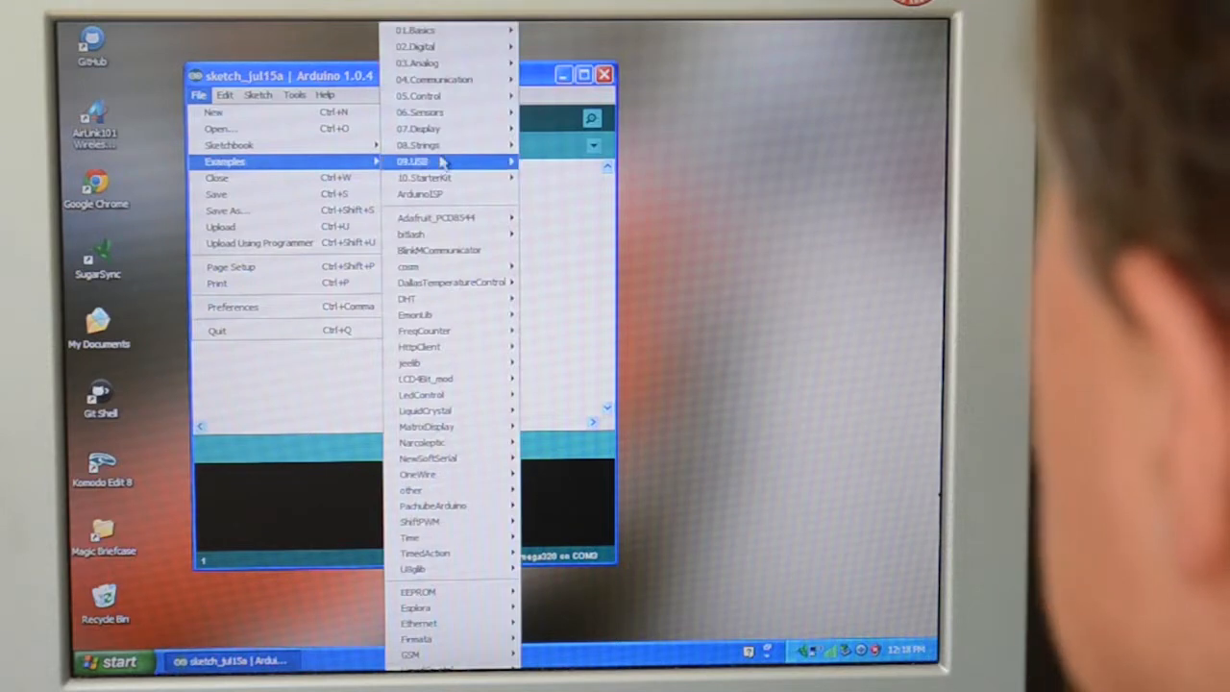
{"action": "mouse_move", "coordinate": [415, 31]}
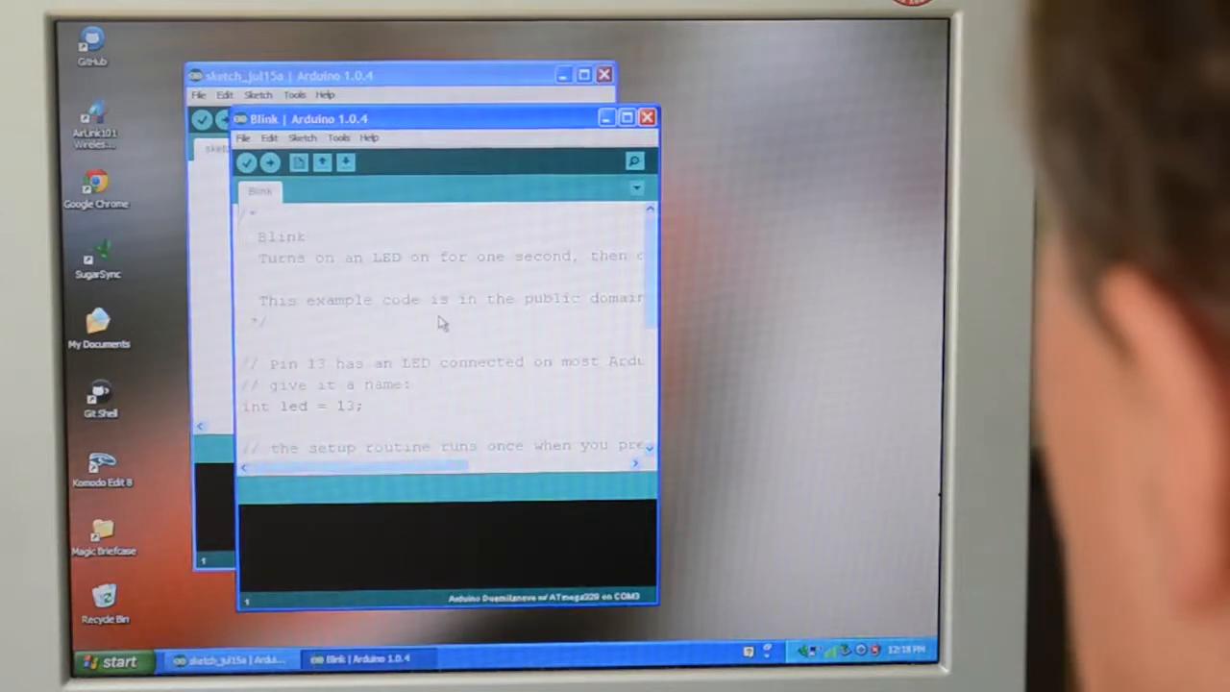
{"action": "left_click_drag", "start_coordinate": [308, 119], "coordinate": [192, 41]}
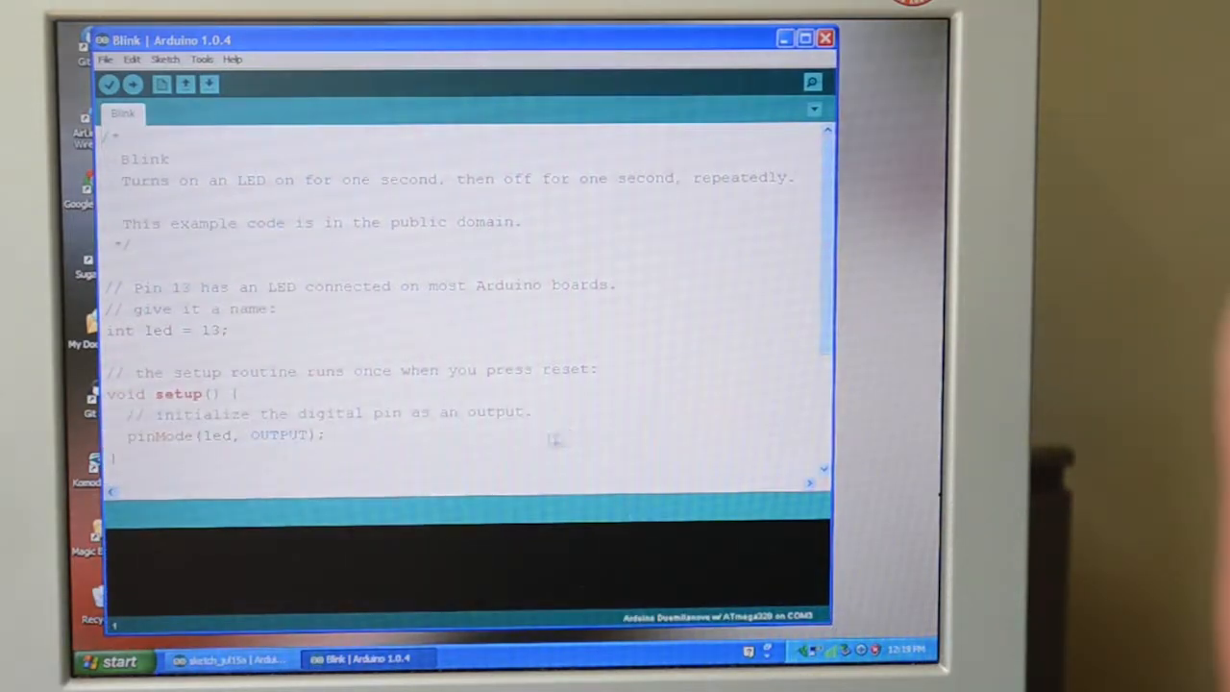
{"action": "mouse_move", "coordinate": [215, 309]}
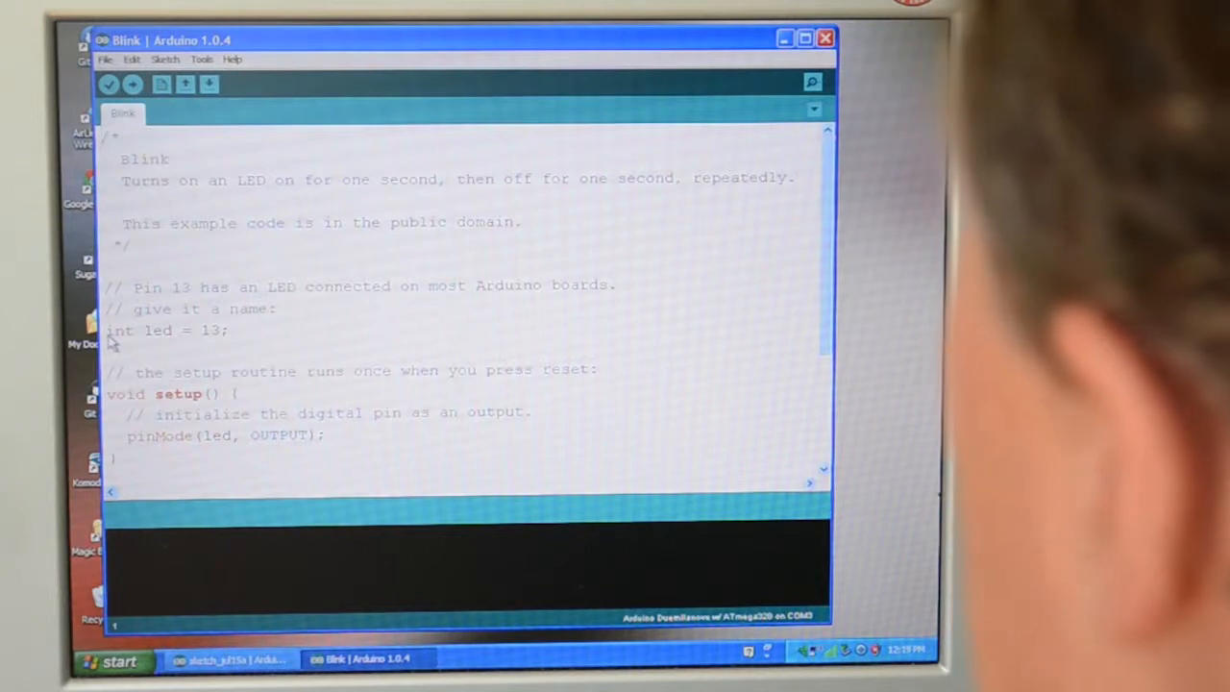
{"action": "mouse_move", "coordinate": [240, 338]}
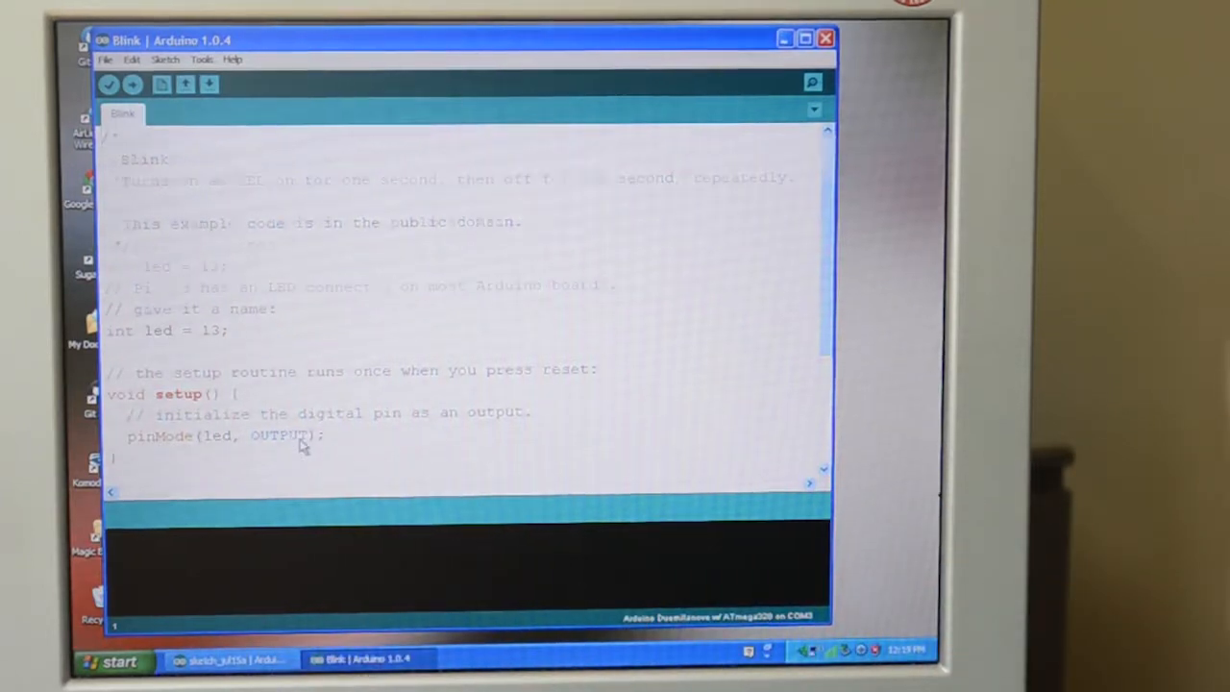
{"action": "scroll", "scroll_direction": "down", "scroll_amount": 3}
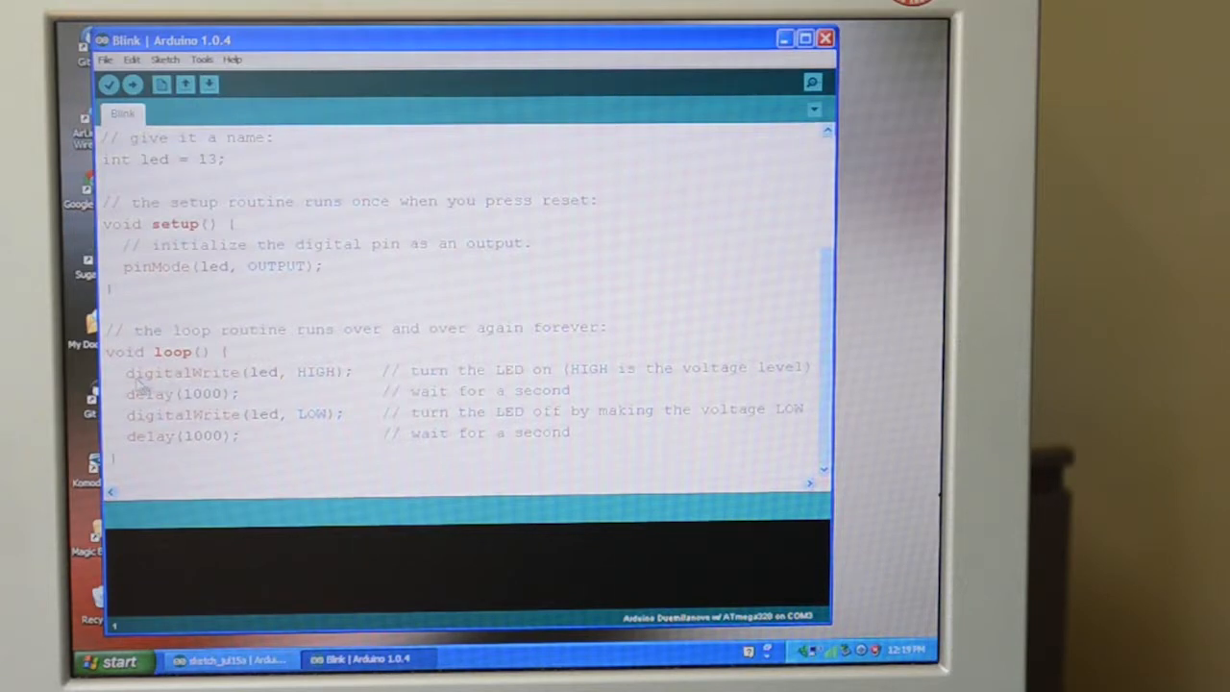
{"action": "mouse_move", "coordinate": [317, 380]}
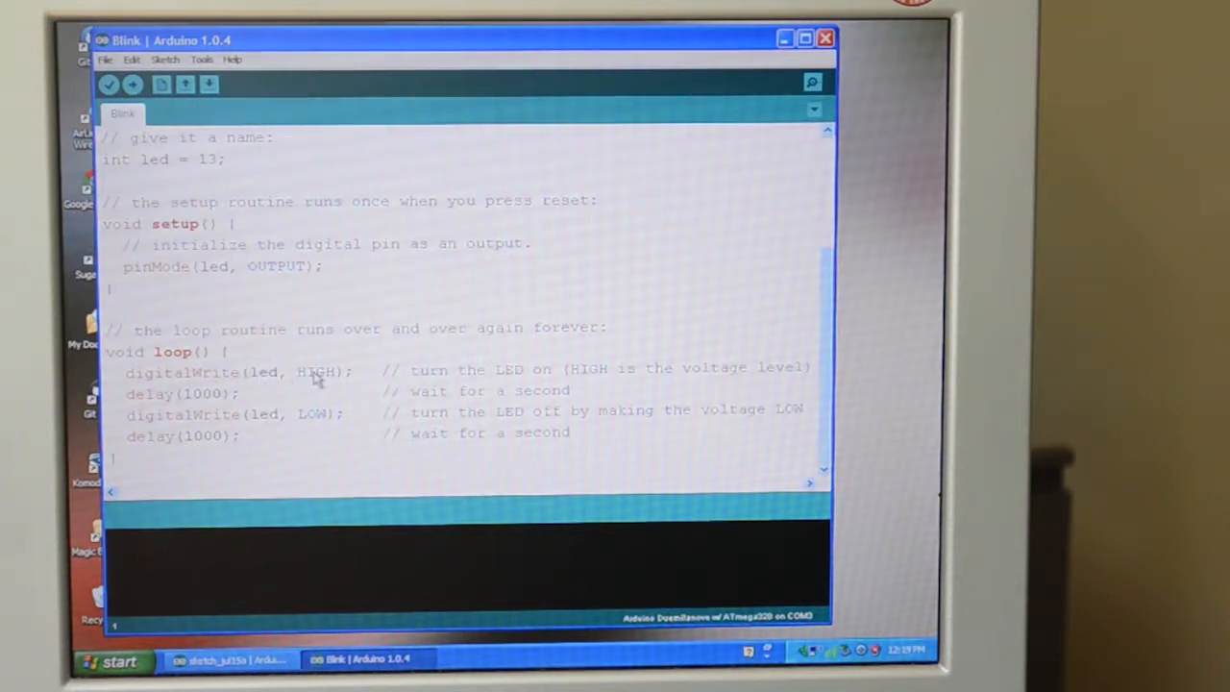
{"action": "mouse_move", "coordinate": [150, 411]}
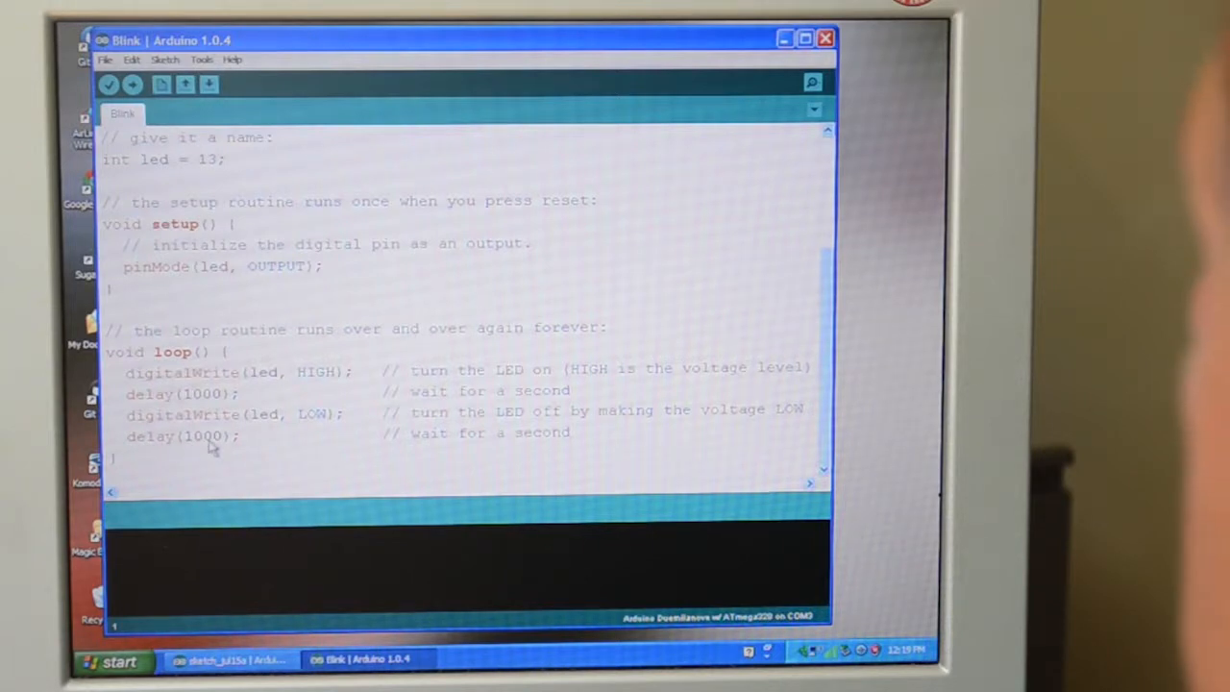
{"action": "mouse_move", "coordinate": [277, 373]}
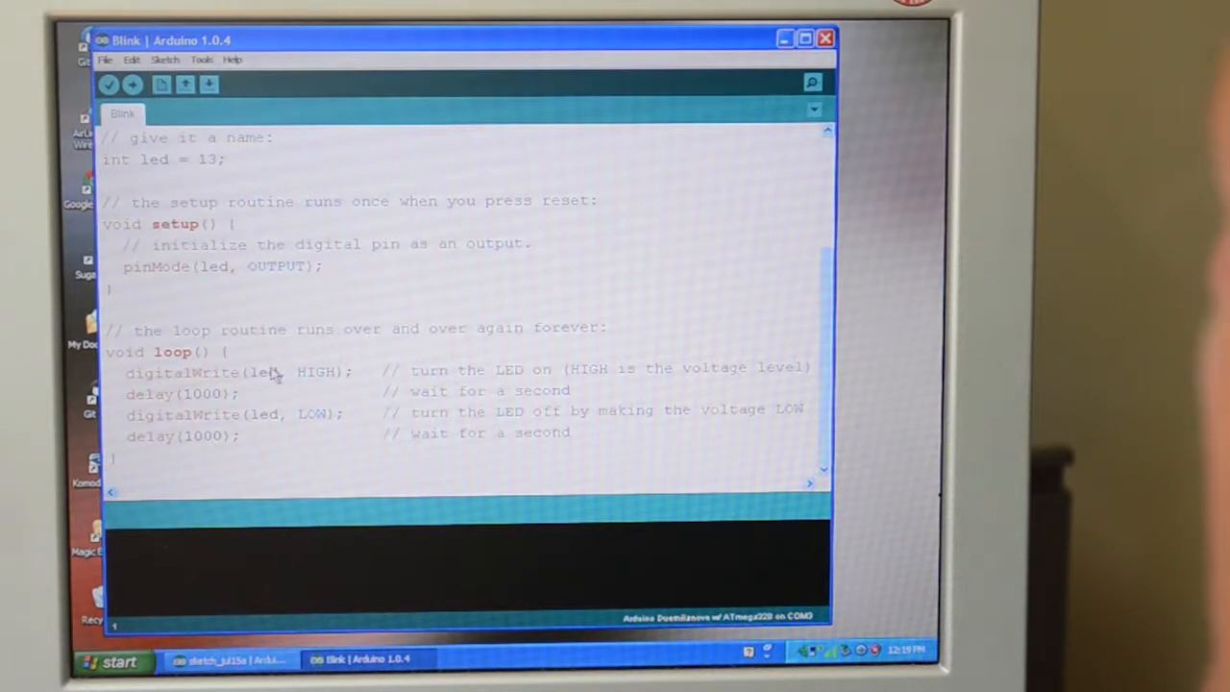
{"action": "mouse_move", "coordinate": [330, 377]}
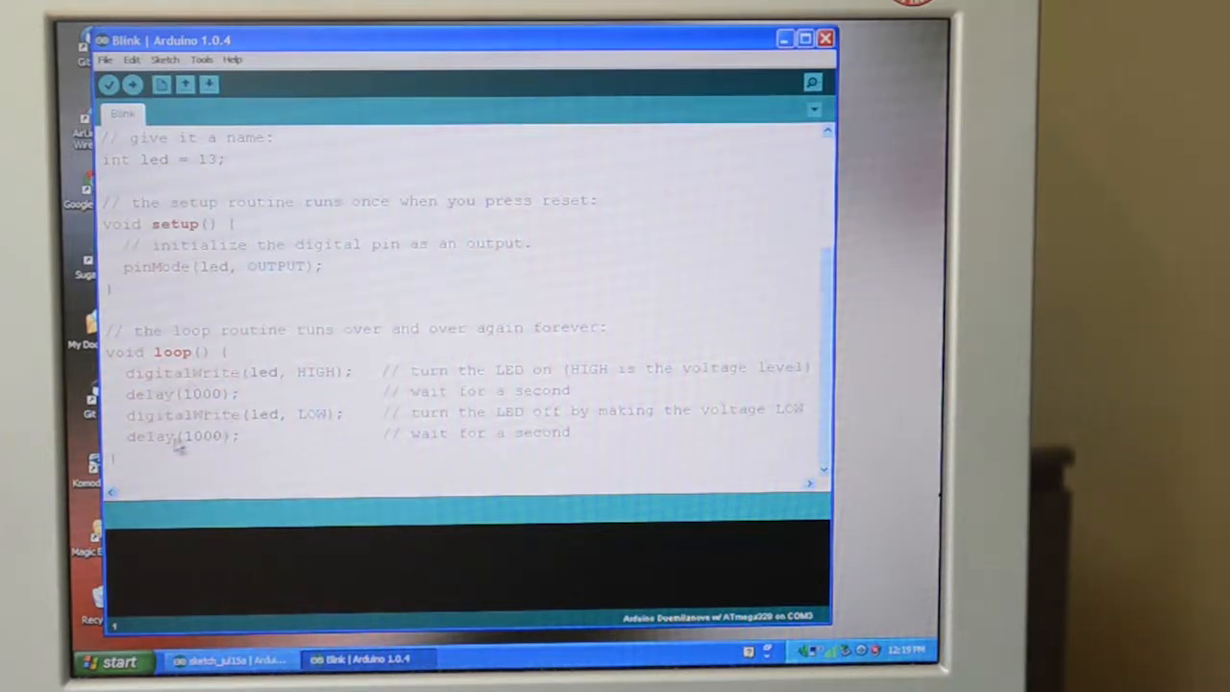
{"action": "mouse_move", "coordinate": [209, 445]}
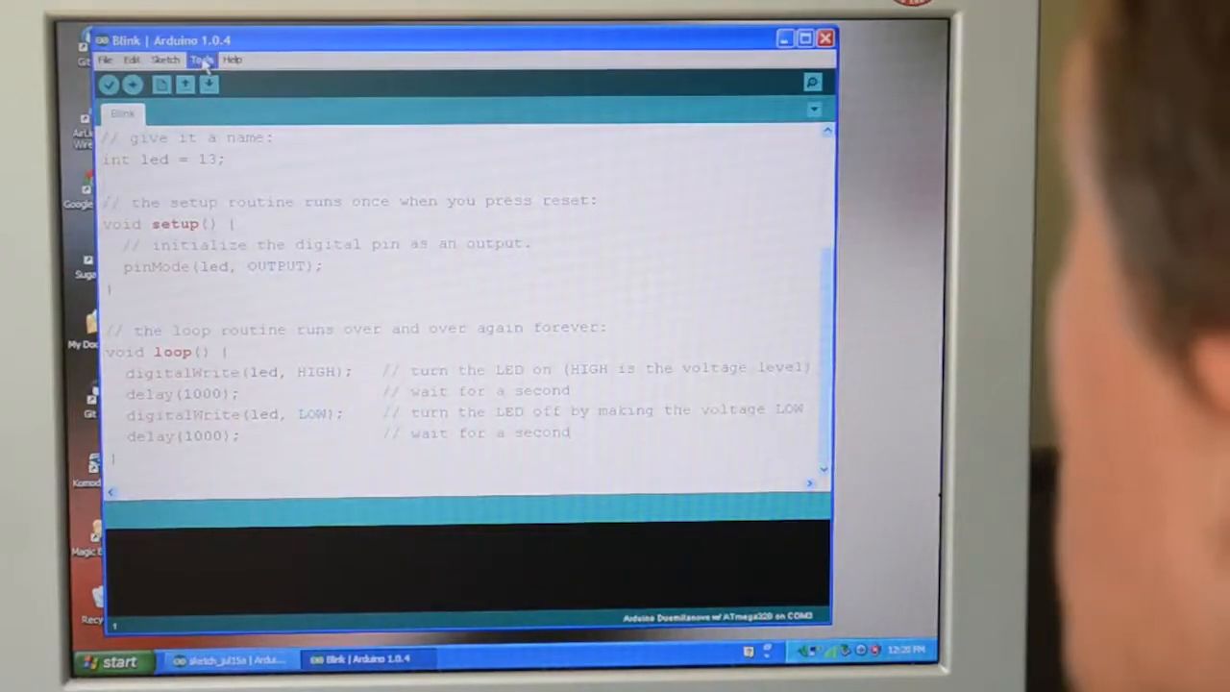
Step: Confirm Arduino Duemilanove w/ ATmega328 as the board and list the serial ports
{"action": "left_click", "coordinate": [200, 59]}
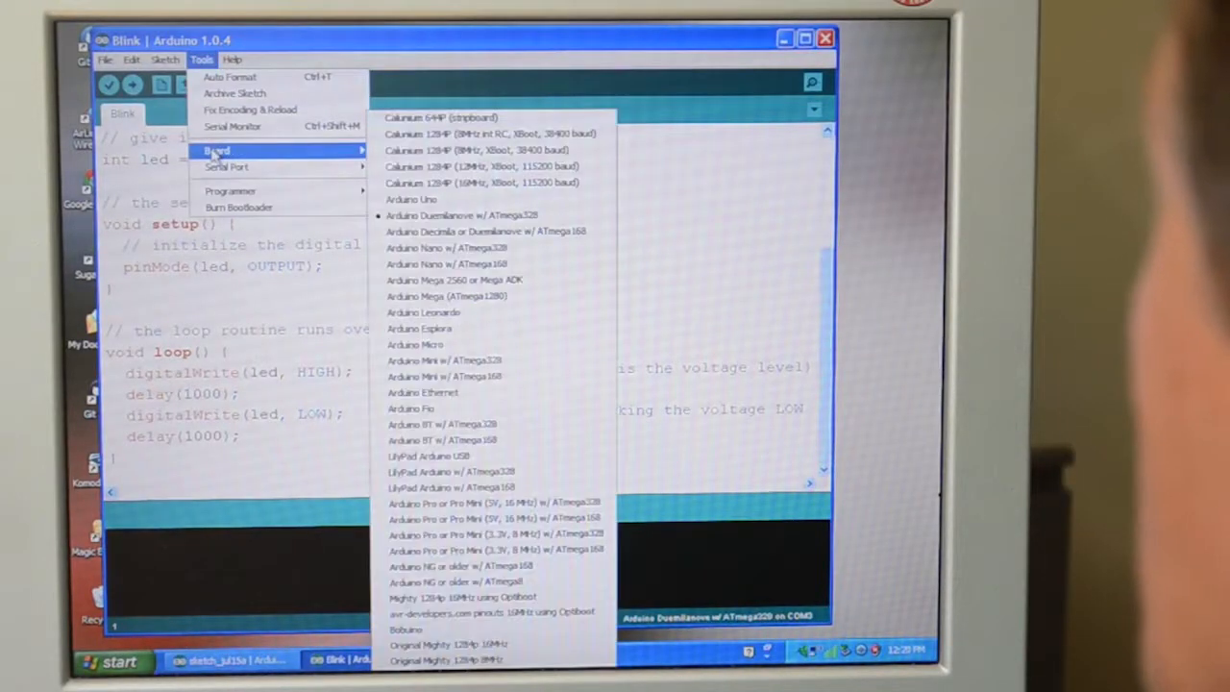
{"action": "mouse_move", "coordinate": [461, 215]}
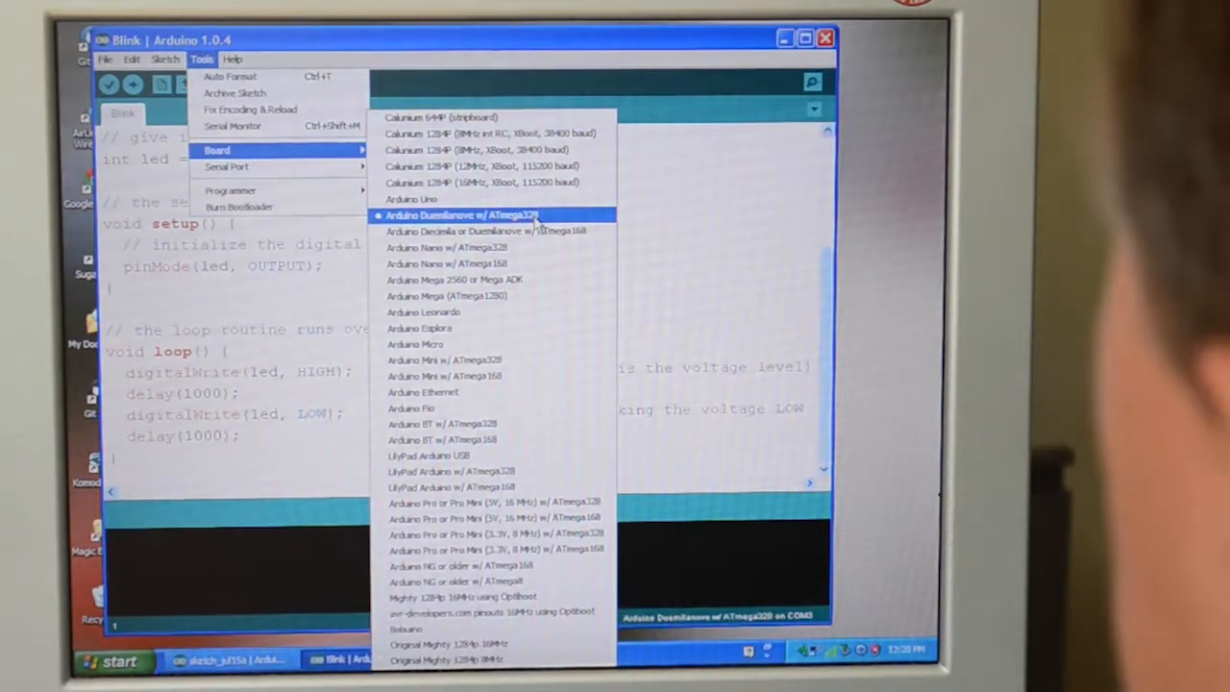
{"action": "left_click", "coordinate": [461, 215]}
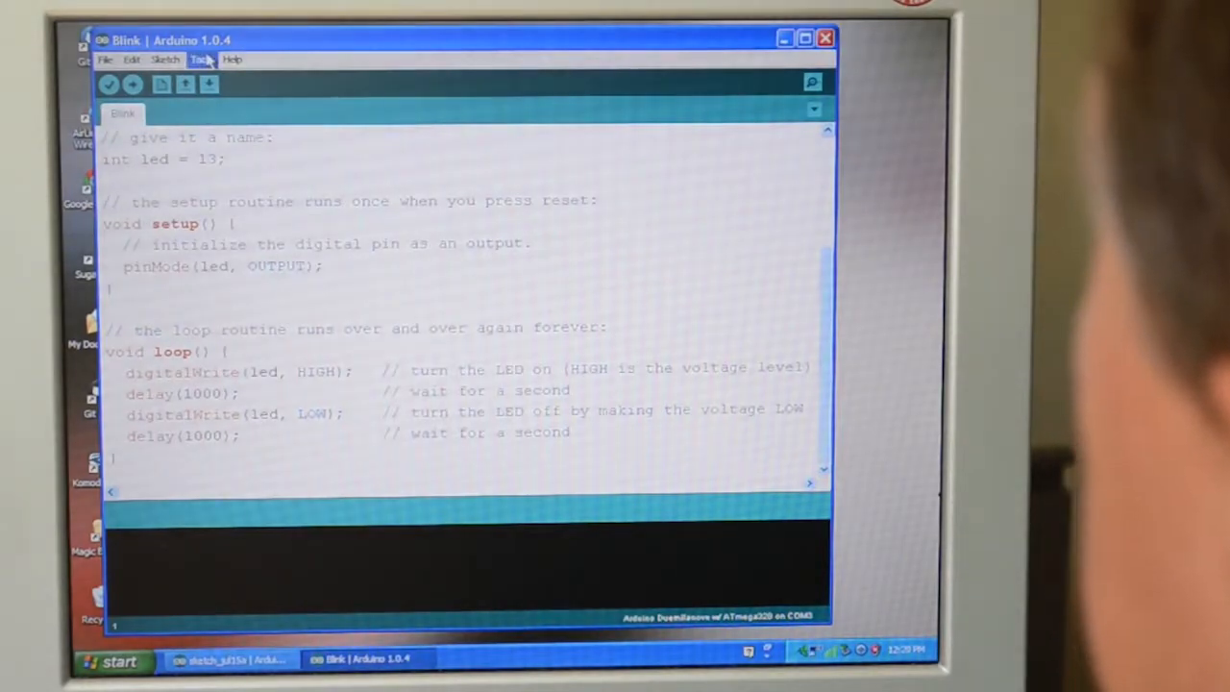
{"action": "left_click", "coordinate": [200, 57]}
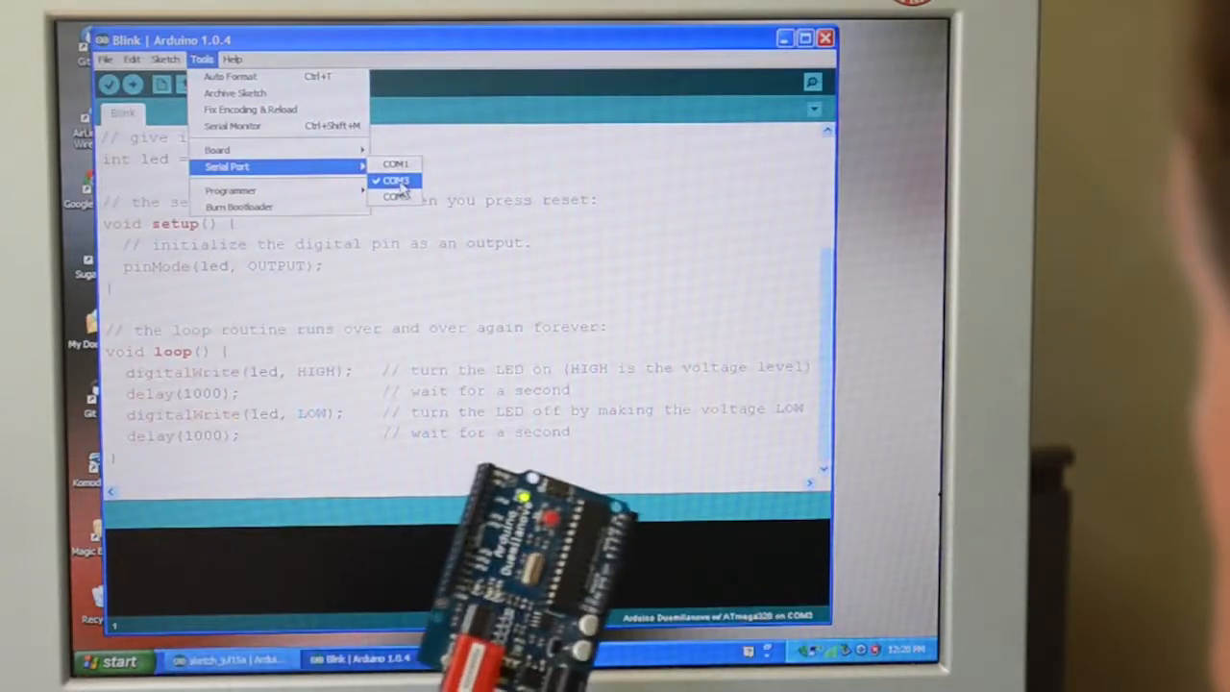
Step: Select COM3 as the serial port and upload the Blink sketch (1,084 bytes)
{"action": "left_click", "coordinate": [396, 181]}
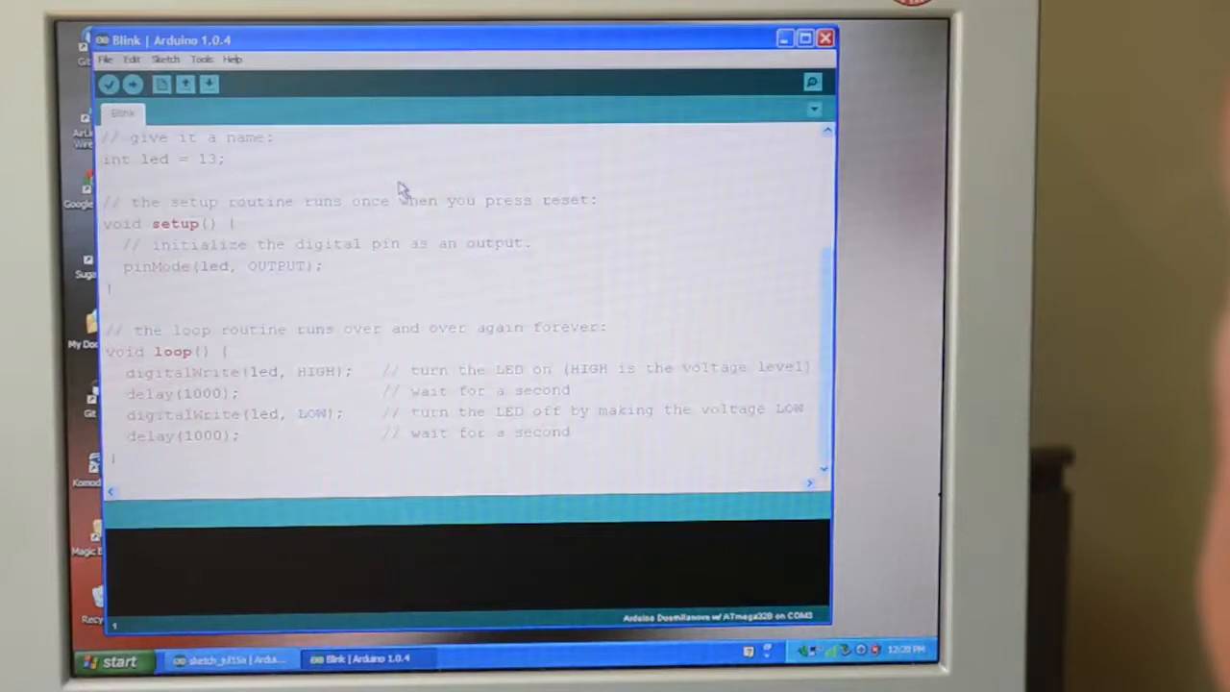
{"action": "mouse_move", "coordinate": [110, 84]}
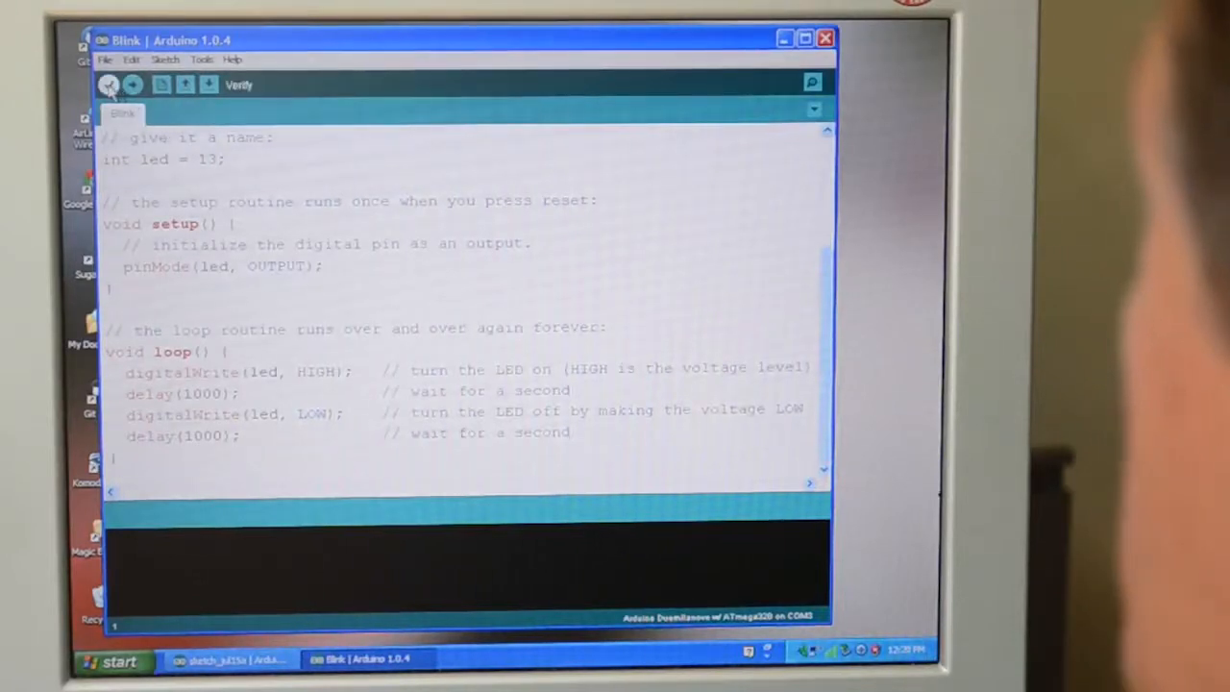
{"action": "mouse_move", "coordinate": [133, 84]}
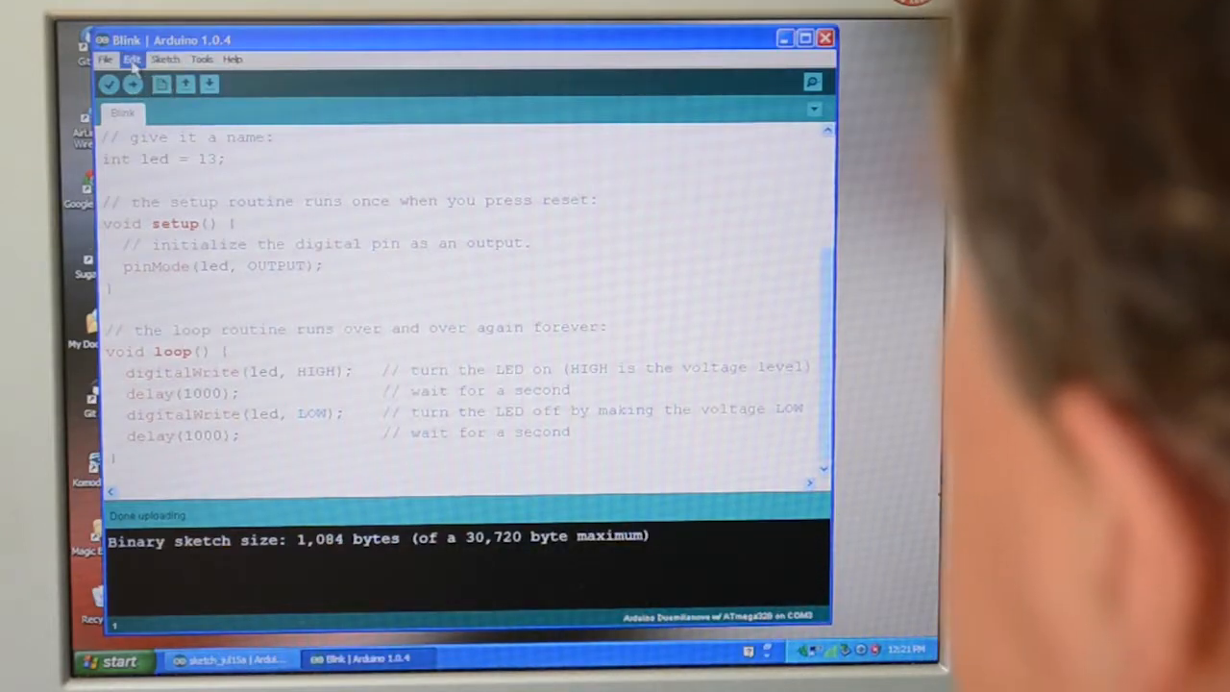
Step: Browse the bundled example sketches under File > Examples, including Display and Sensors
{"action": "left_click", "coordinate": [106, 57]}
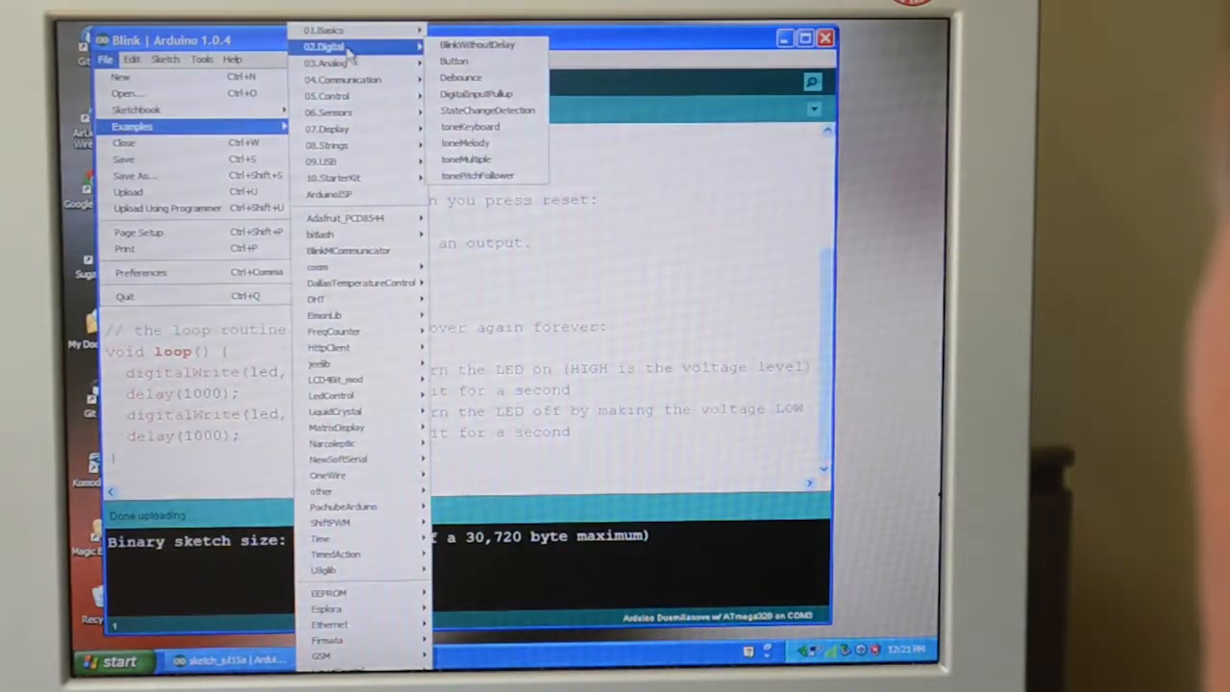
{"action": "mouse_move", "coordinate": [461, 77]}
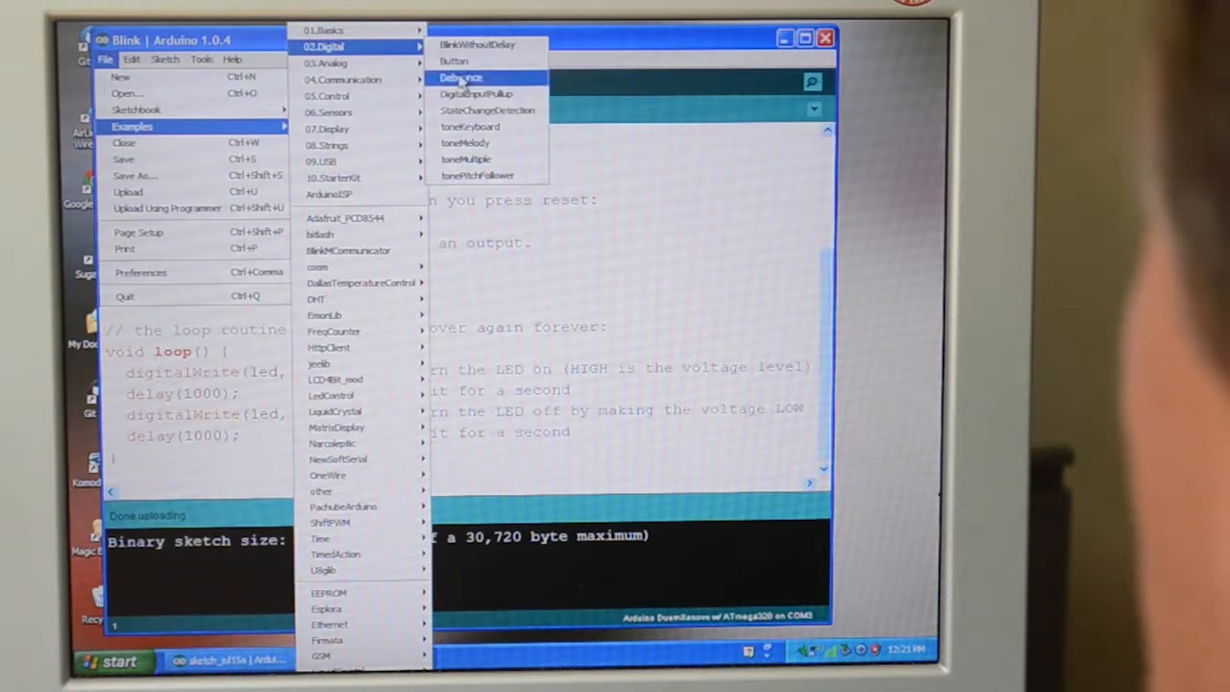
{"action": "mouse_move", "coordinate": [465, 142]}
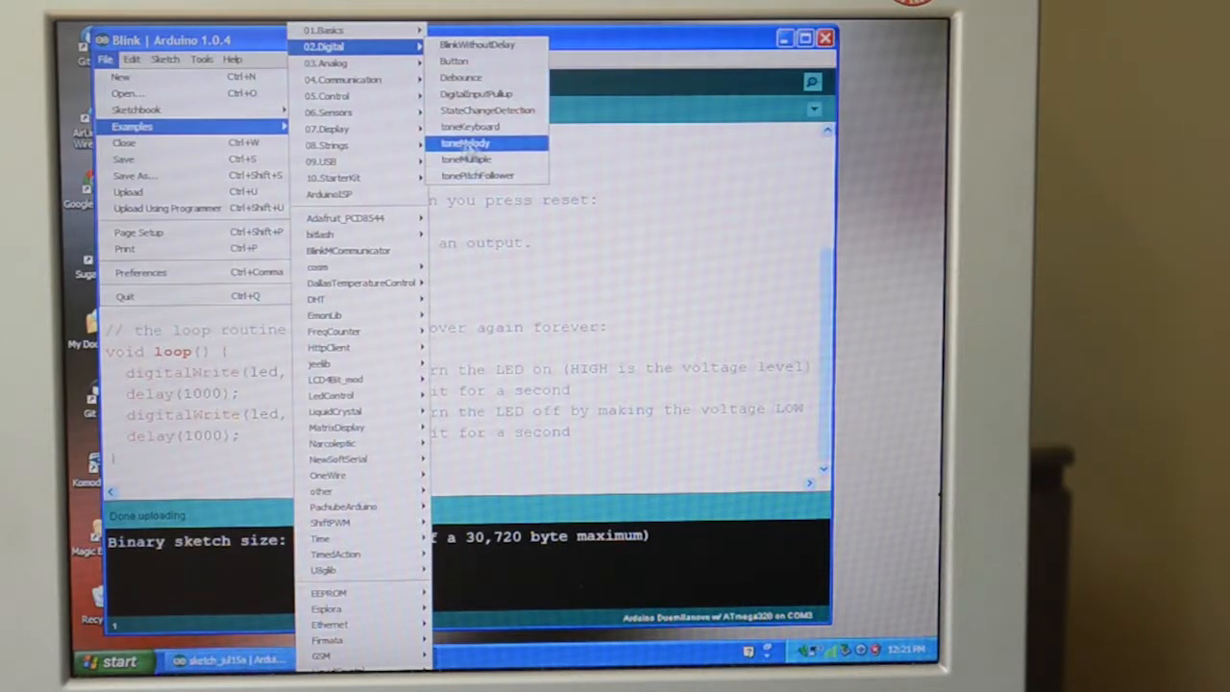
{"action": "mouse_move", "coordinate": [477, 175]}
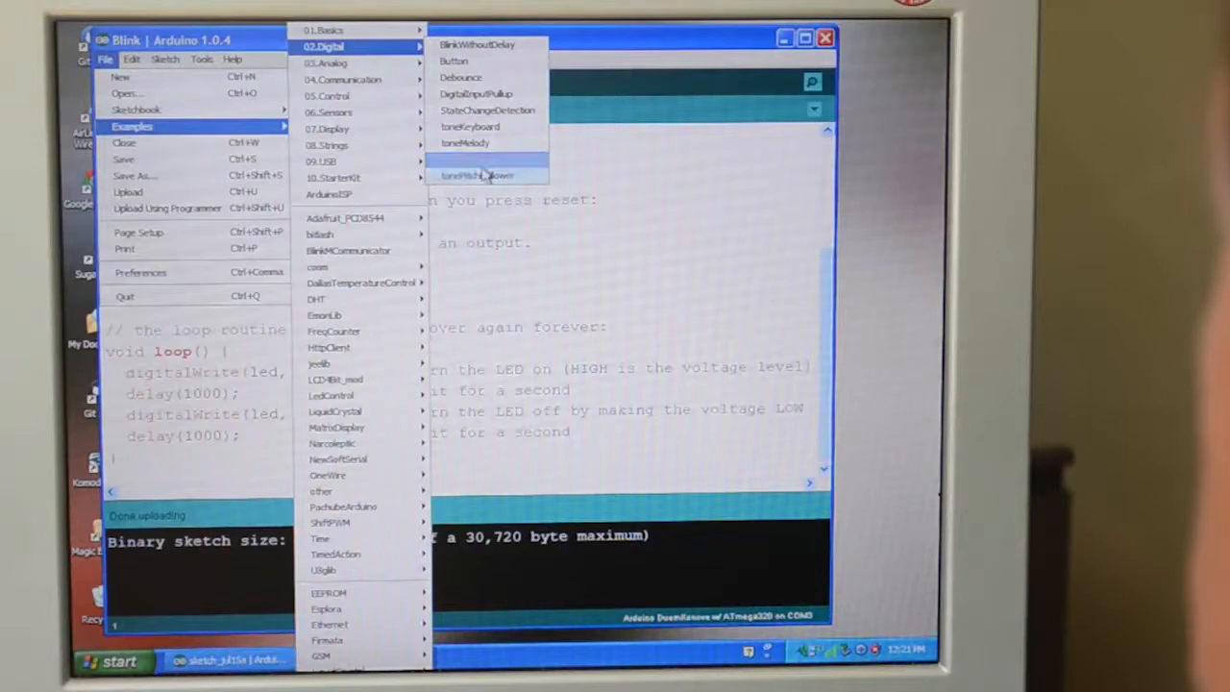
{"action": "mouse_move", "coordinate": [325, 62]}
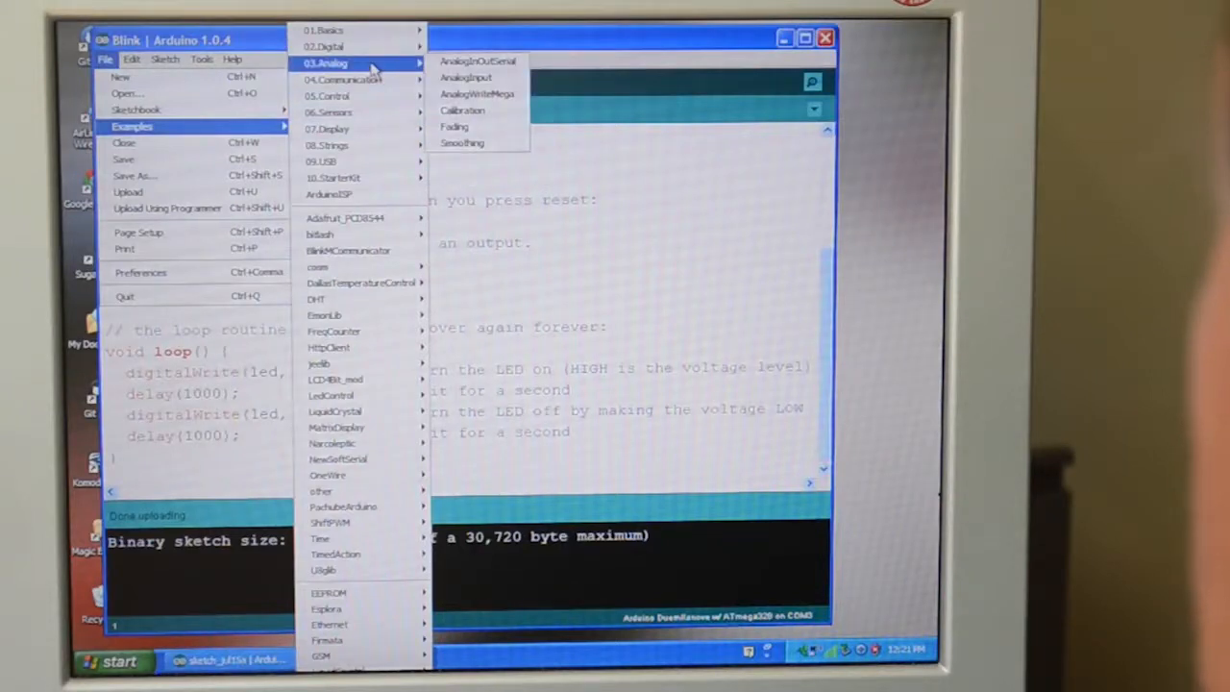
{"action": "mouse_move", "coordinate": [342, 79]}
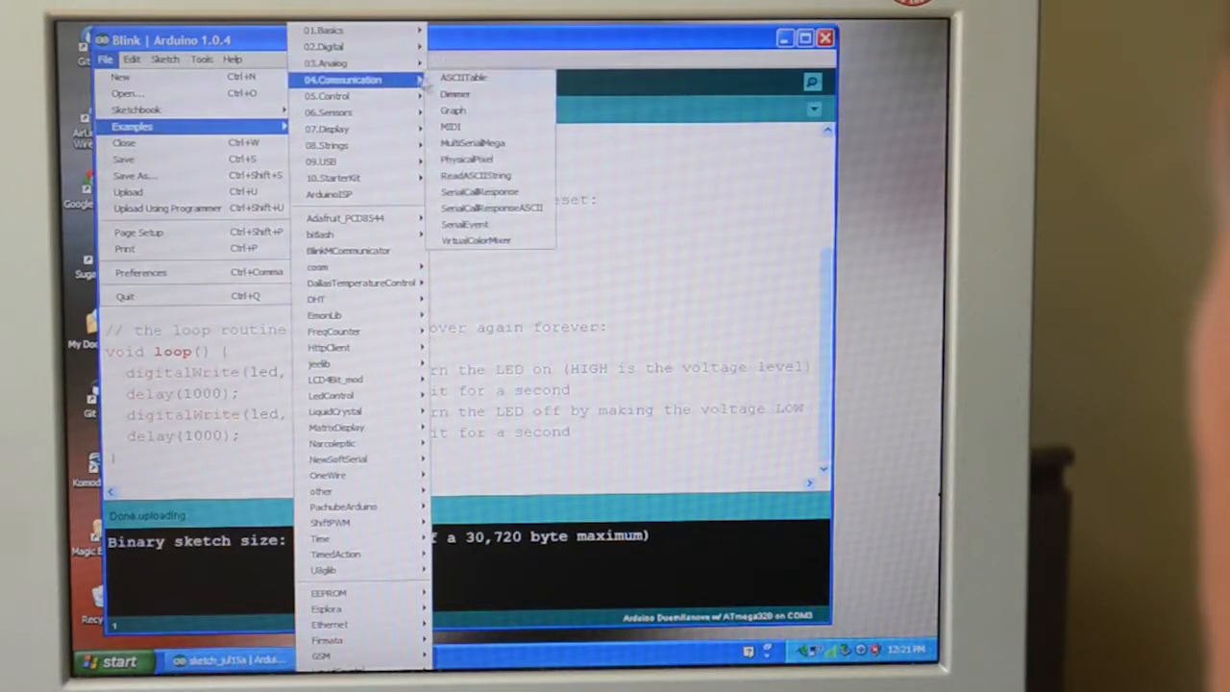
{"action": "mouse_move", "coordinate": [471, 127]}
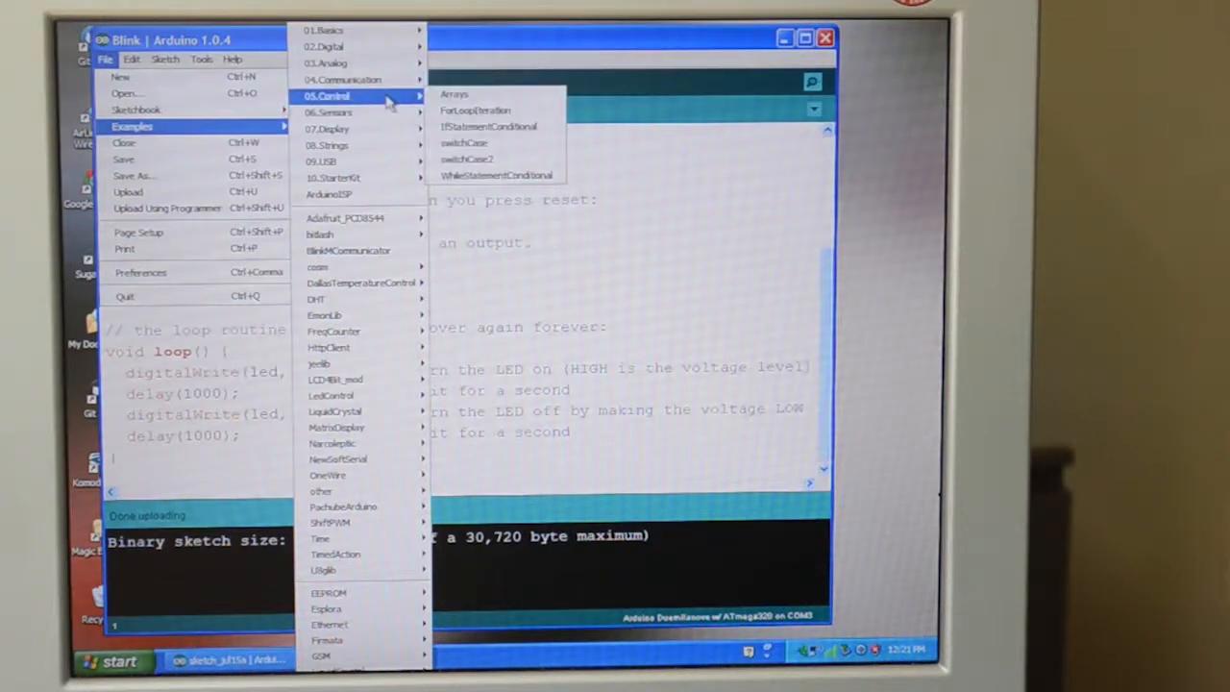
{"action": "mouse_move", "coordinate": [331, 112]}
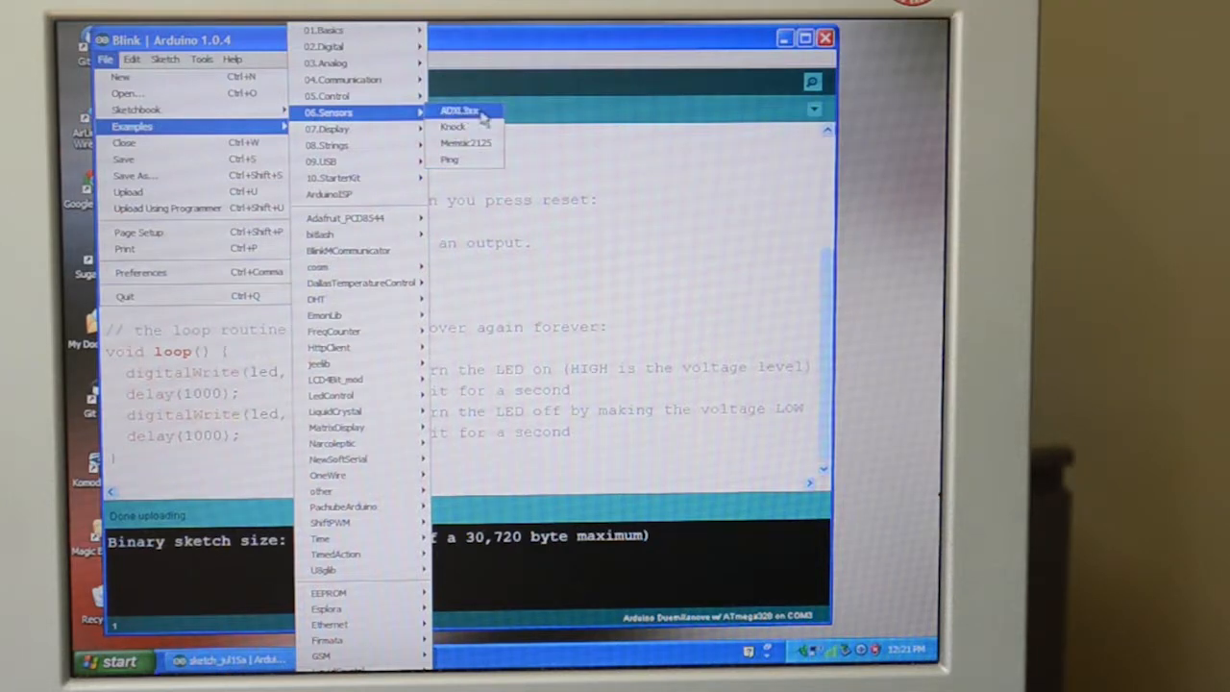
{"action": "mouse_move", "coordinate": [471, 115]}
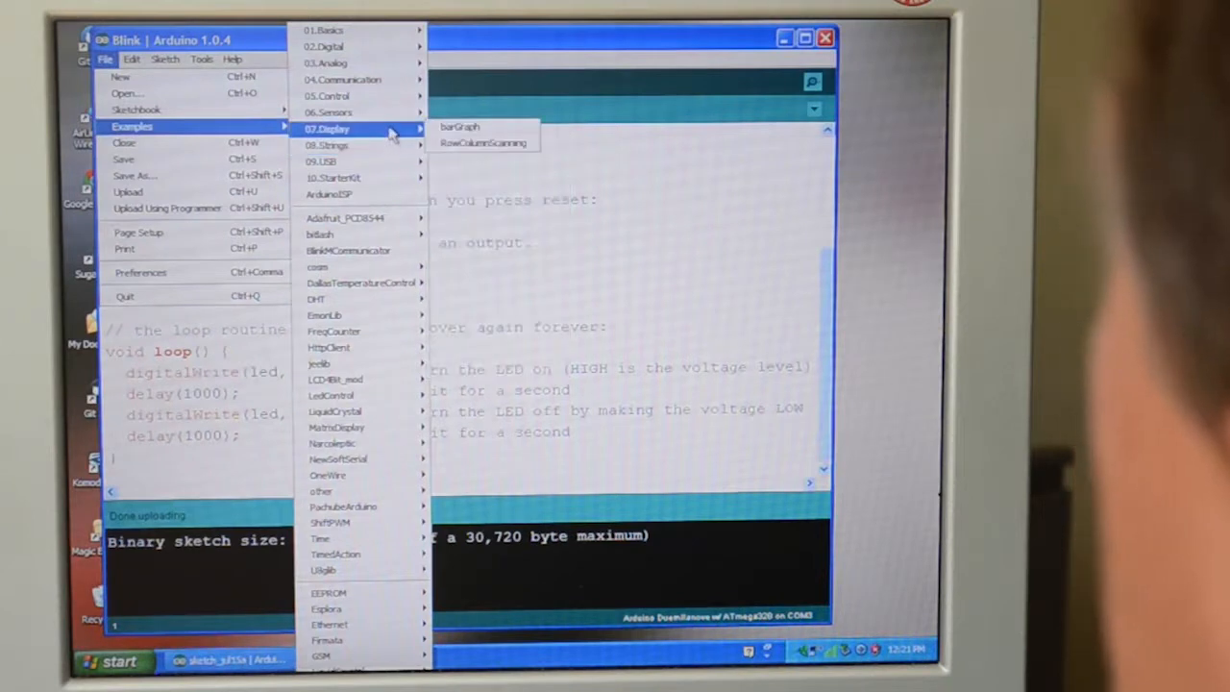
{"action": "mouse_move", "coordinate": [329, 111]}
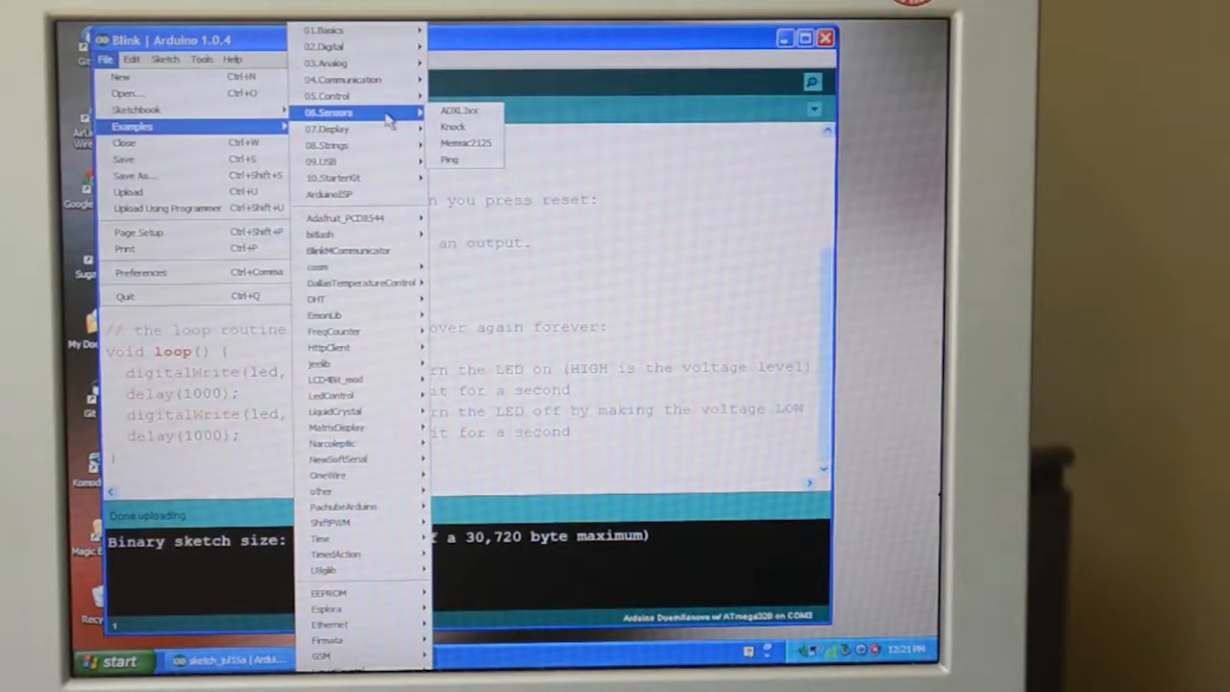
{"action": "mouse_move", "coordinate": [373, 116]}
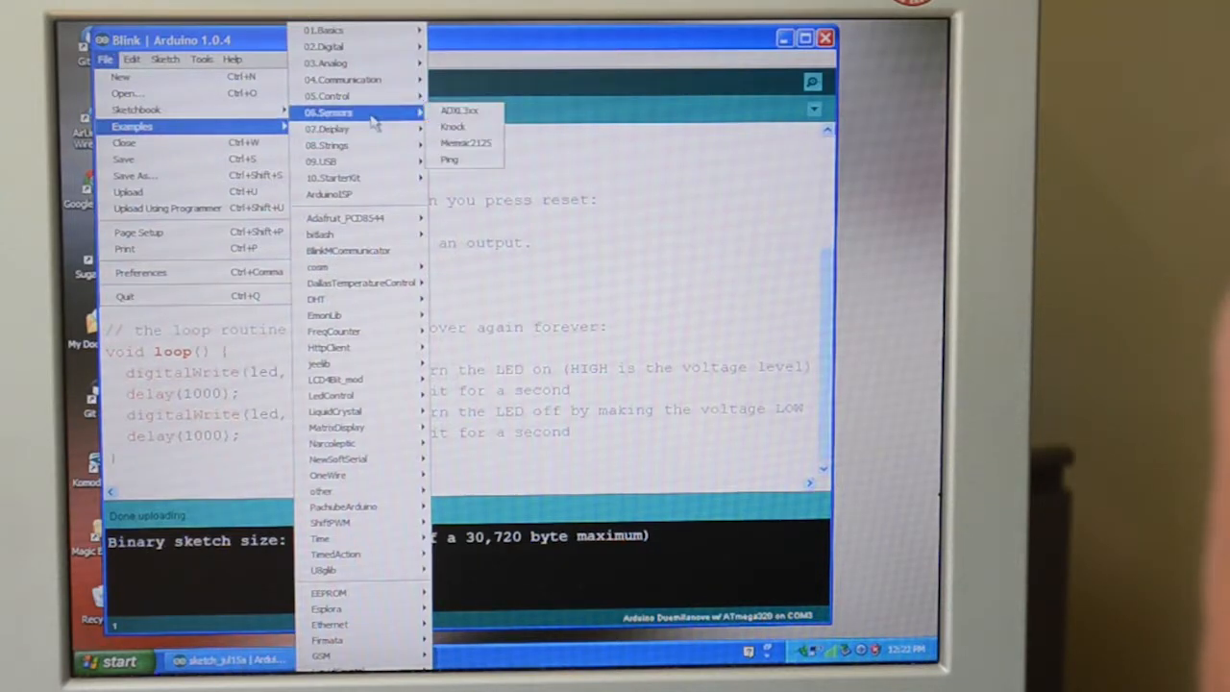
{"action": "mouse_move", "coordinate": [357, 127]}
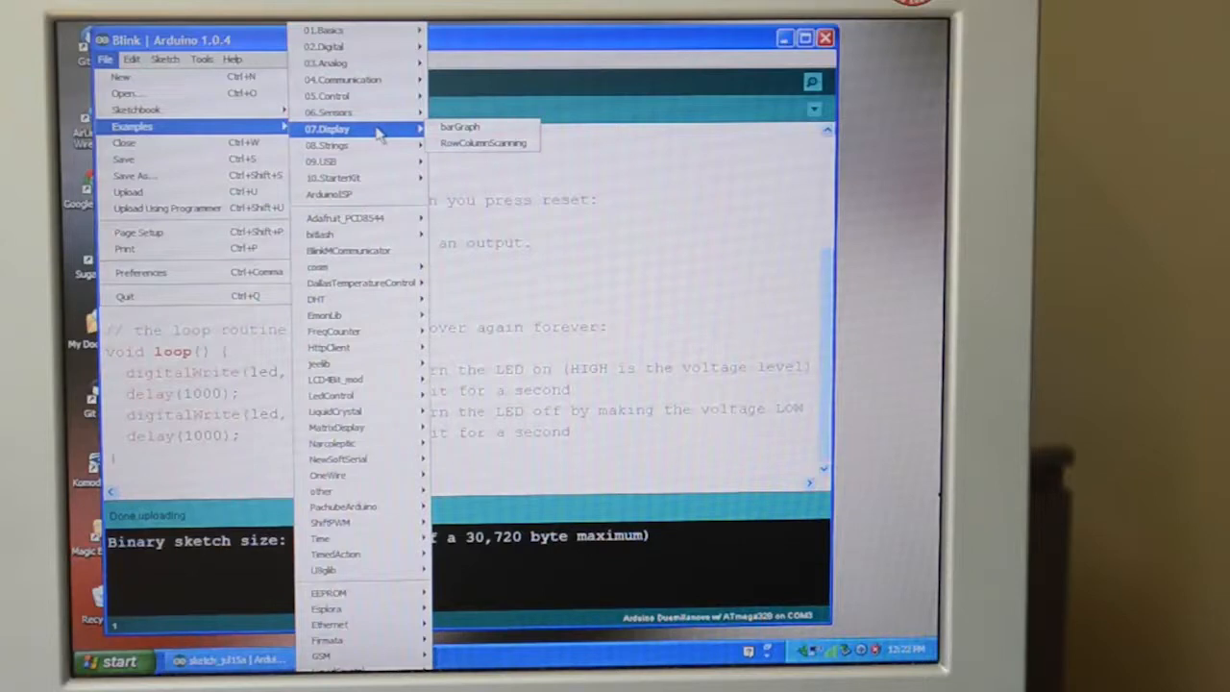
{"action": "mouse_move", "coordinate": [346, 112]}
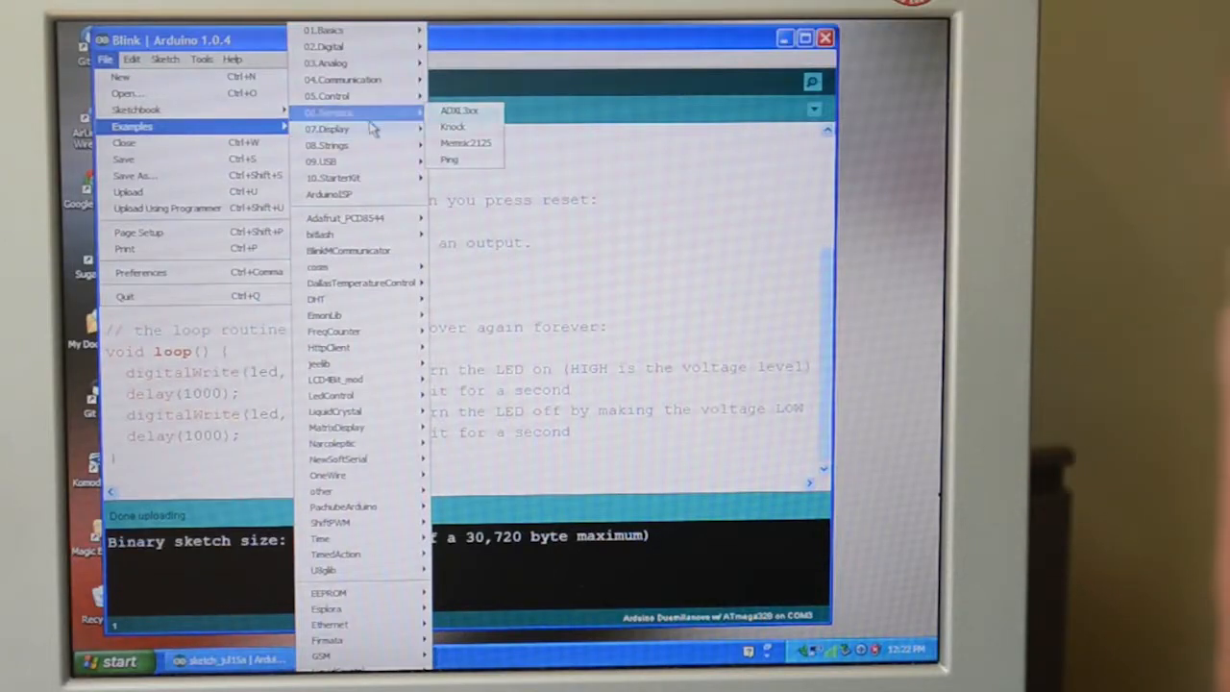
{"action": "mouse_move", "coordinate": [356, 111]}
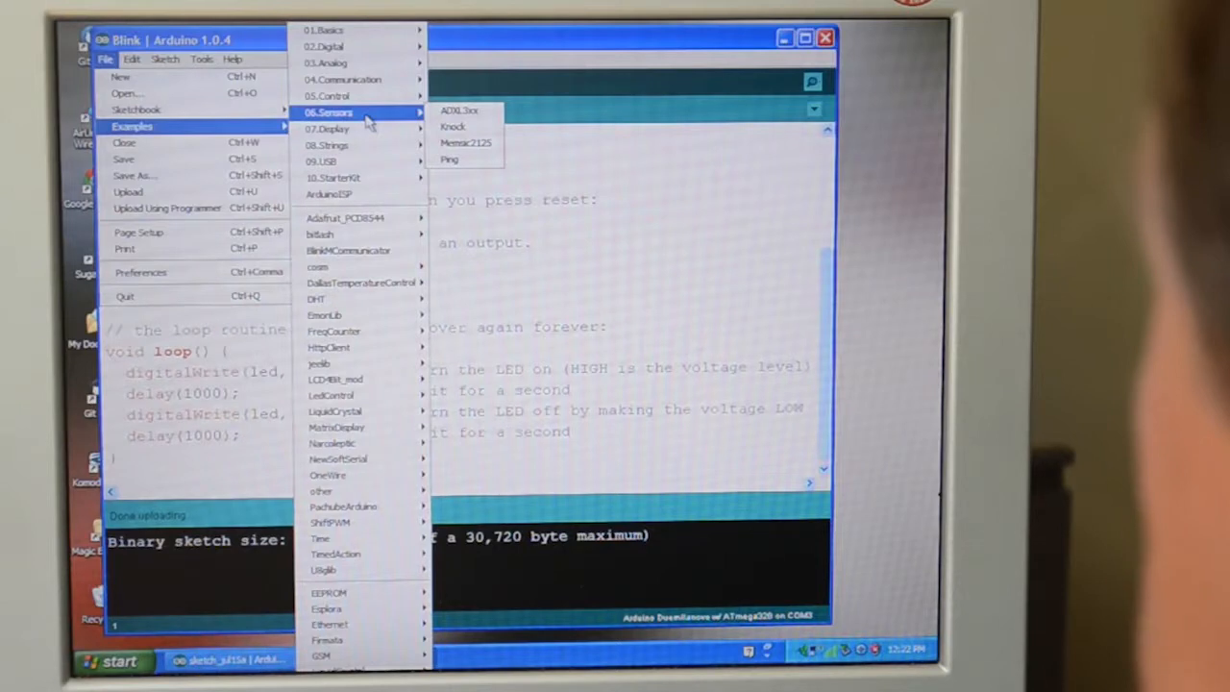
{"action": "mouse_move", "coordinate": [329, 194]}
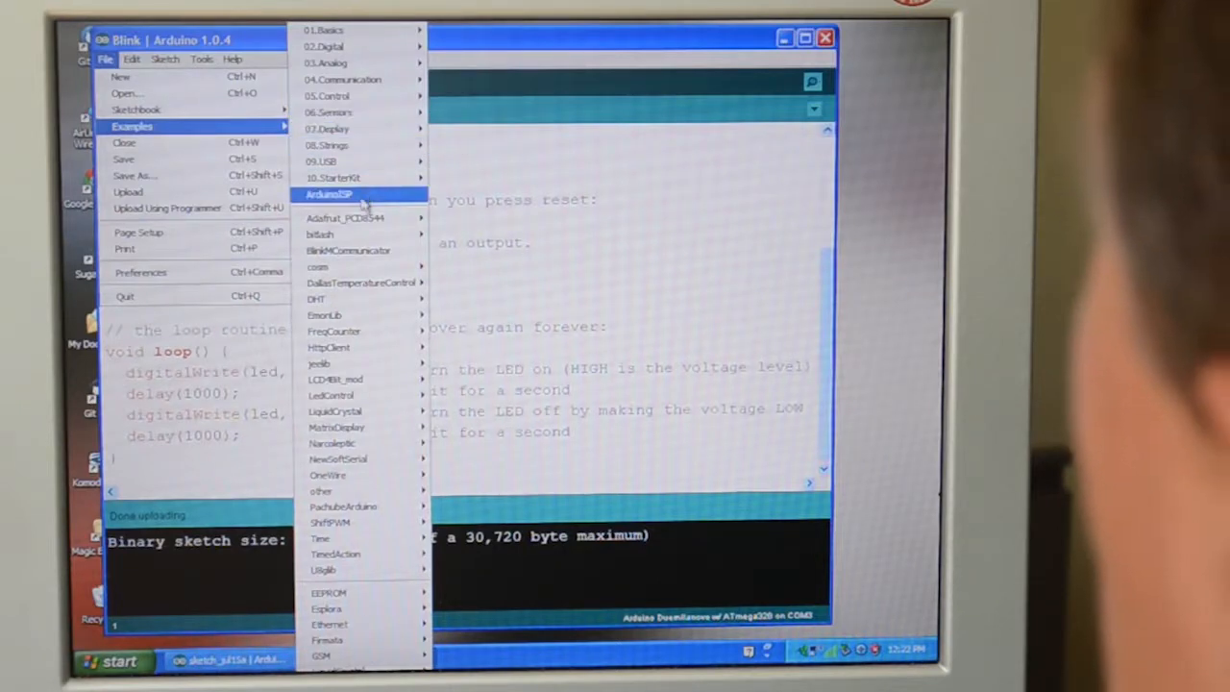
{"action": "mouse_move", "coordinate": [361, 250]}
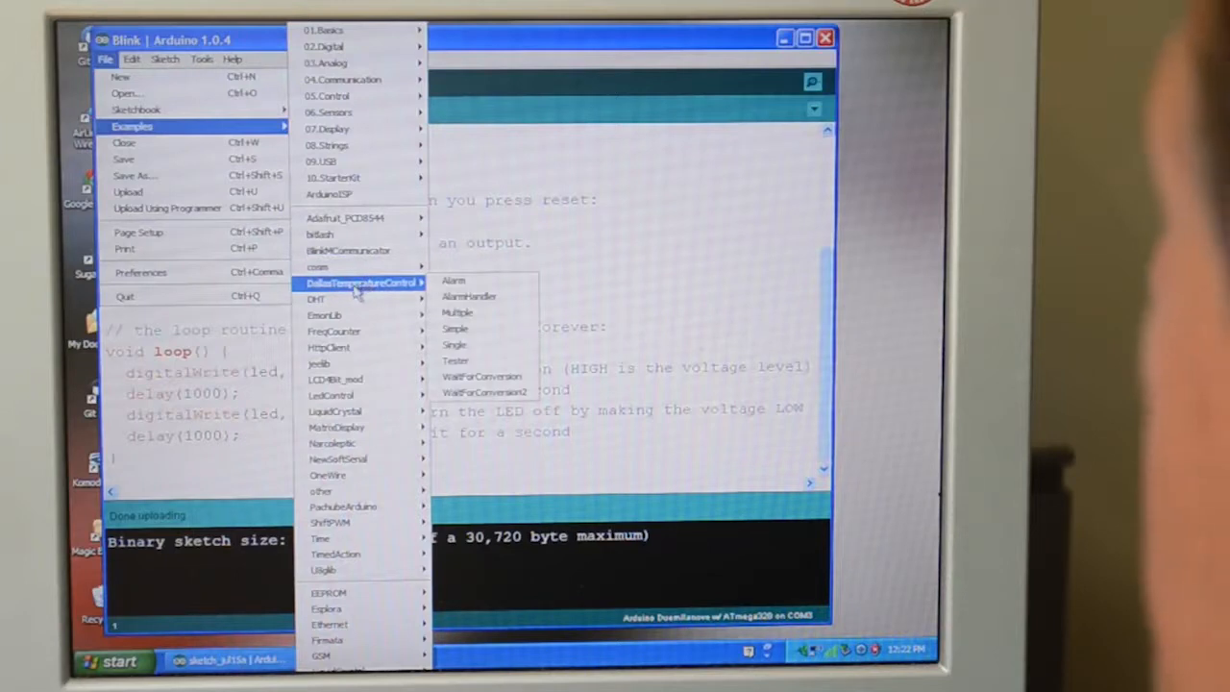
{"action": "mouse_move", "coordinate": [361, 267]}
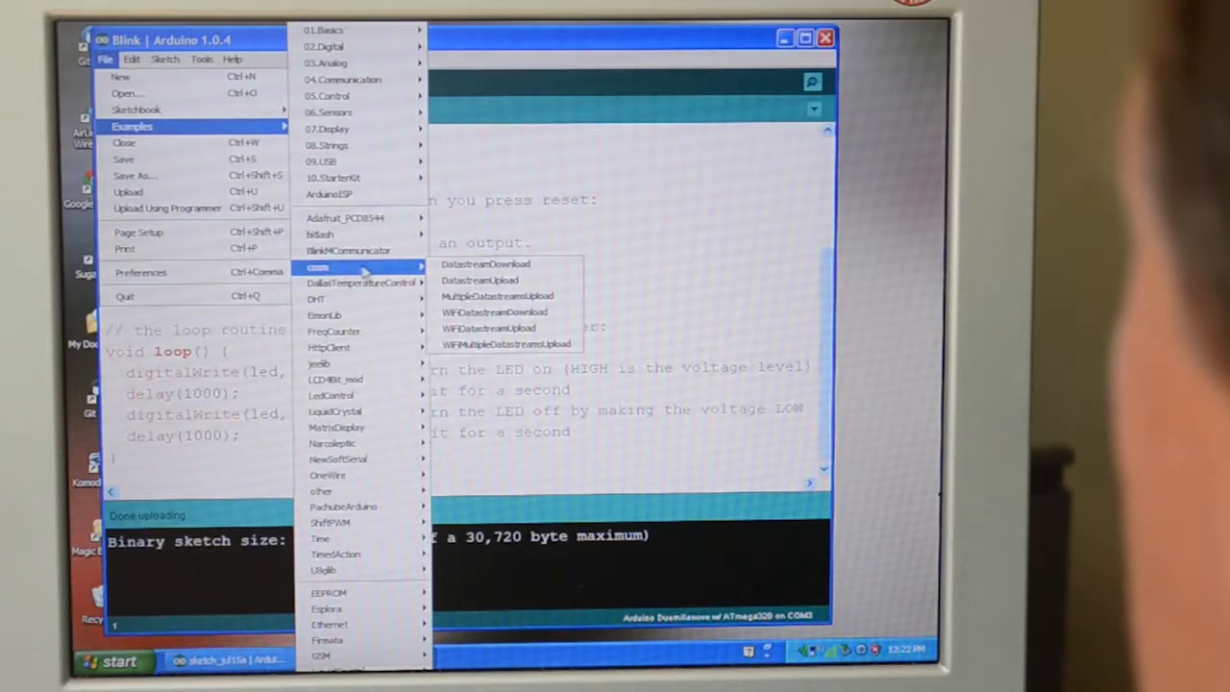
{"action": "mouse_move", "coordinate": [498, 296]}
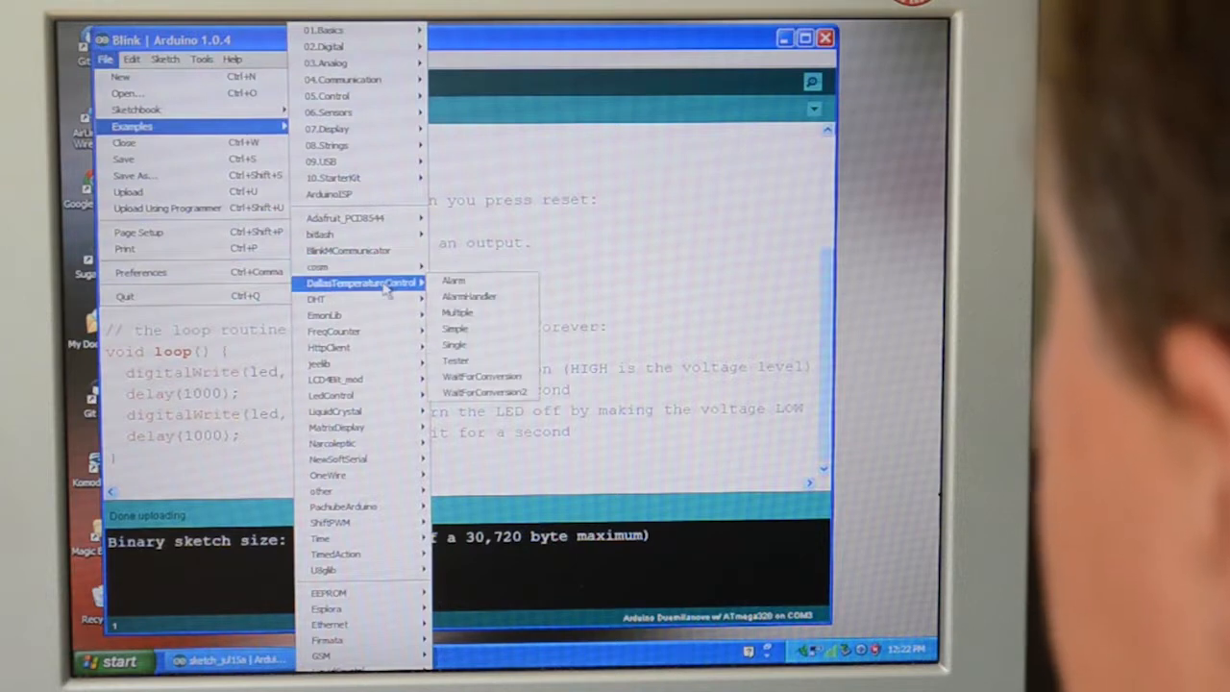
{"action": "mouse_move", "coordinate": [319, 363]}
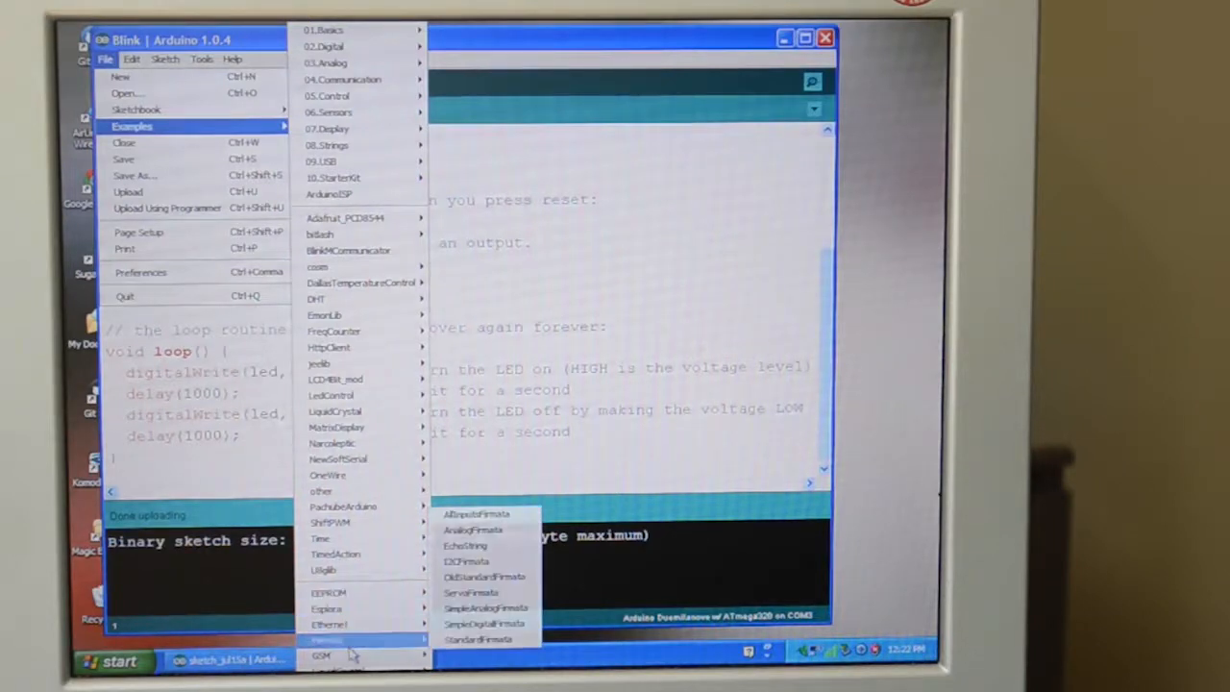
{"action": "mouse_move", "coordinate": [342, 507]}
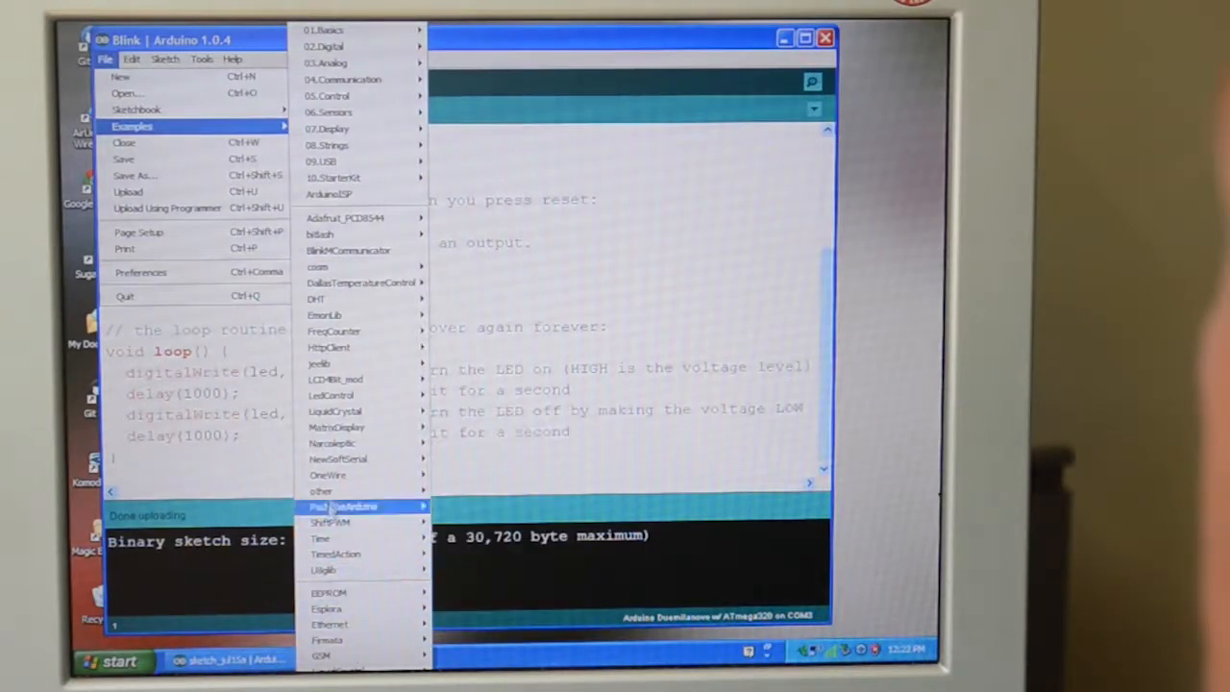
{"action": "mouse_move", "coordinate": [342, 46]}
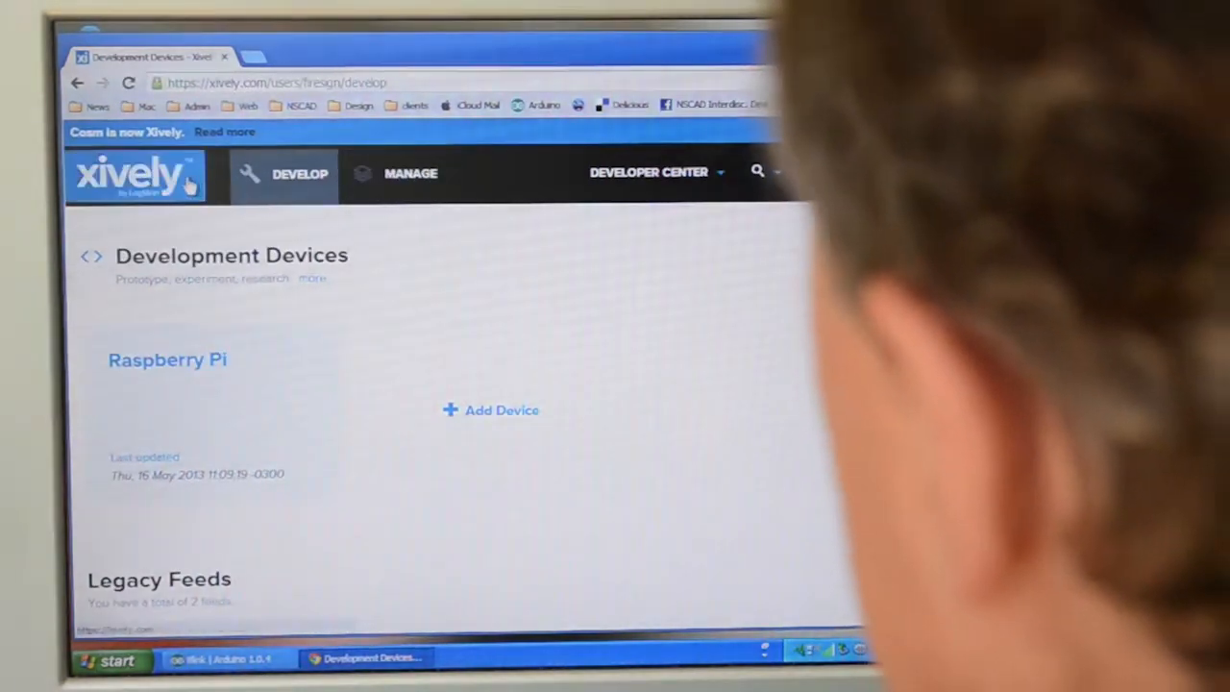
Step: Scroll to the Legacy Feeds section listing House Sensors and Studio Sensors
{"action": "scroll", "scroll_direction": "down", "scroll_amount": 3}
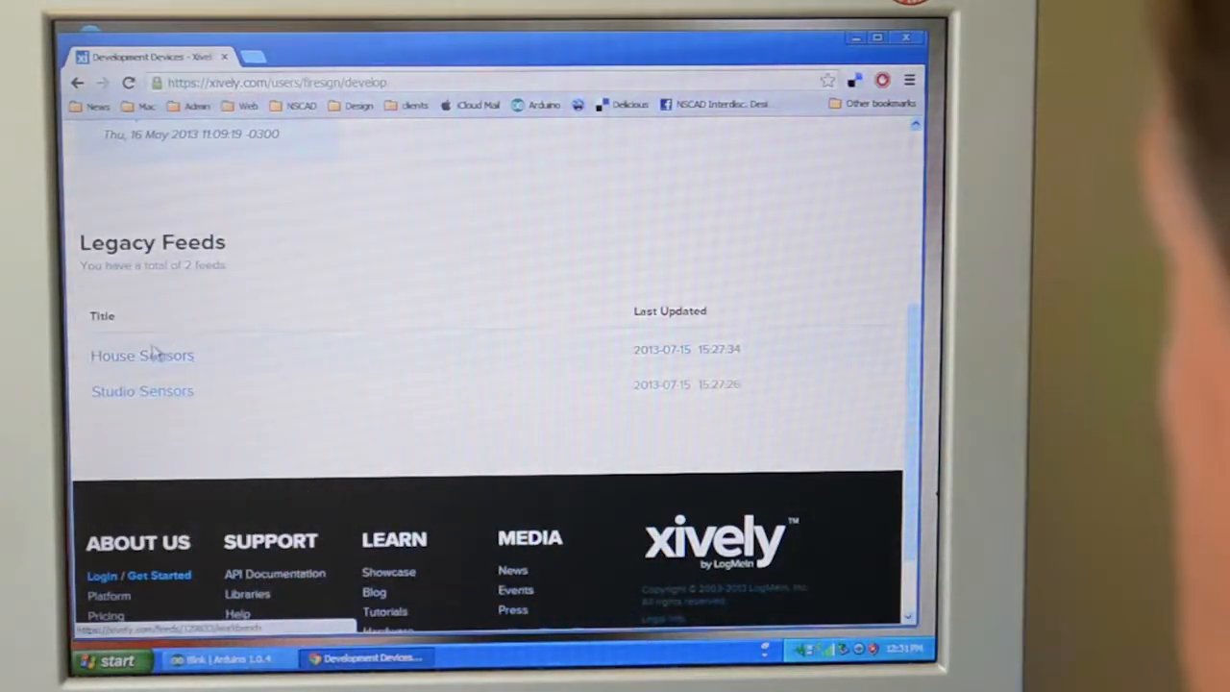
Step: Open the House Sensors legacy feed and look through its workbench channels
{"action": "left_click", "coordinate": [142, 355]}
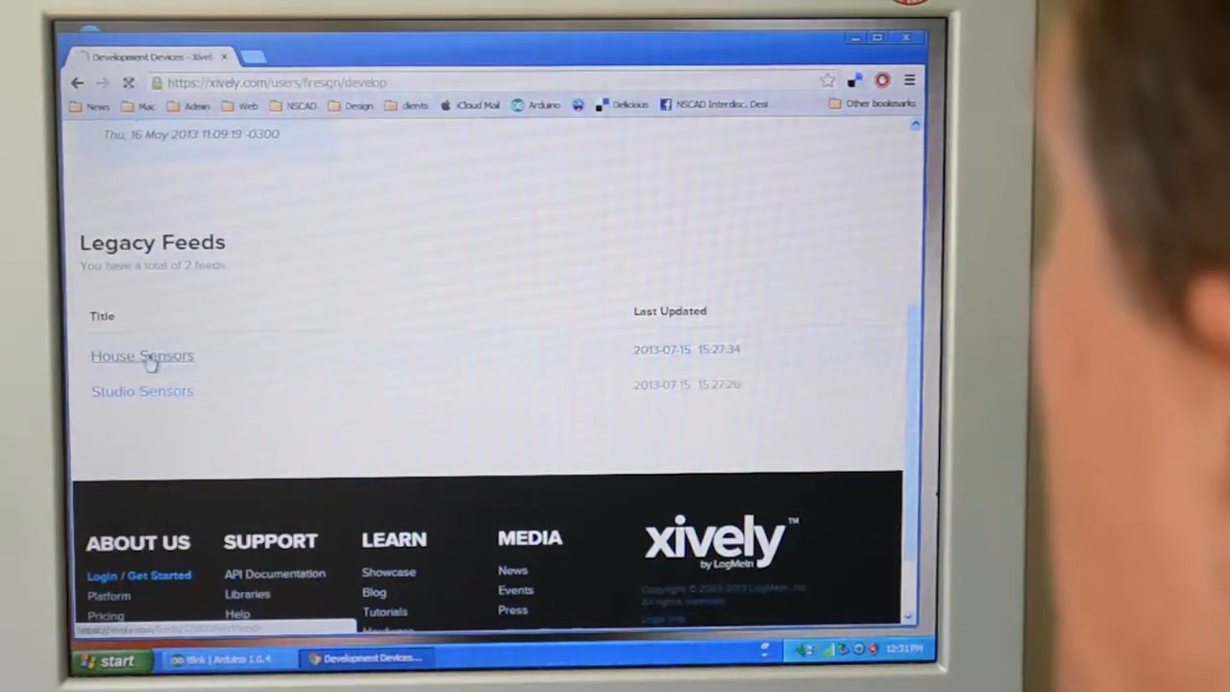
{"action": "left_click", "coordinate": [142, 356]}
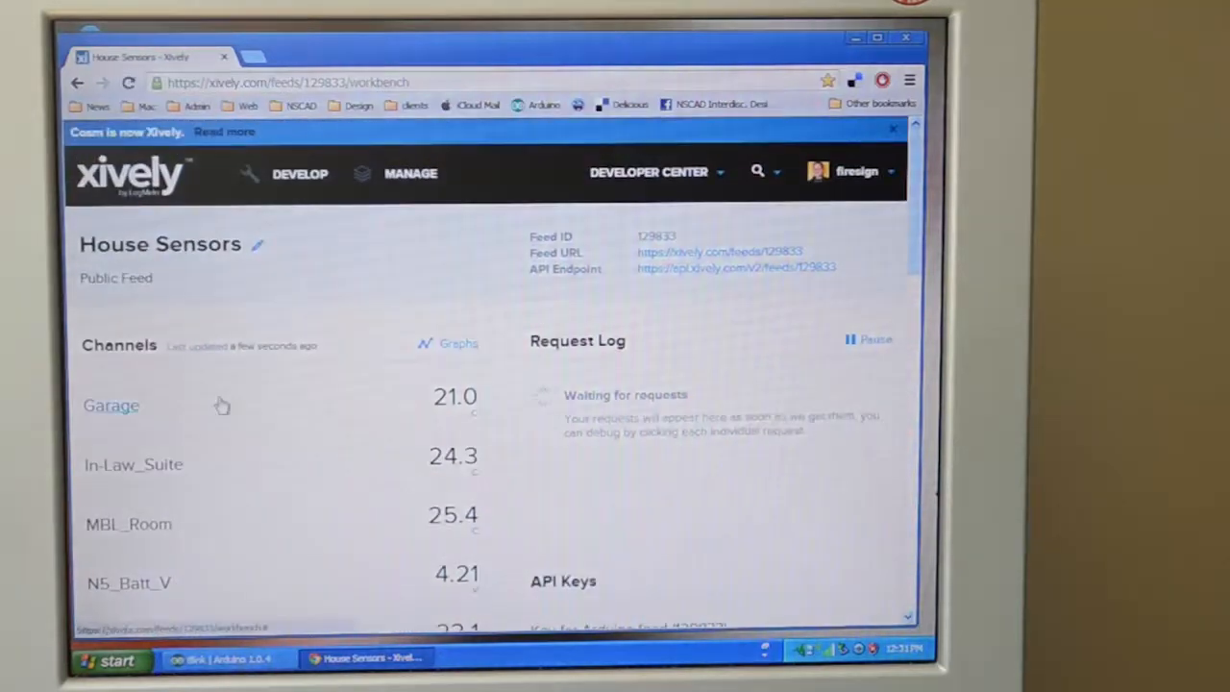
{"action": "mouse_move", "coordinate": [556, 451]}
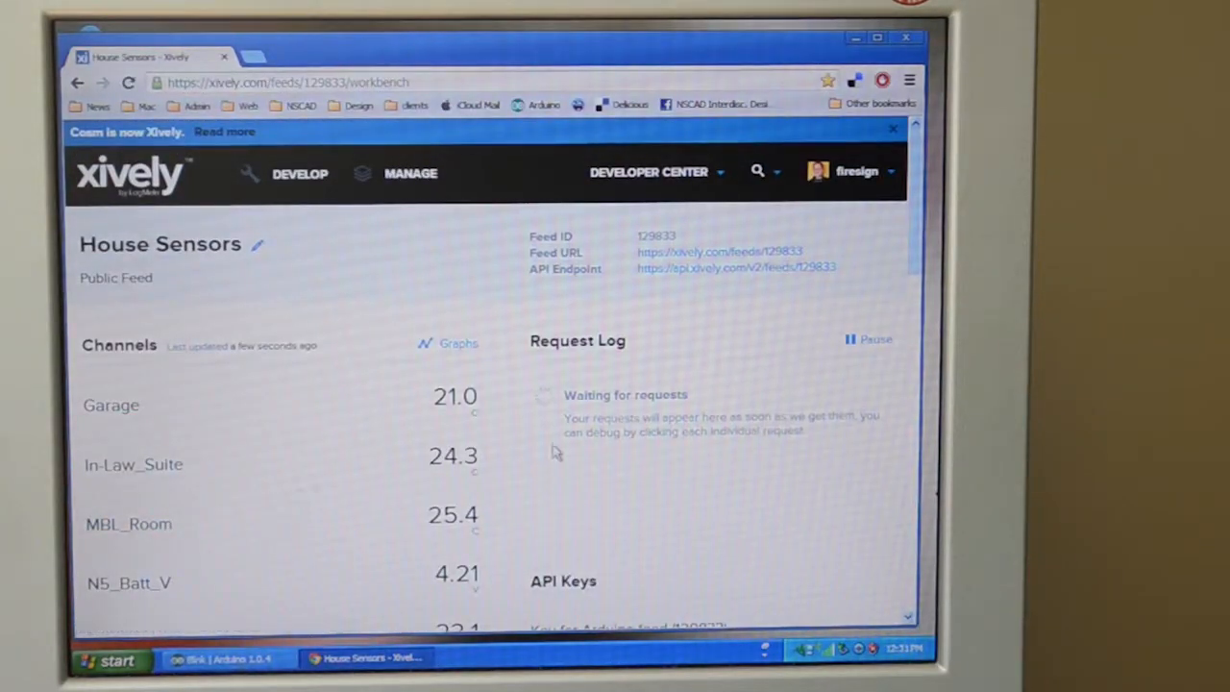
{"action": "scroll", "scroll_direction": "down", "scroll_amount": 3}
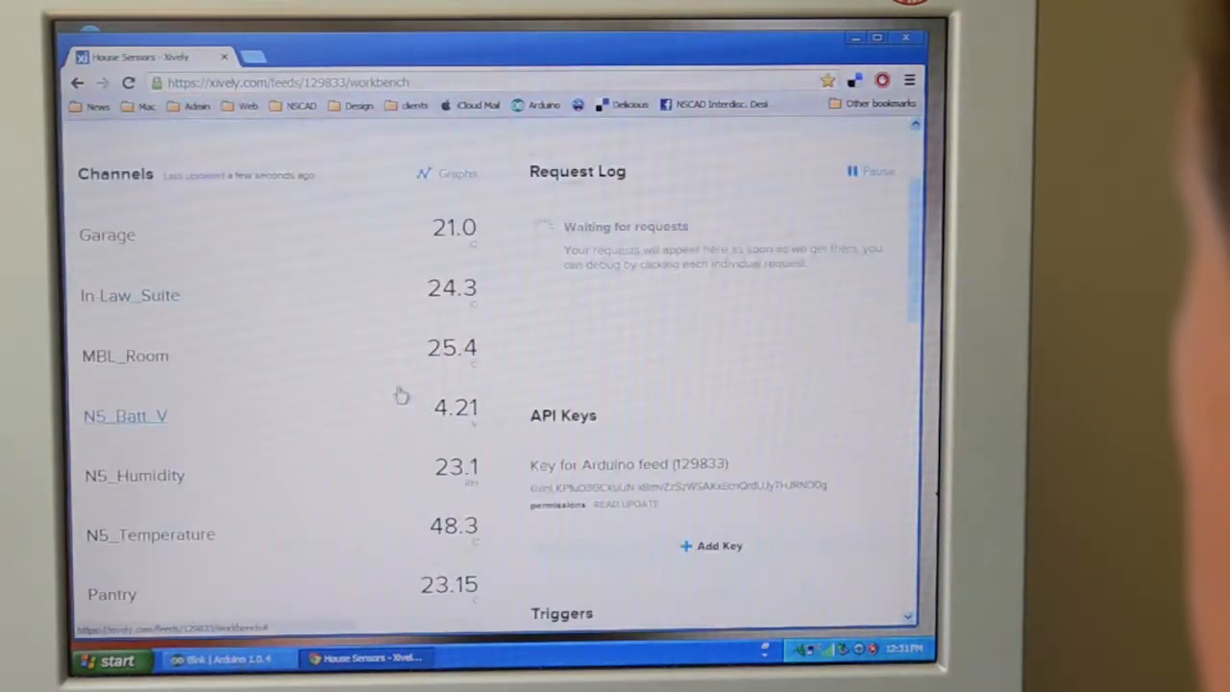
{"action": "scroll", "scroll_direction": "up", "scroll_amount": 3}
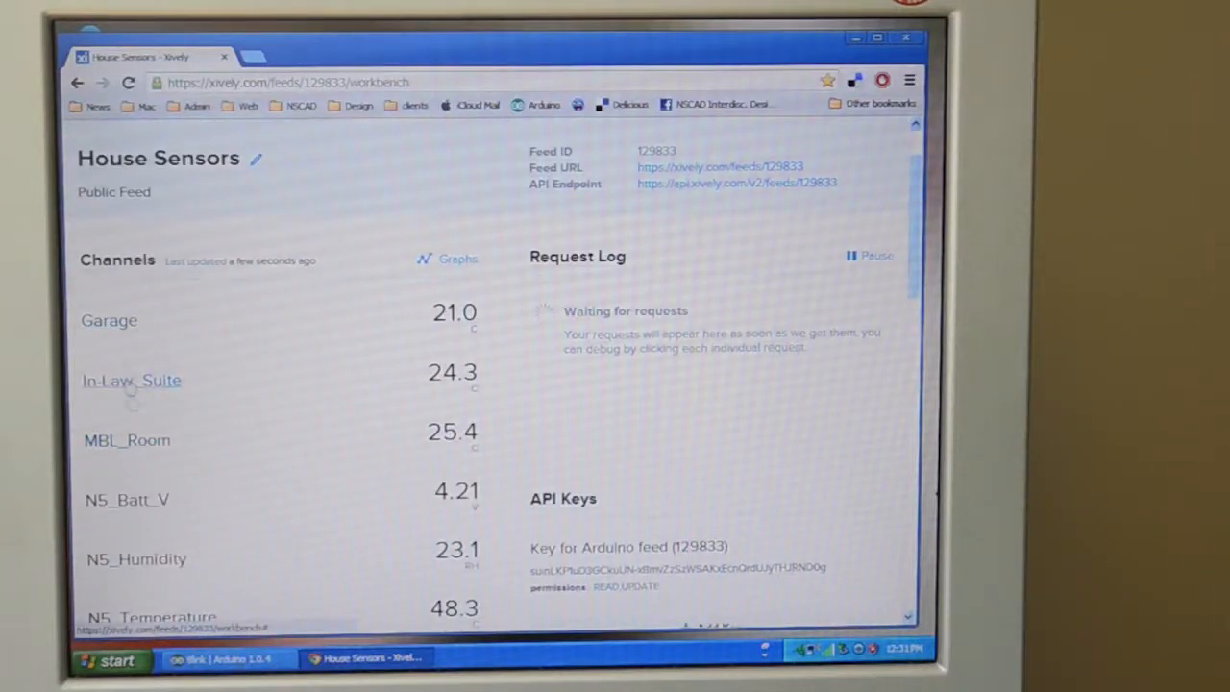
{"action": "mouse_move", "coordinate": [242, 534]}
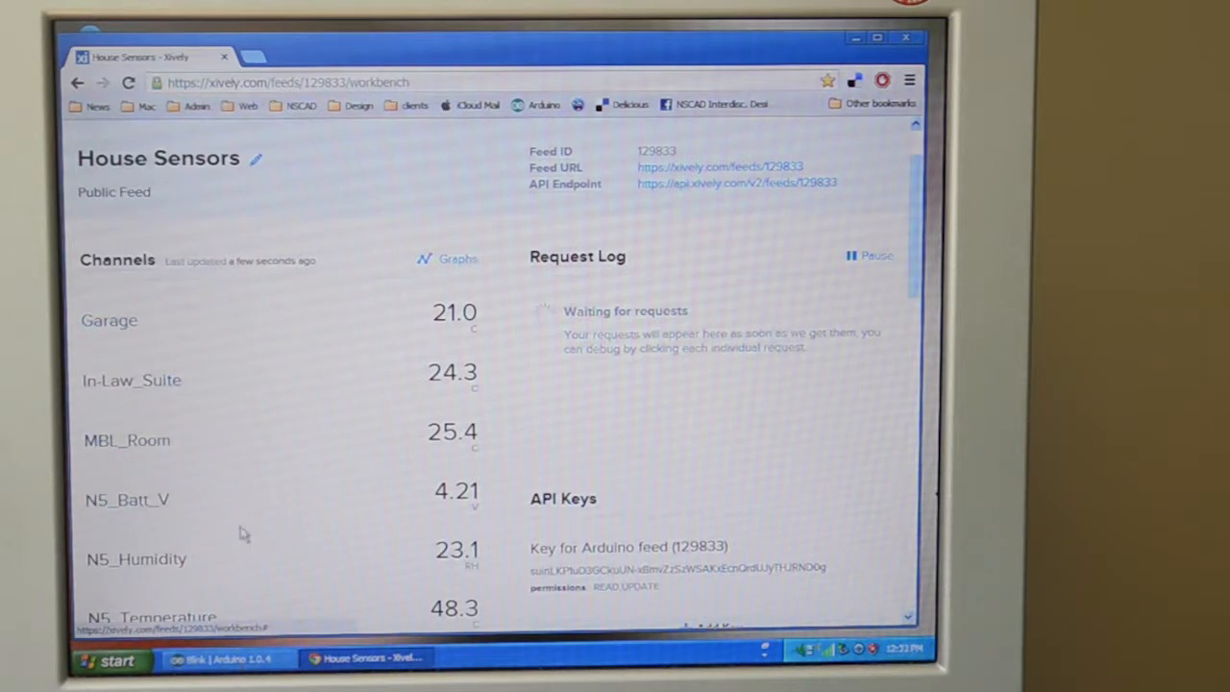
{"action": "scroll", "scroll_direction": "down", "scroll_amount": 3}
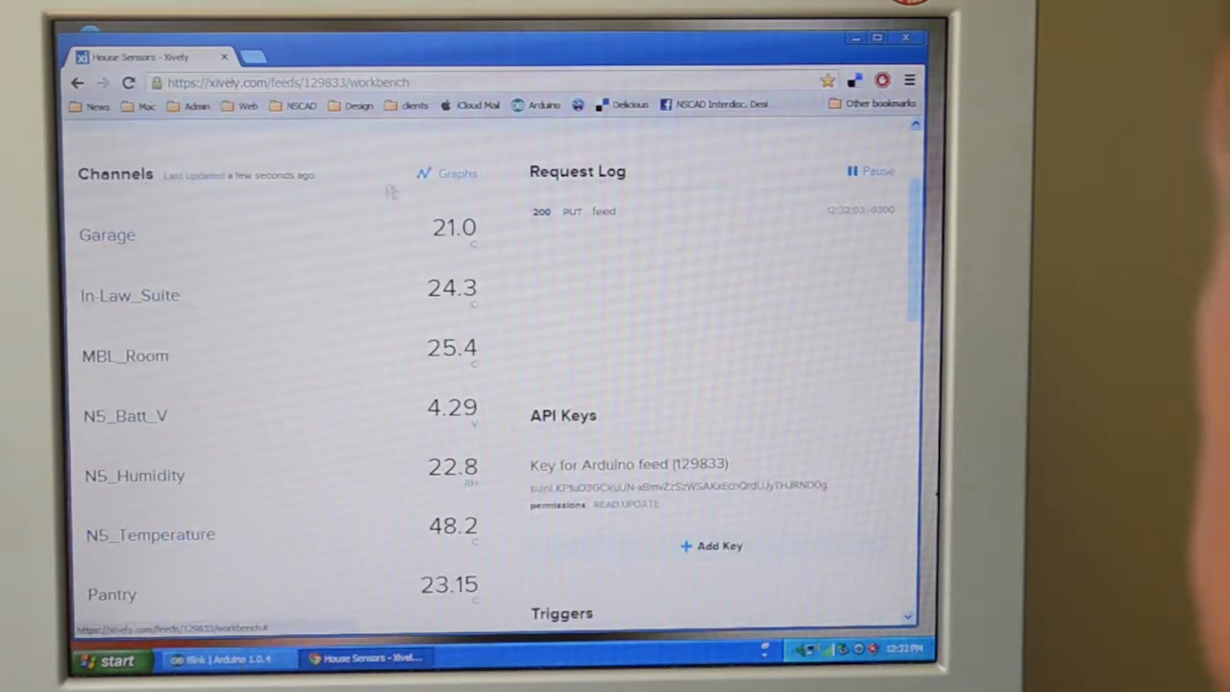
{"action": "scroll", "scroll_direction": "up", "scroll_amount": 3}
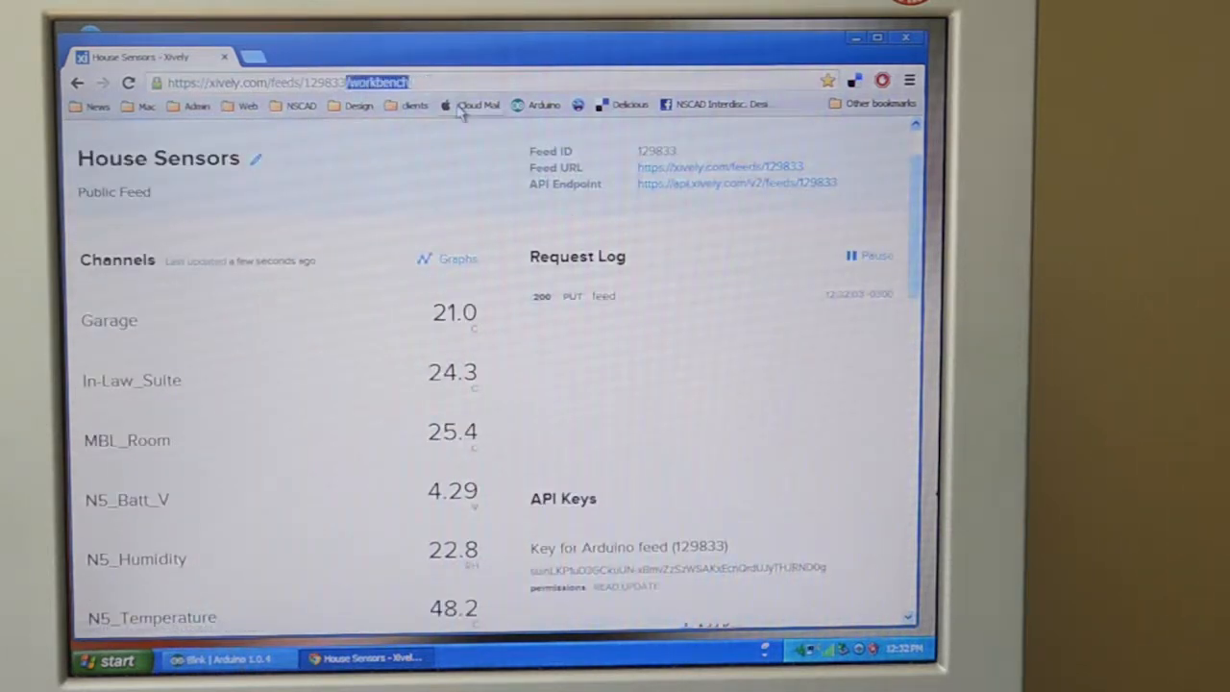
Step: Remove 'workbench' from the URL to load the public House Sensors feed page
{"action": "left_click", "coordinate": [288, 81]}
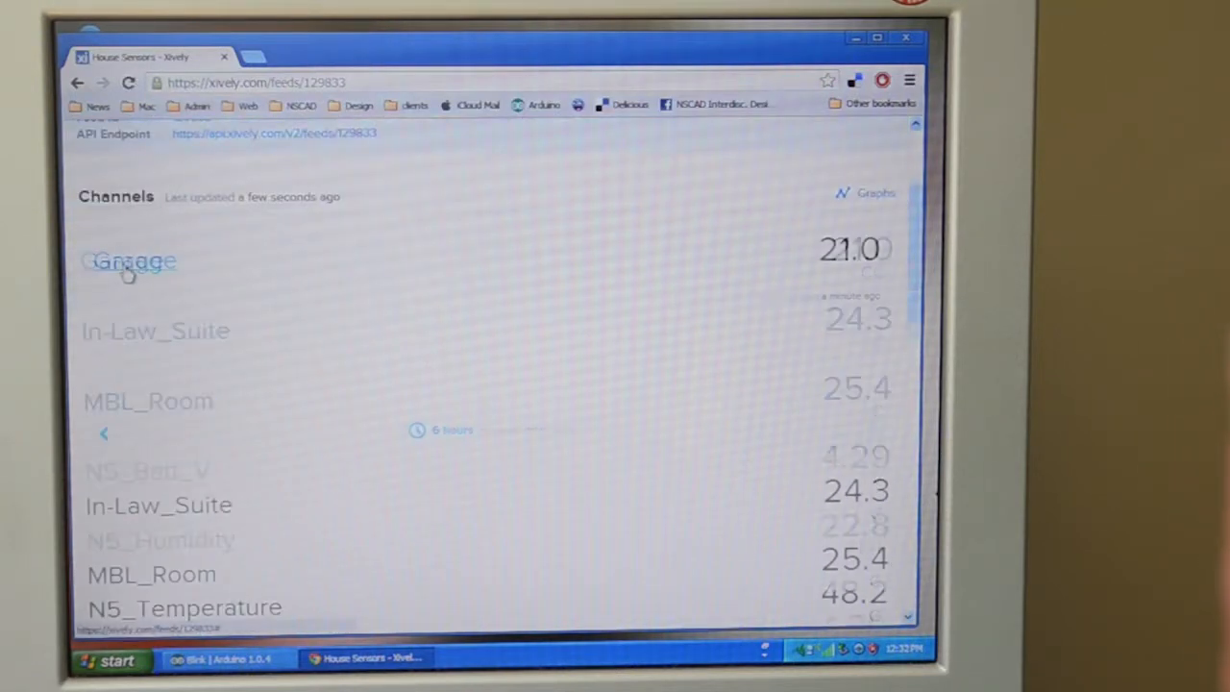
Step: Expand the Garage temperature graph, set it to 3 months, and reopen the time-span choices
{"action": "left_click", "coordinate": [135, 261]}
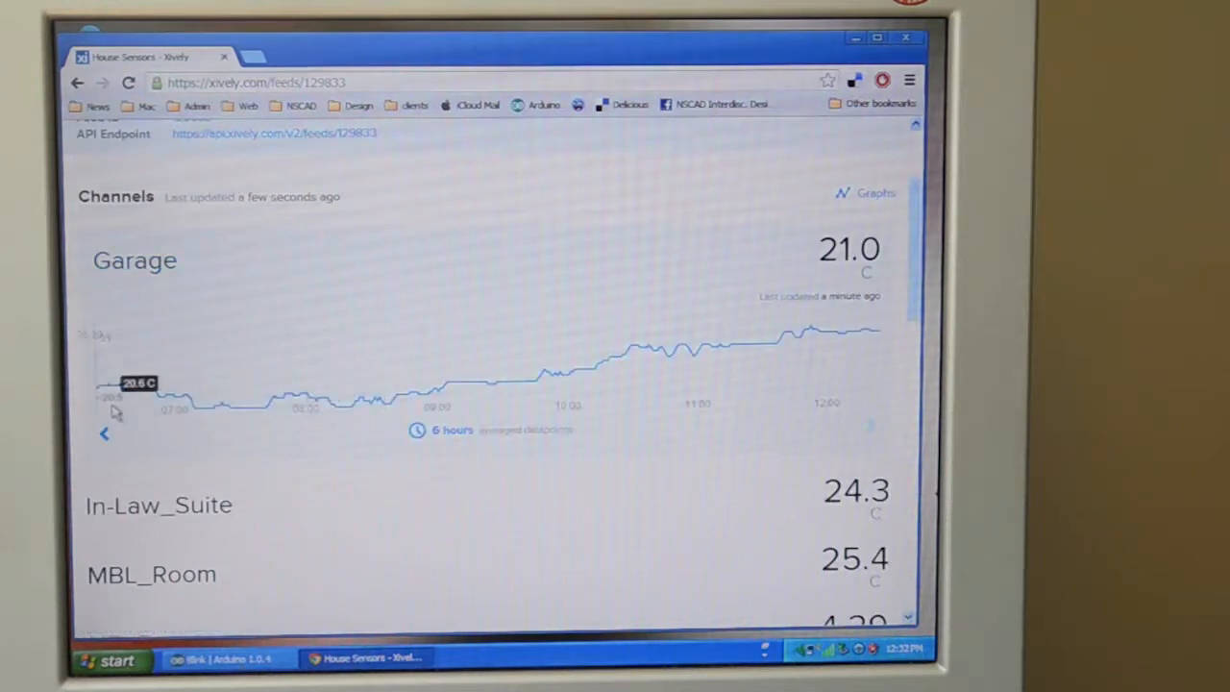
{"action": "mouse_move", "coordinate": [413, 404]}
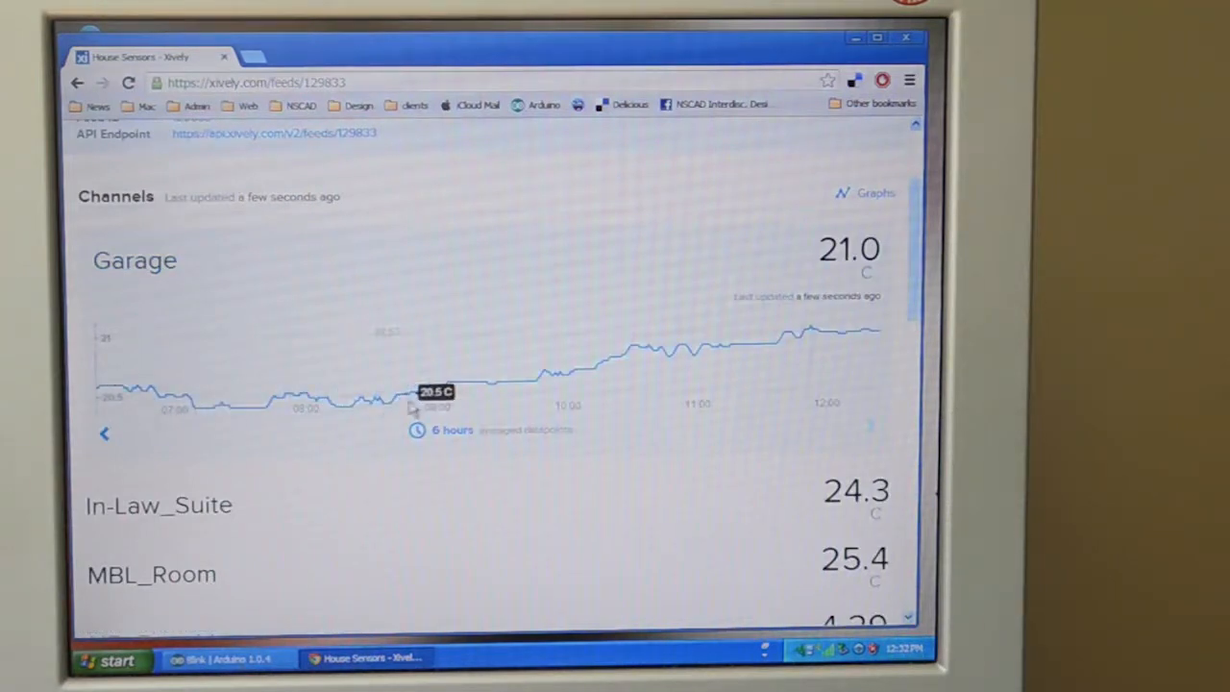
{"action": "mouse_move", "coordinate": [653, 361]}
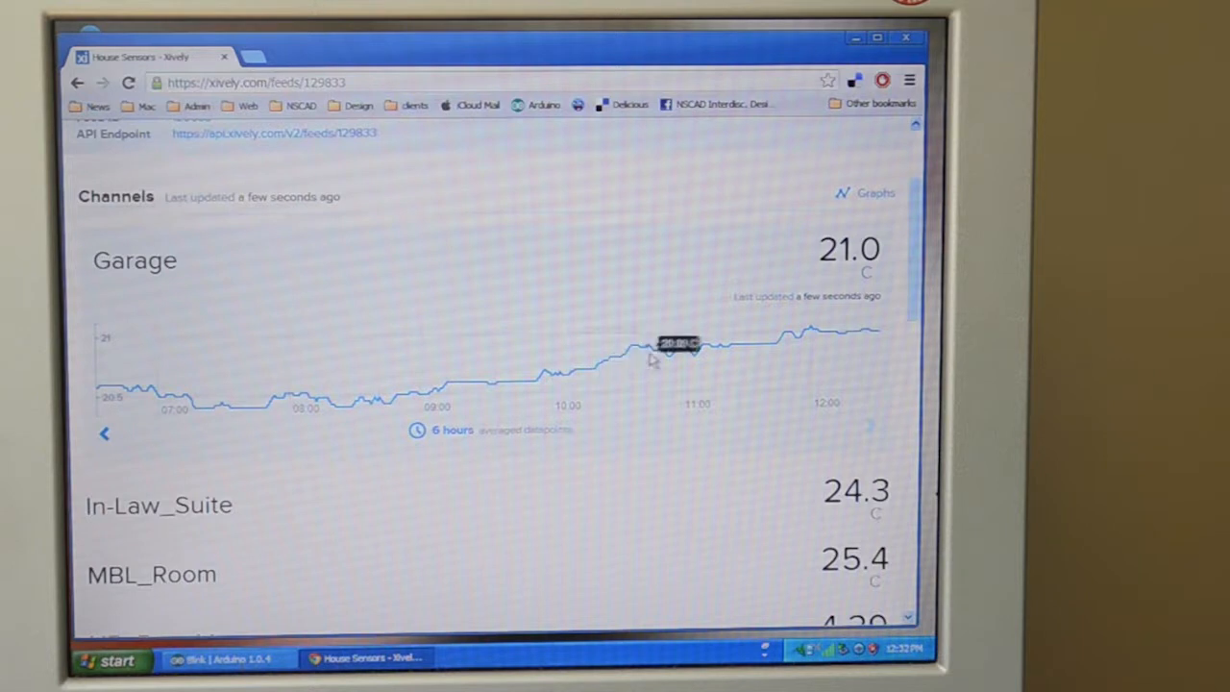
{"action": "mouse_move", "coordinate": [459, 407]}
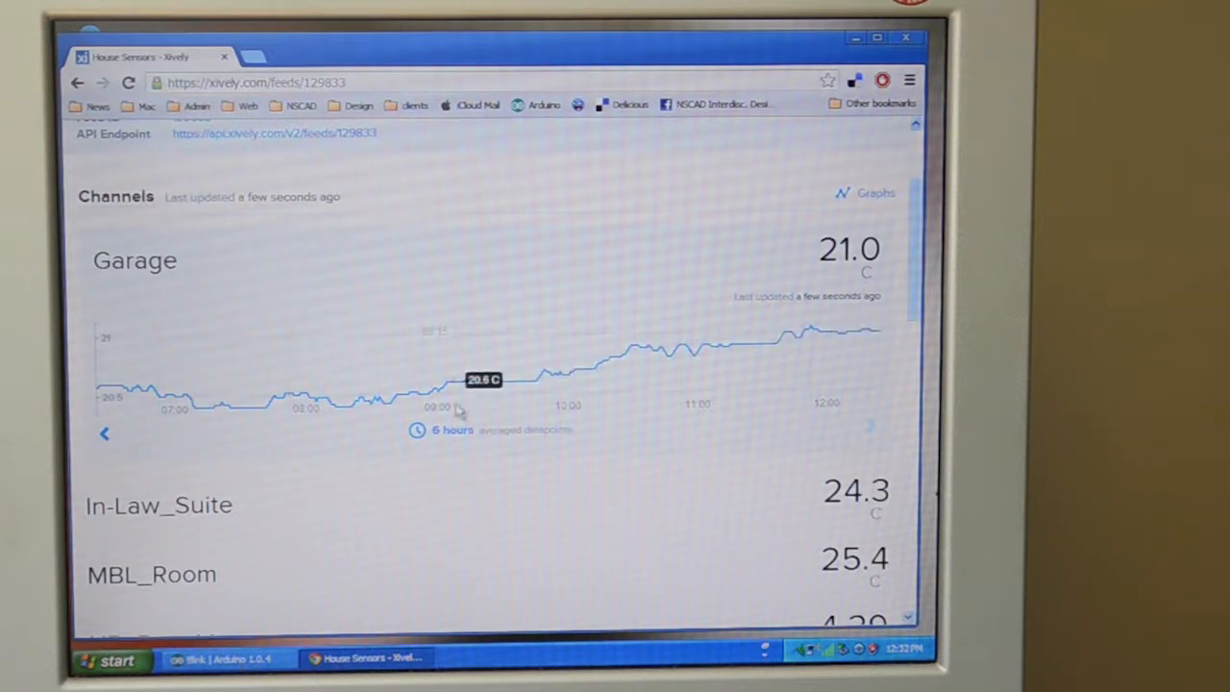
{"action": "mouse_move", "coordinate": [292, 403]}
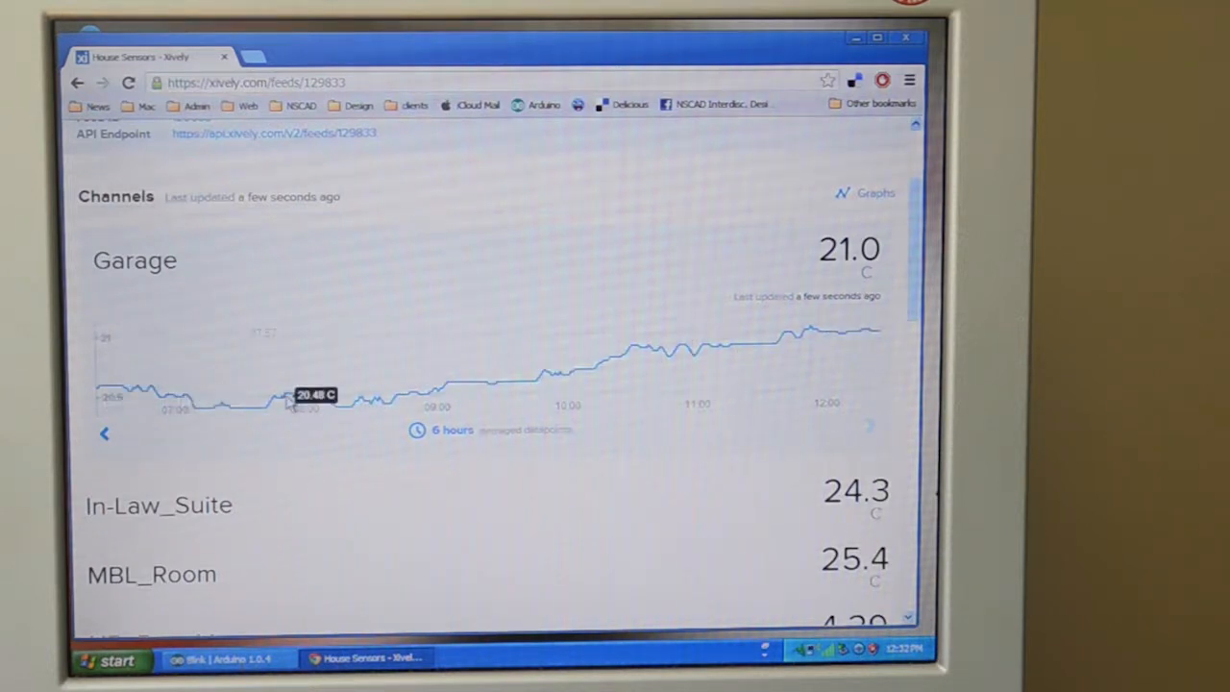
{"action": "left_click", "coordinate": [451, 431]}
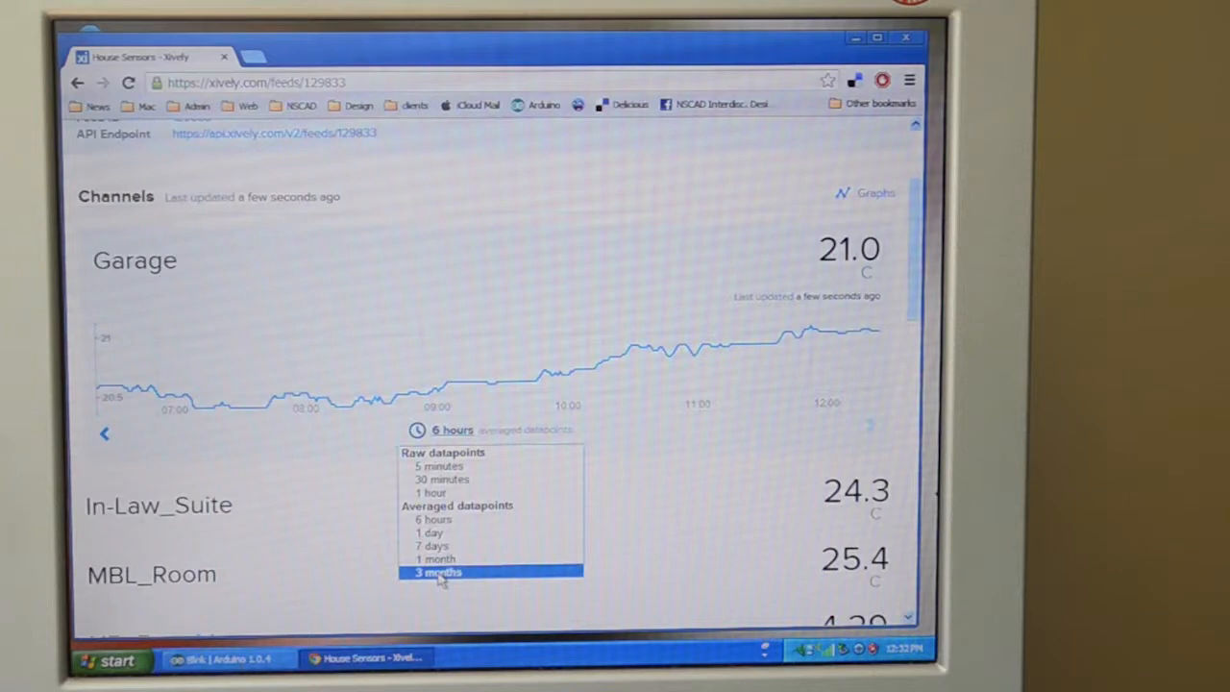
{"action": "left_click", "coordinate": [436, 573]}
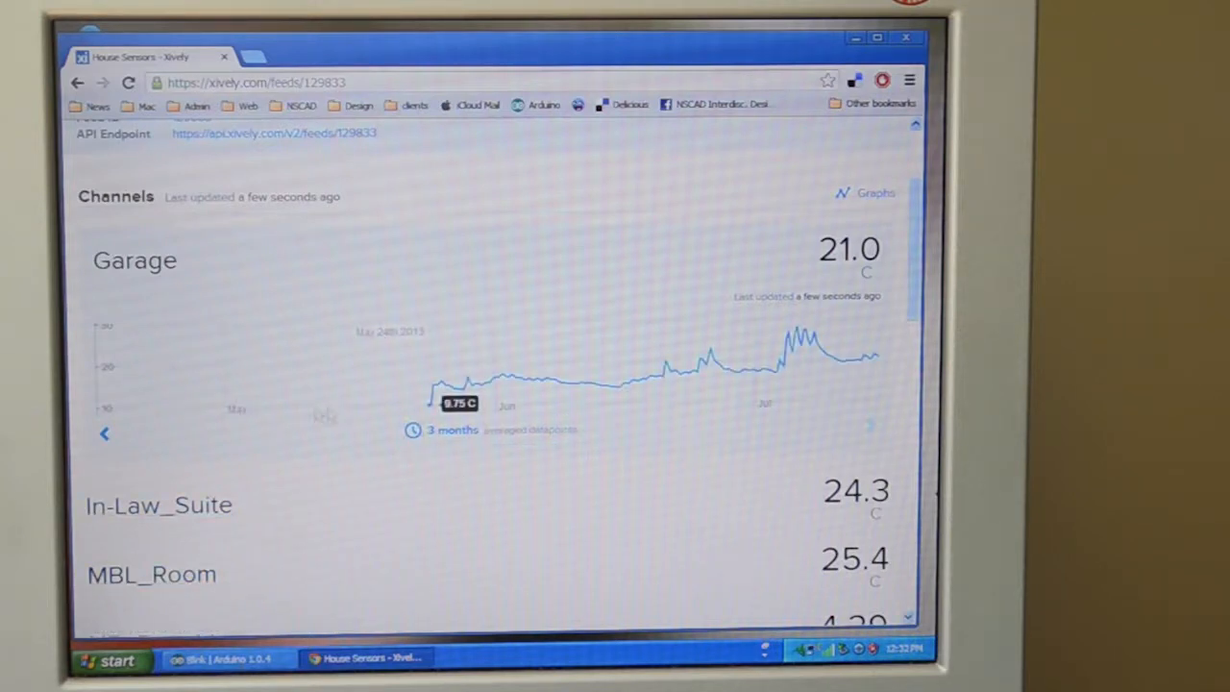
{"action": "mouse_move", "coordinate": [442, 419]}
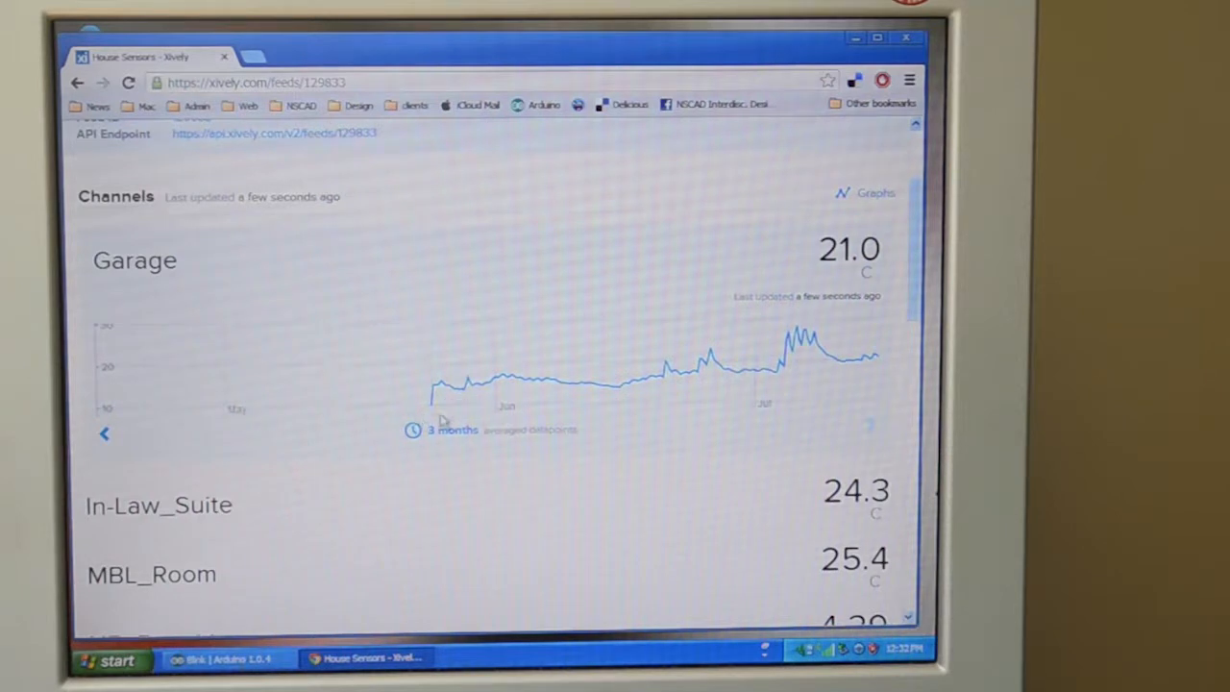
{"action": "mouse_move", "coordinate": [528, 381]}
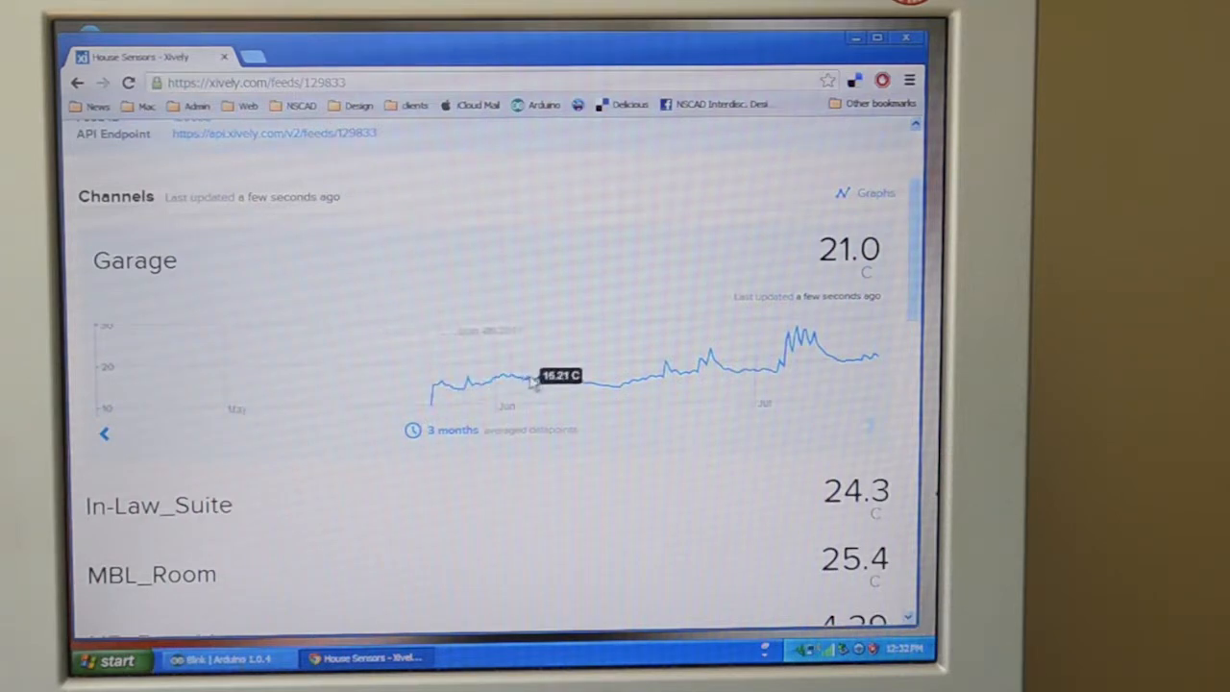
{"action": "mouse_move", "coordinate": [701, 369]}
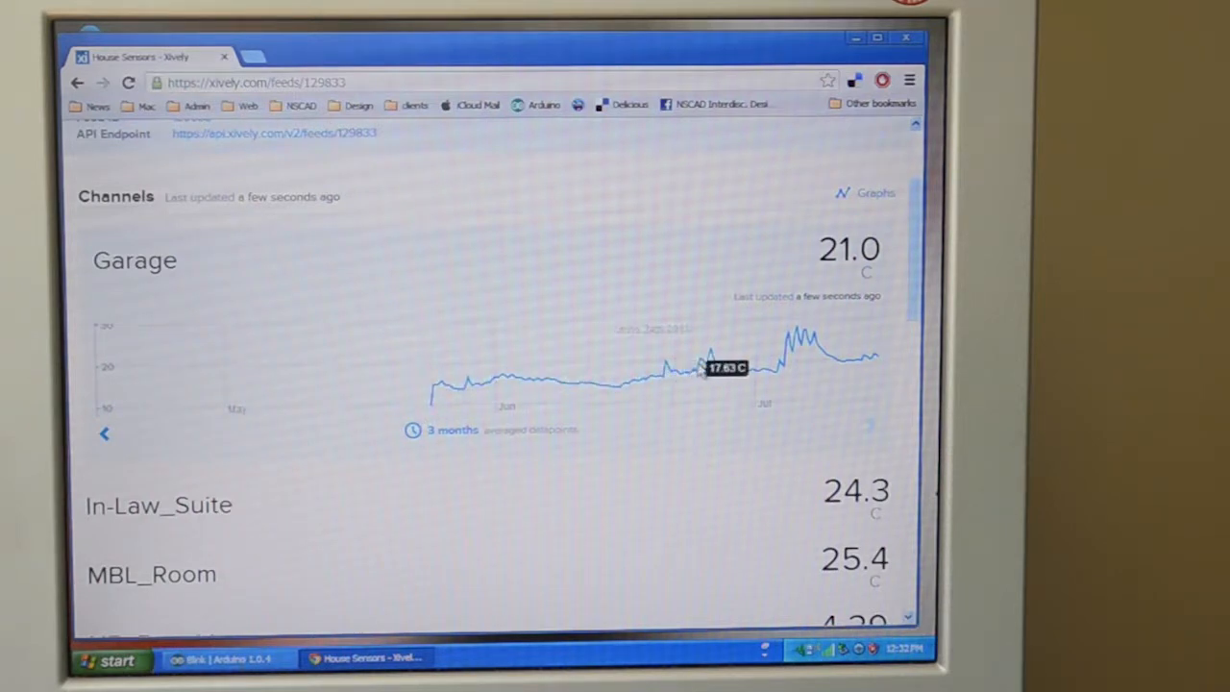
{"action": "mouse_move", "coordinate": [807, 346]}
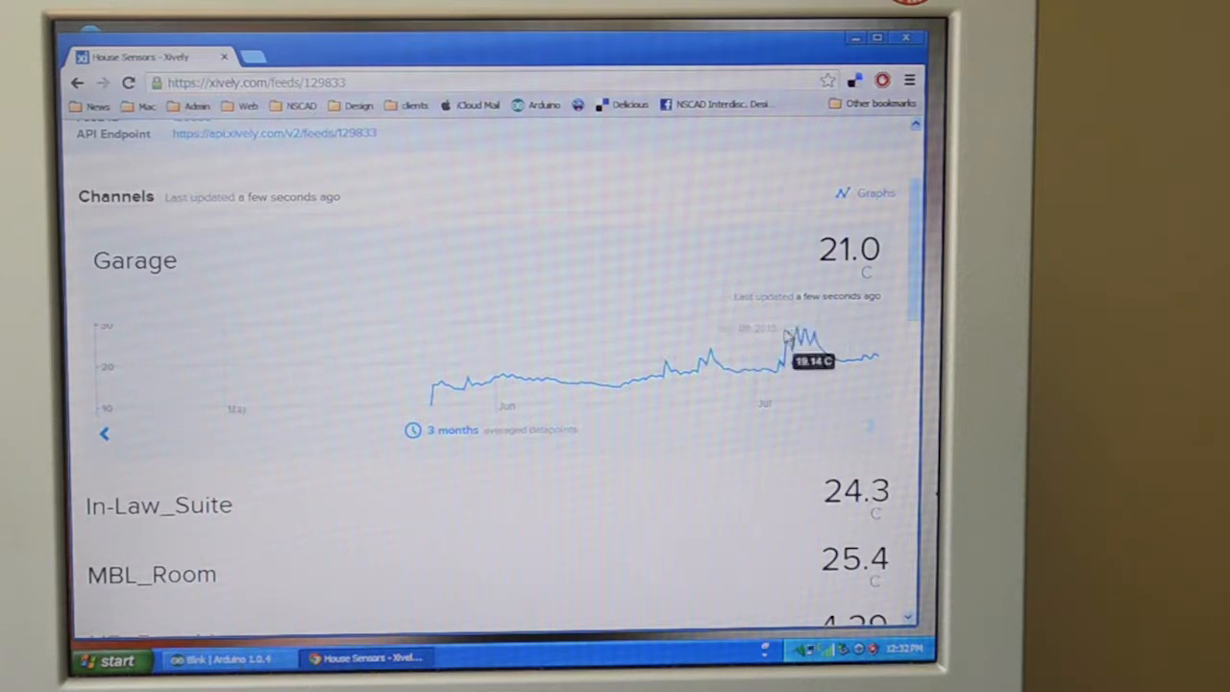
{"action": "mouse_move", "coordinate": [803, 336]}
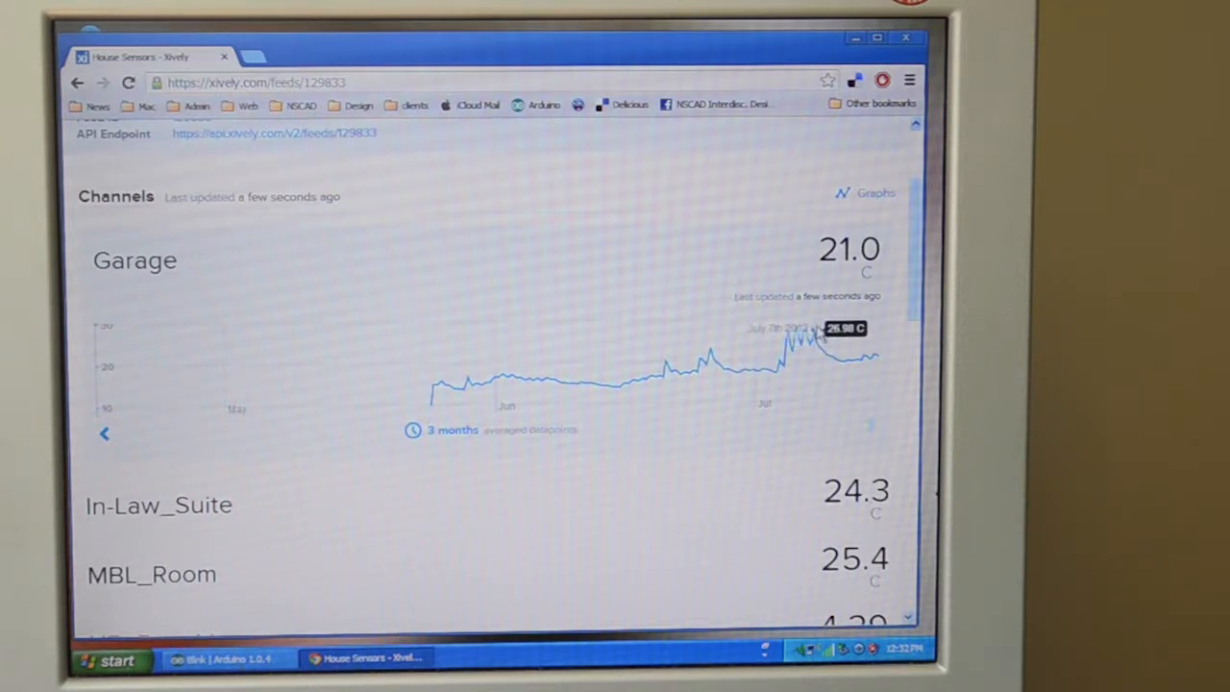
{"action": "mouse_move", "coordinate": [884, 346]}
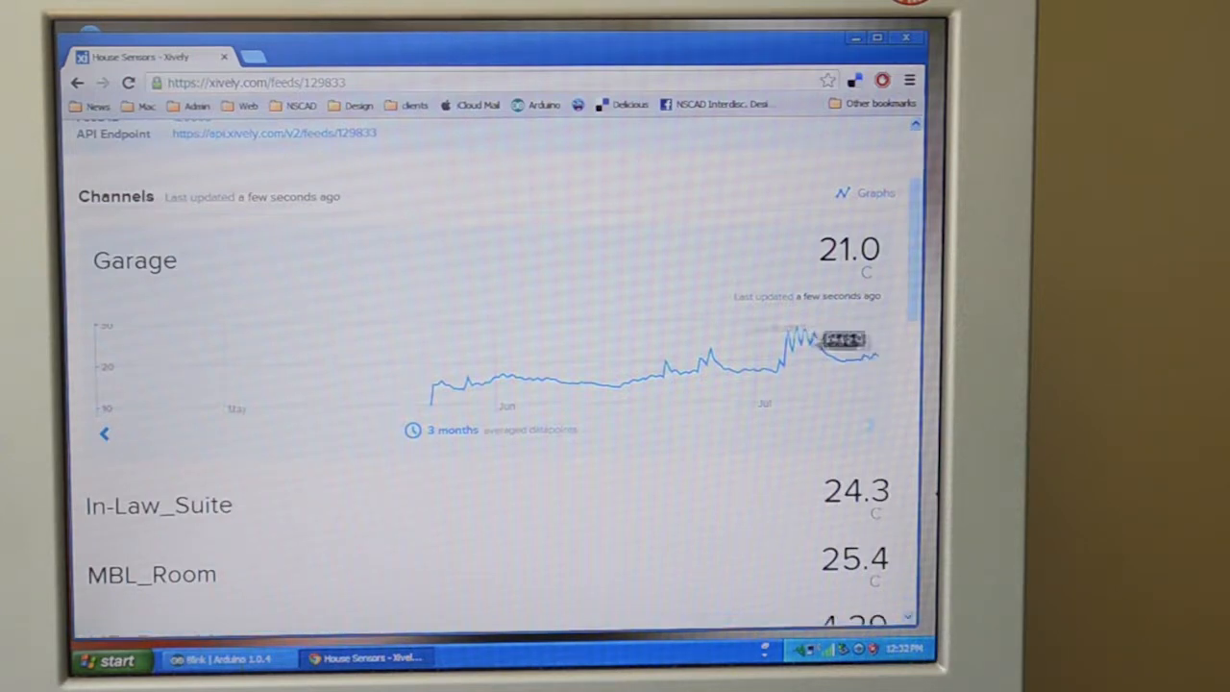
{"action": "left_click", "coordinate": [452, 430]}
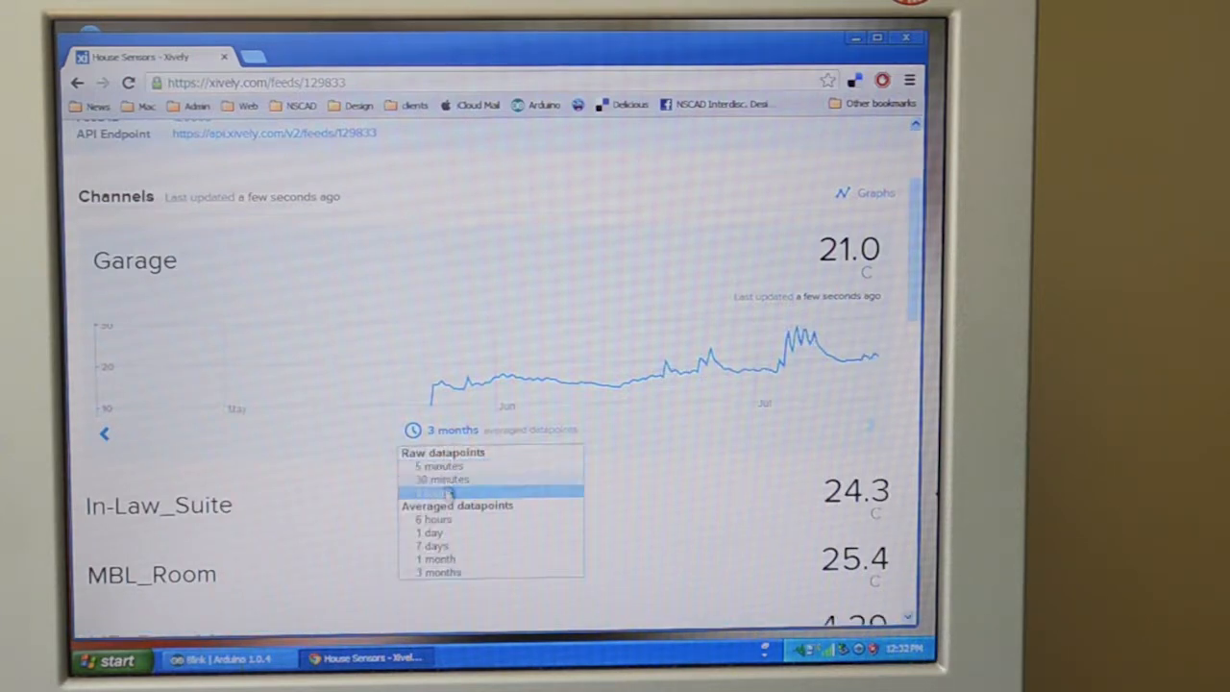
Step: Expand the N5_Batt_V channel graph (4.29) and collapse it again
{"action": "scroll", "scroll_direction": "down", "scroll_amount": 3}
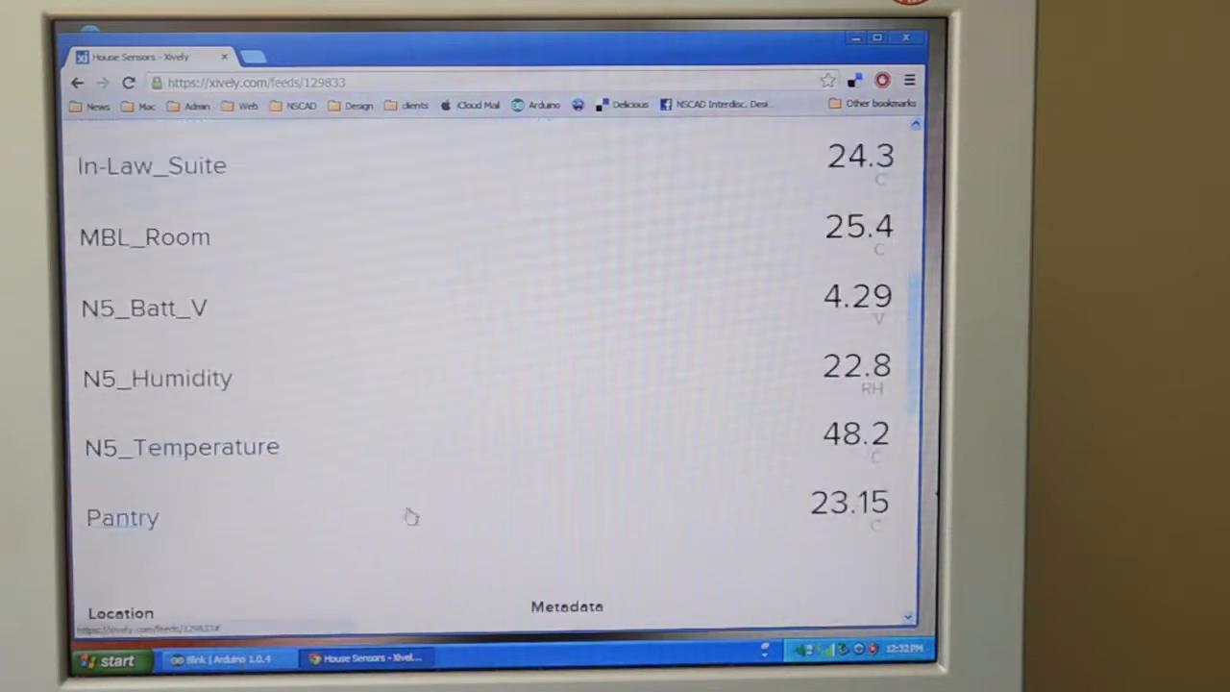
{"action": "scroll", "scroll_direction": "down", "scroll_amount": 3}
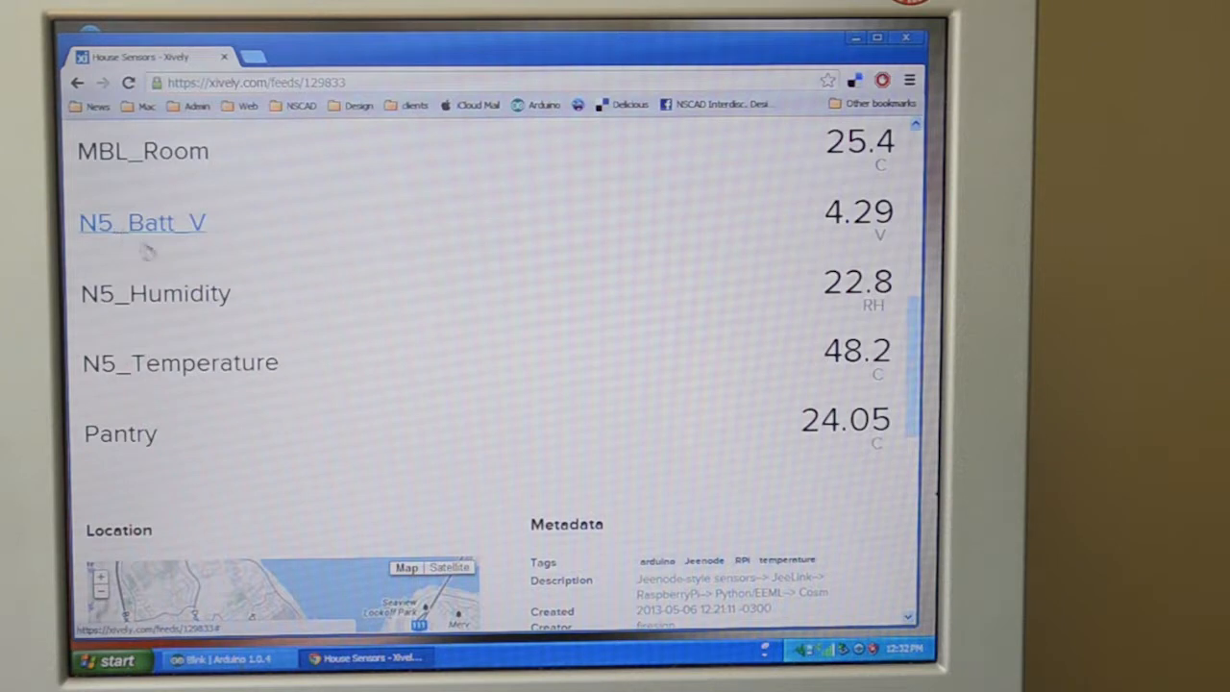
{"action": "mouse_move", "coordinate": [169, 227]}
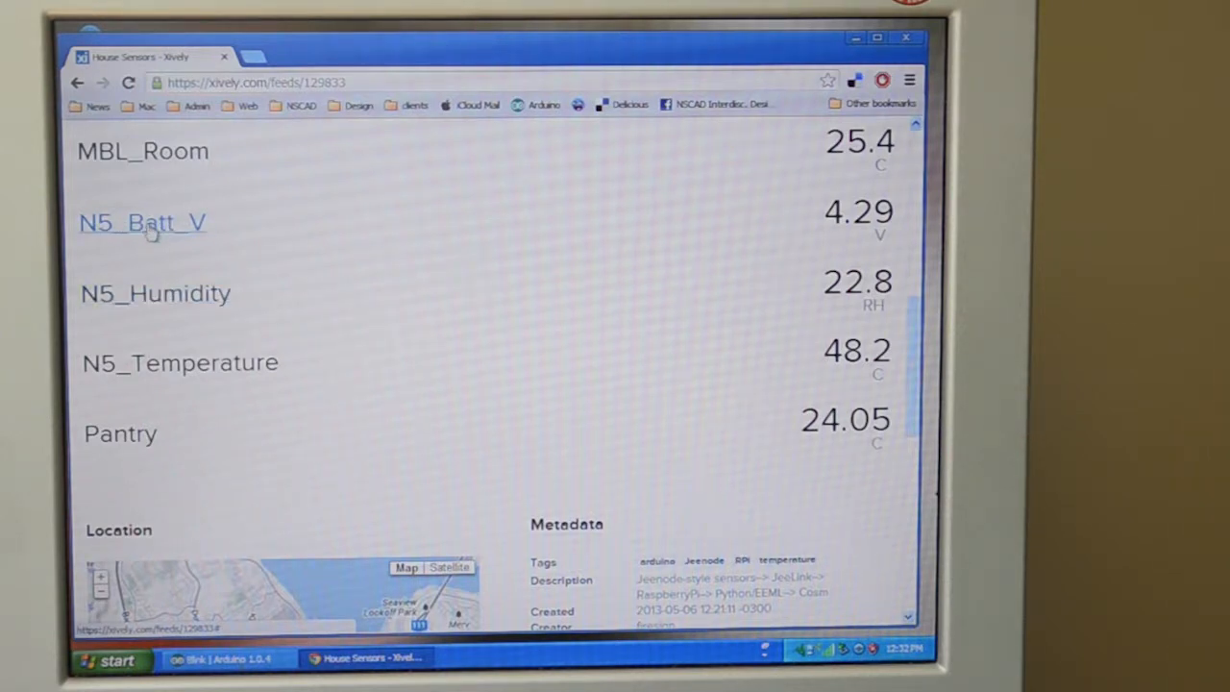
{"action": "left_click", "coordinate": [142, 223]}
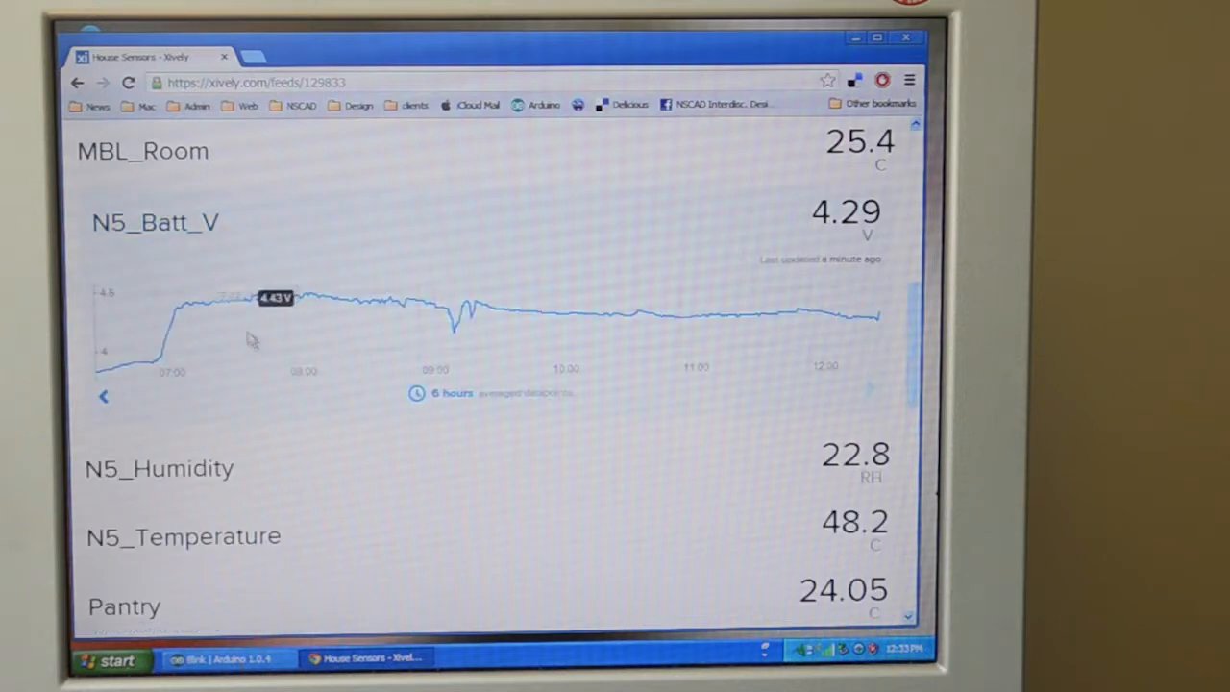
{"action": "mouse_move", "coordinate": [740, 312]}
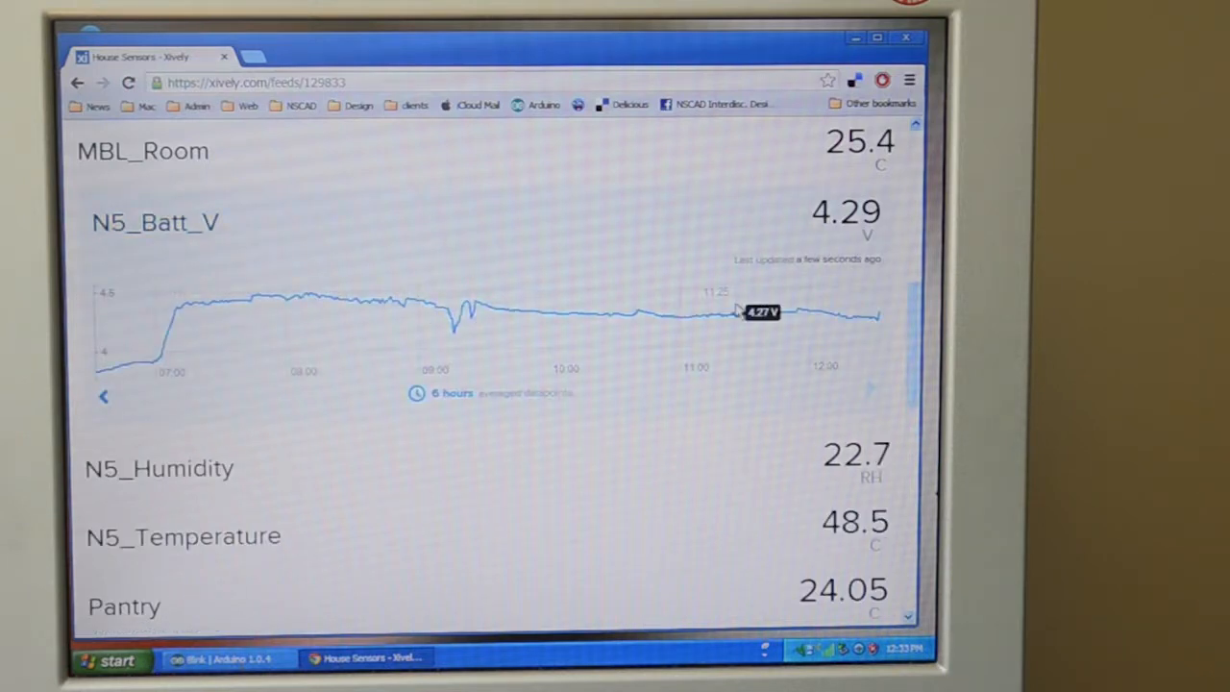
{"action": "left_click", "coordinate": [142, 223]}
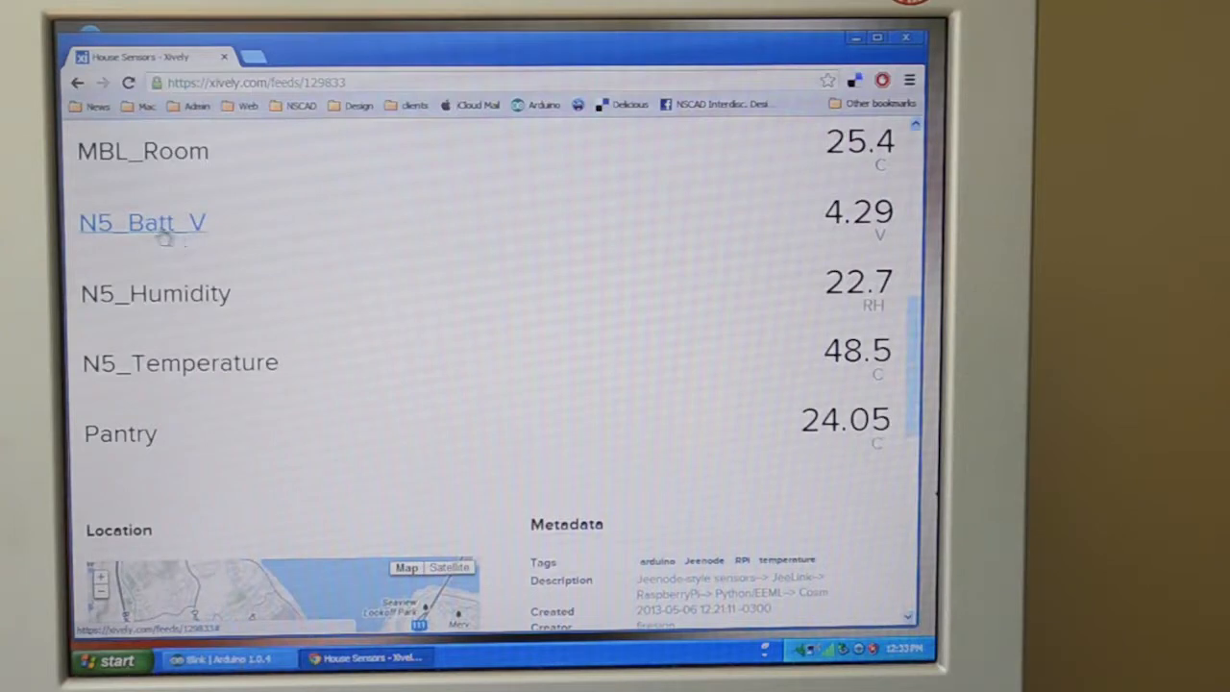
{"action": "mouse_move", "coordinate": [89, 250]}
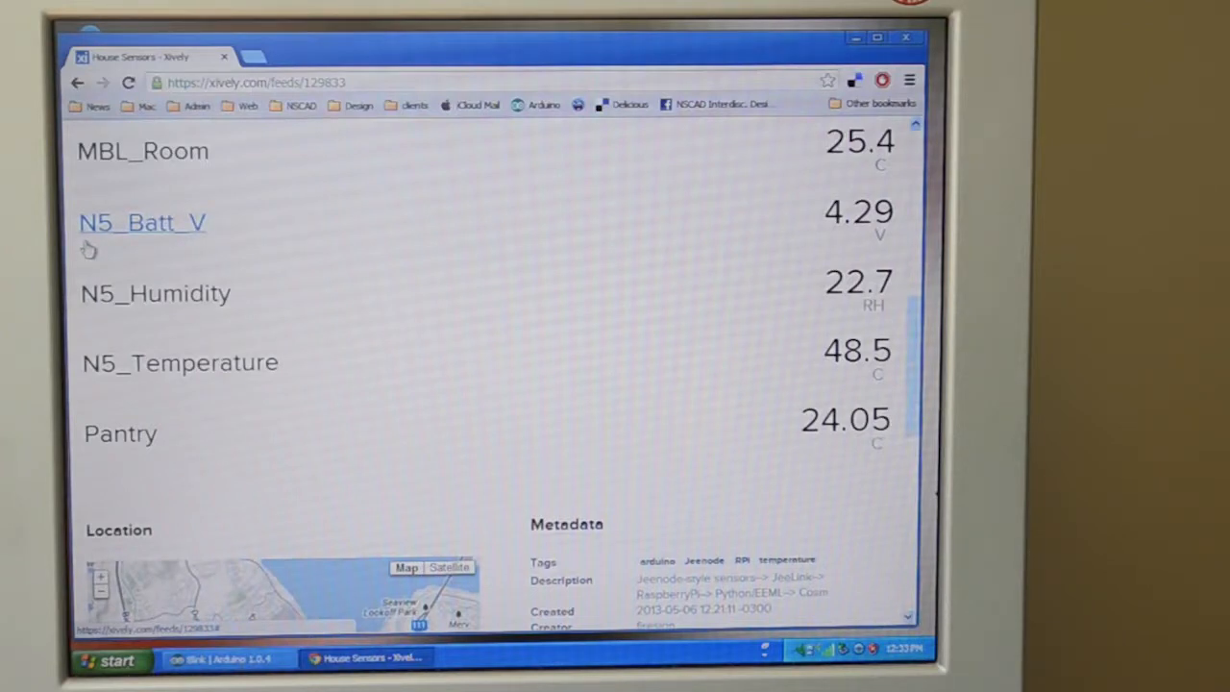
{"action": "mouse_move", "coordinate": [117, 252]}
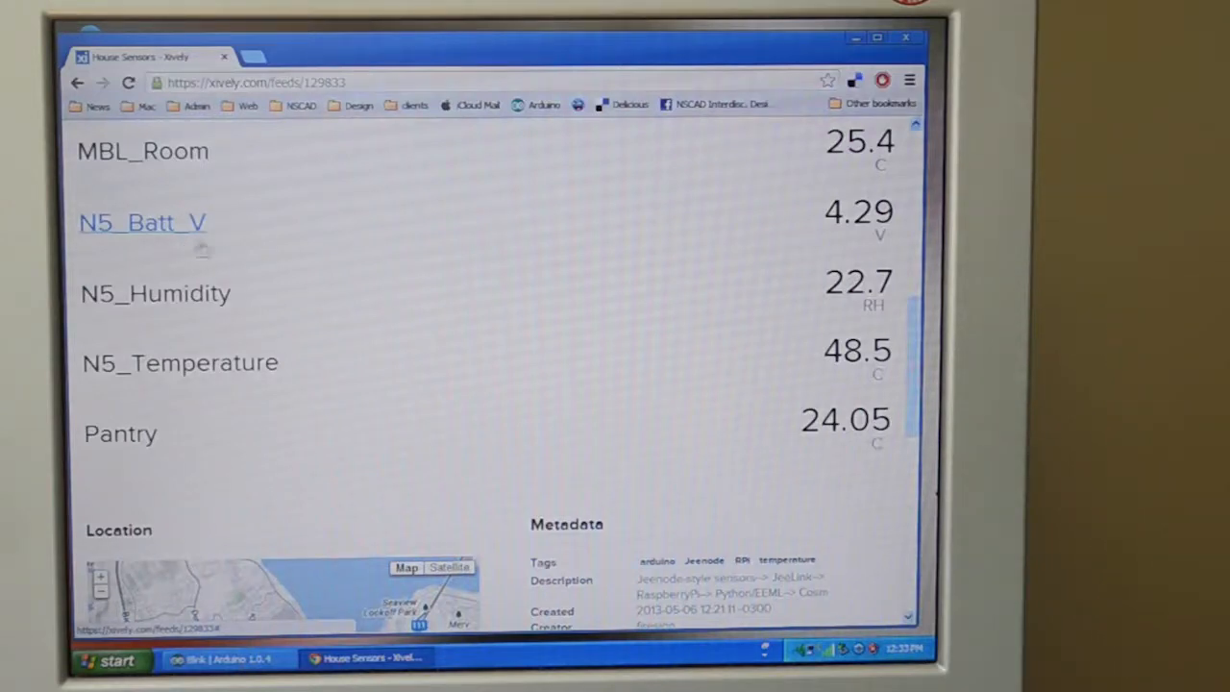
{"action": "left_click", "coordinate": [155, 292]}
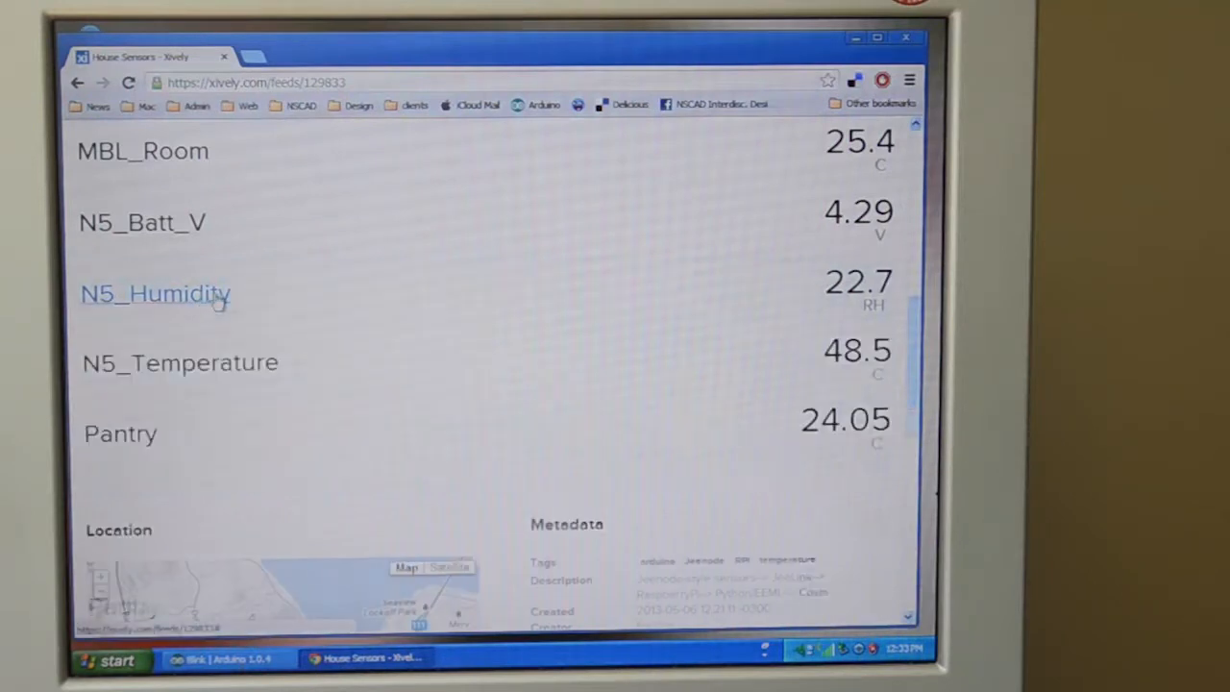
{"action": "mouse_move", "coordinate": [181, 363]}
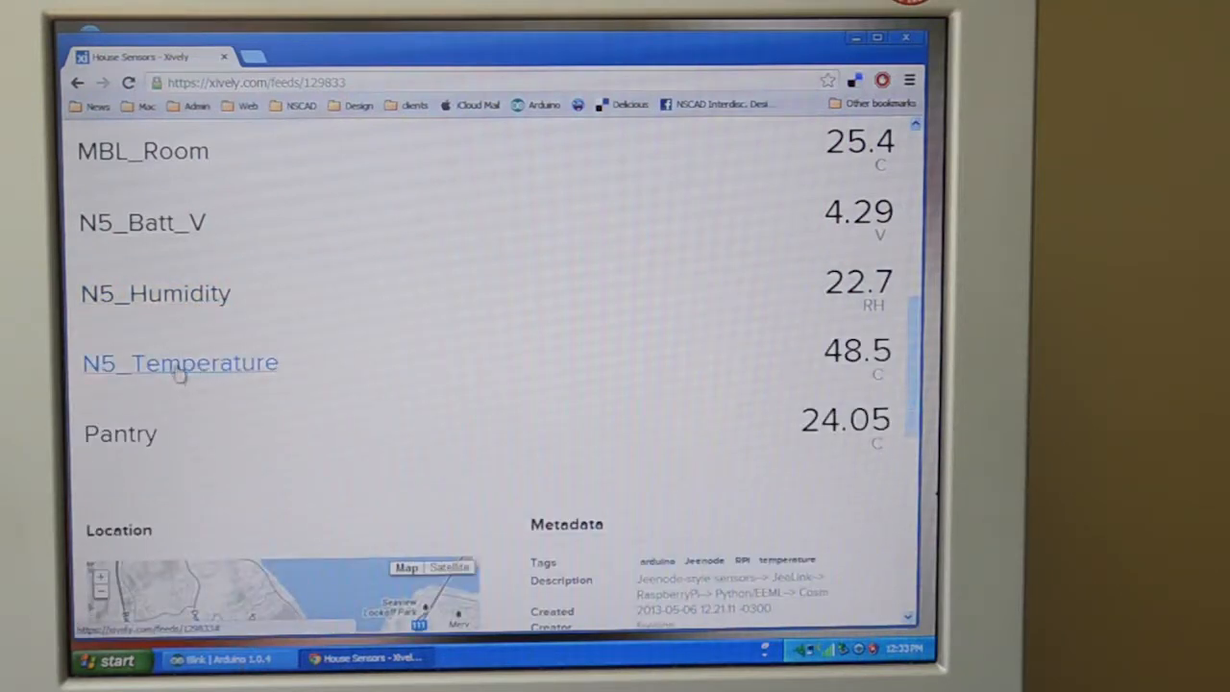
{"action": "left_click", "coordinate": [180, 362]}
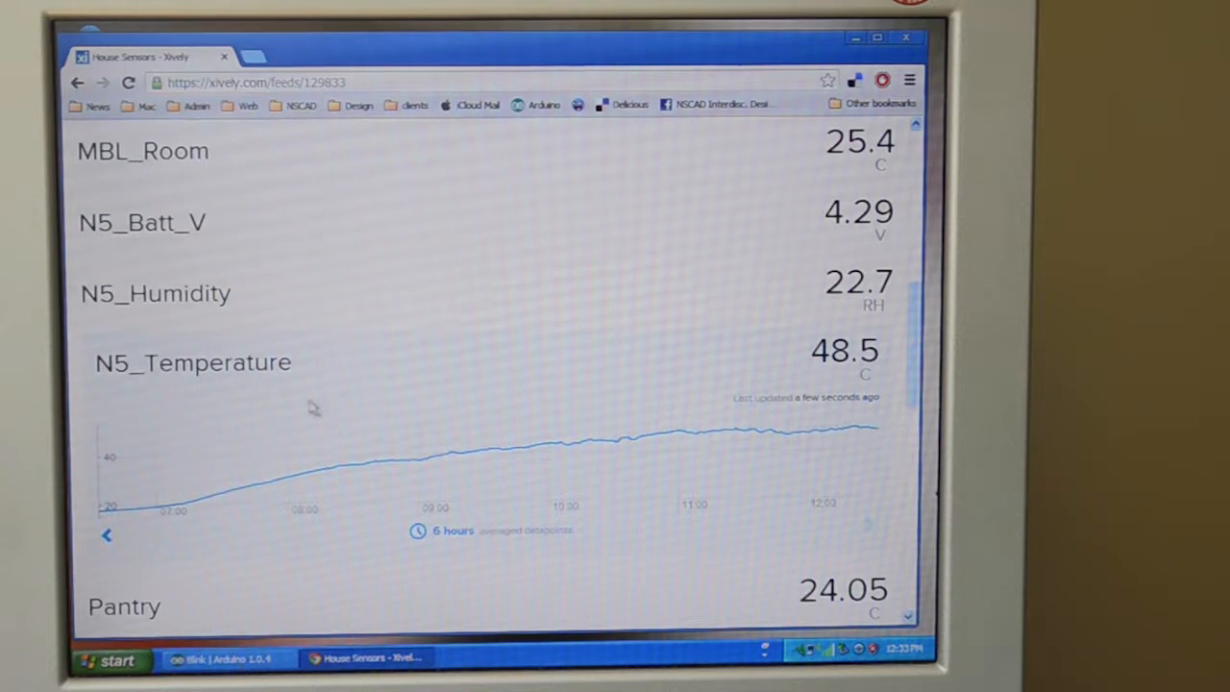
{"action": "left_click", "coordinate": [181, 361]}
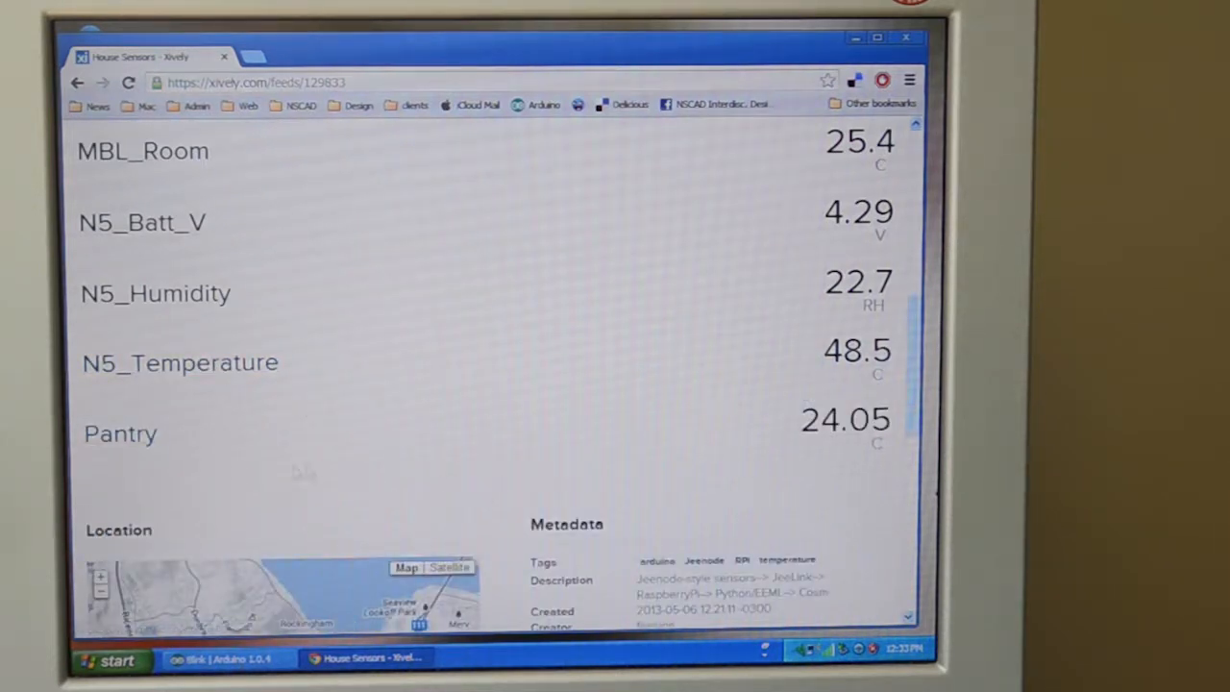
{"action": "mouse_move", "coordinate": [119, 434]}
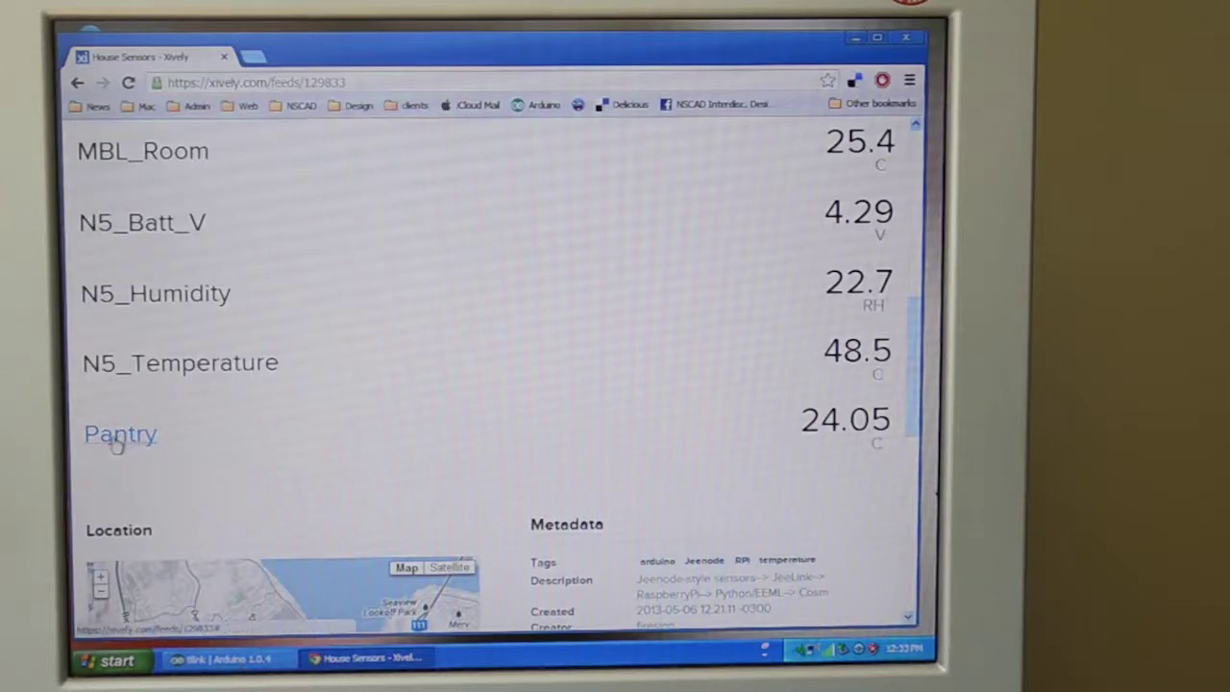
Step: Expand the Pantry channel graph showing readings around 24.05 C
{"action": "left_click", "coordinate": [119, 434]}
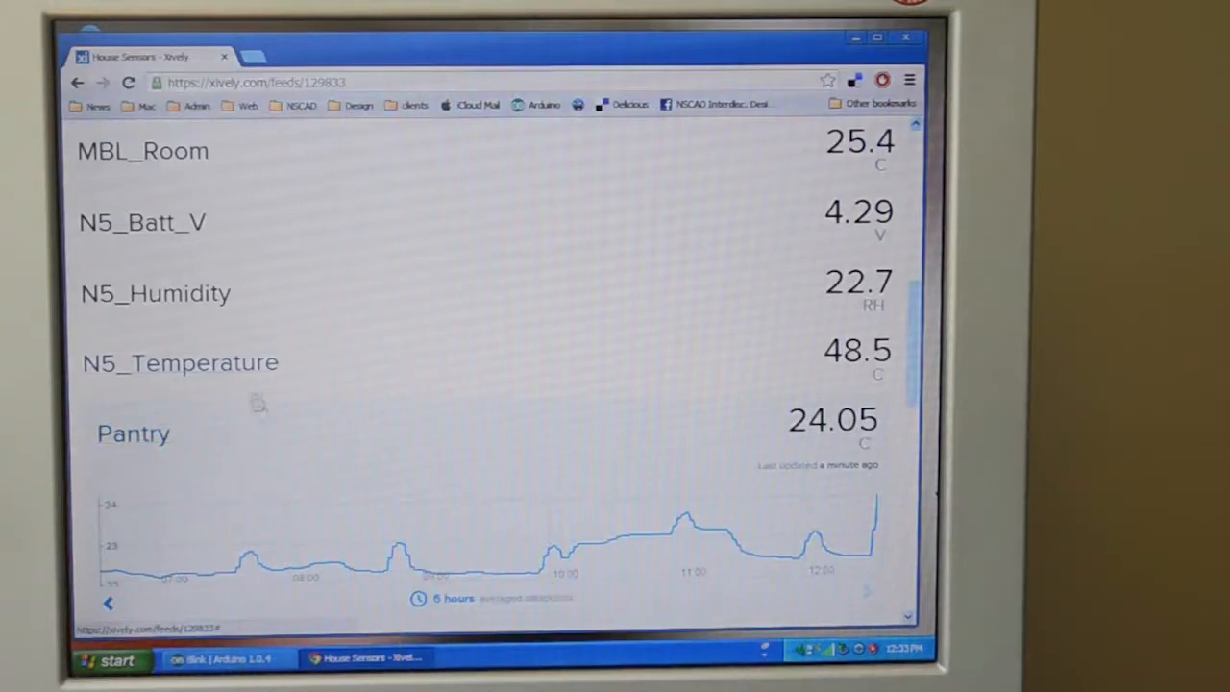
{"action": "mouse_move", "coordinate": [860, 557]}
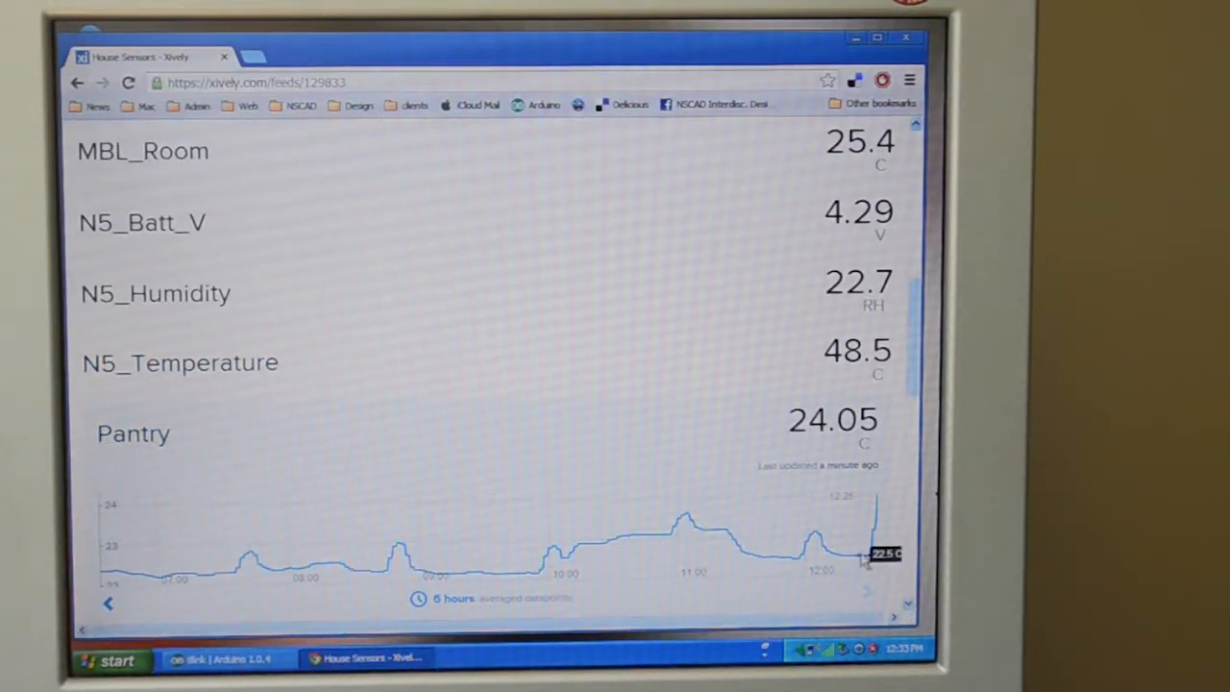
{"action": "mouse_move", "coordinate": [880, 500]}
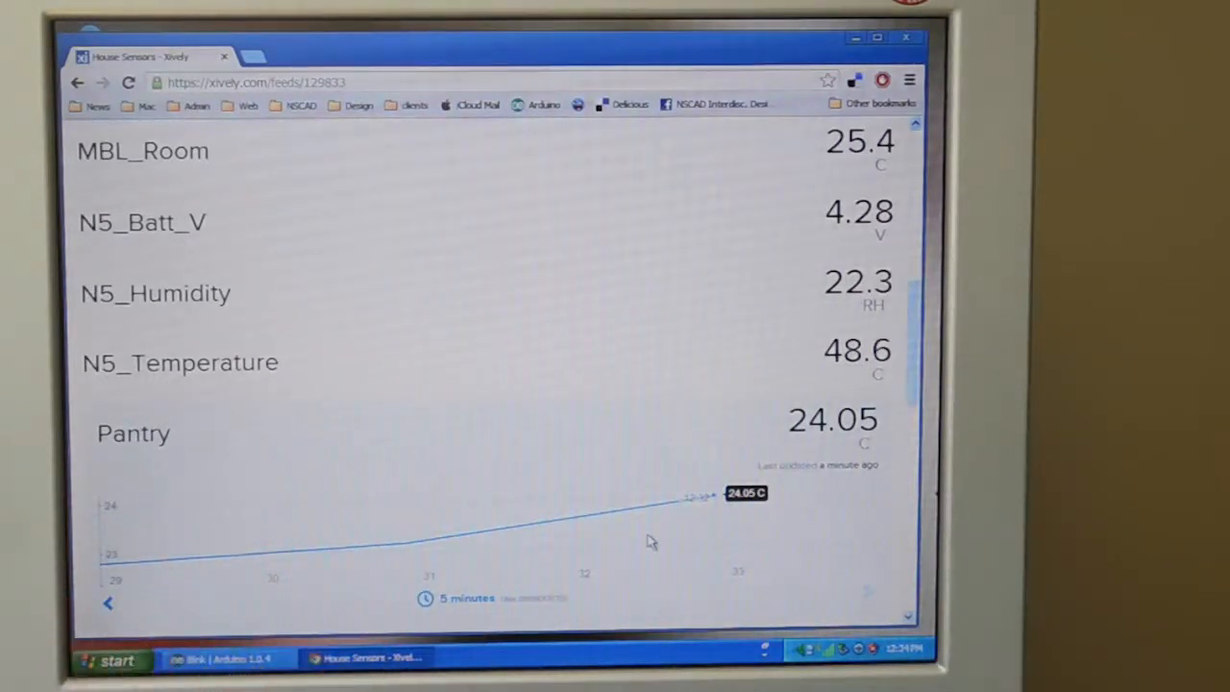
{"action": "mouse_move", "coordinate": [677, 523]}
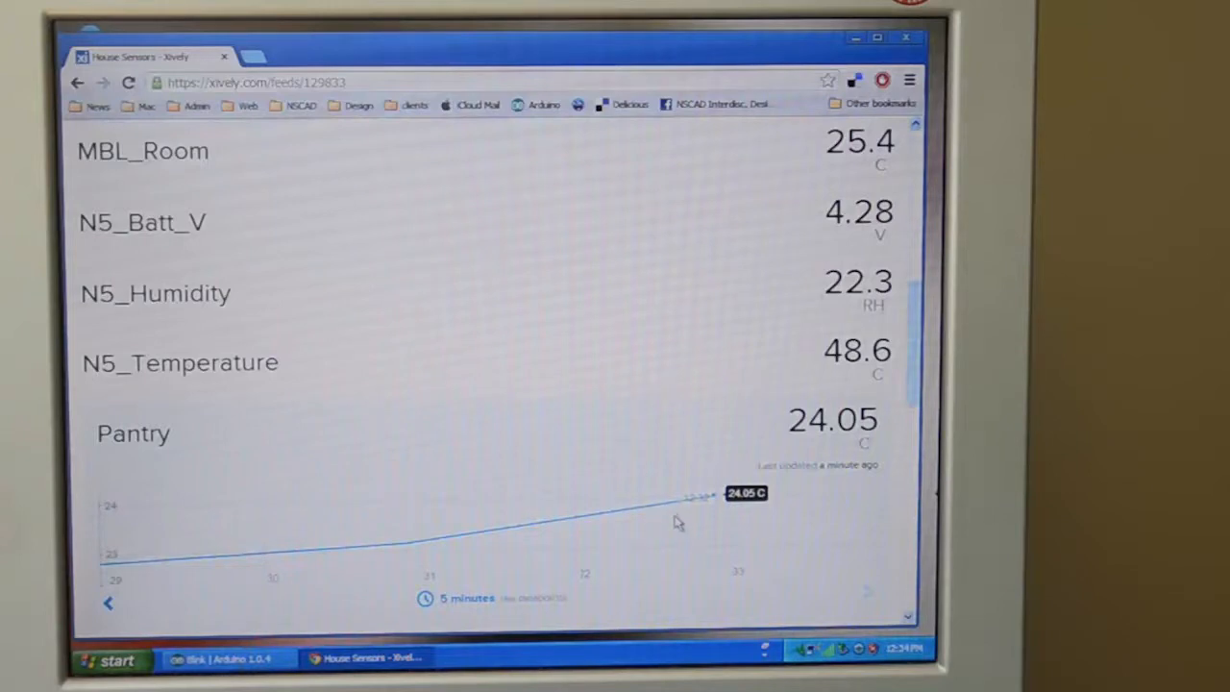
{"action": "scroll", "scroll_direction": "down", "scroll_amount": 3}
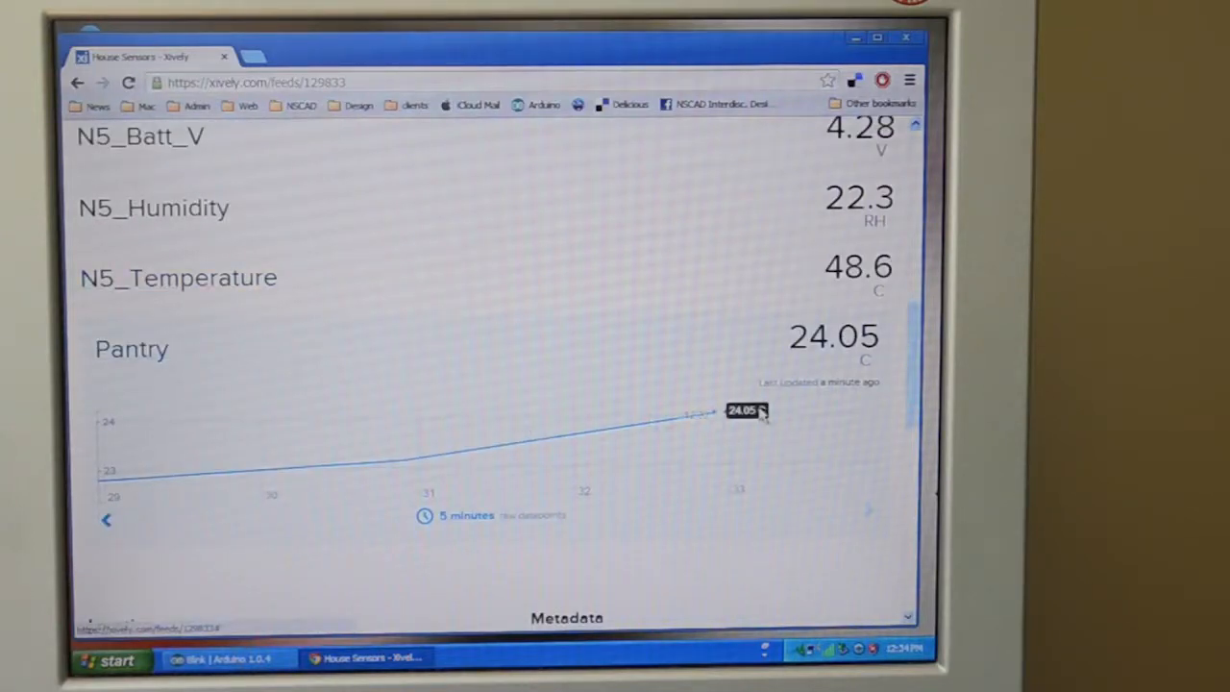
{"action": "mouse_move", "coordinate": [836, 398]}
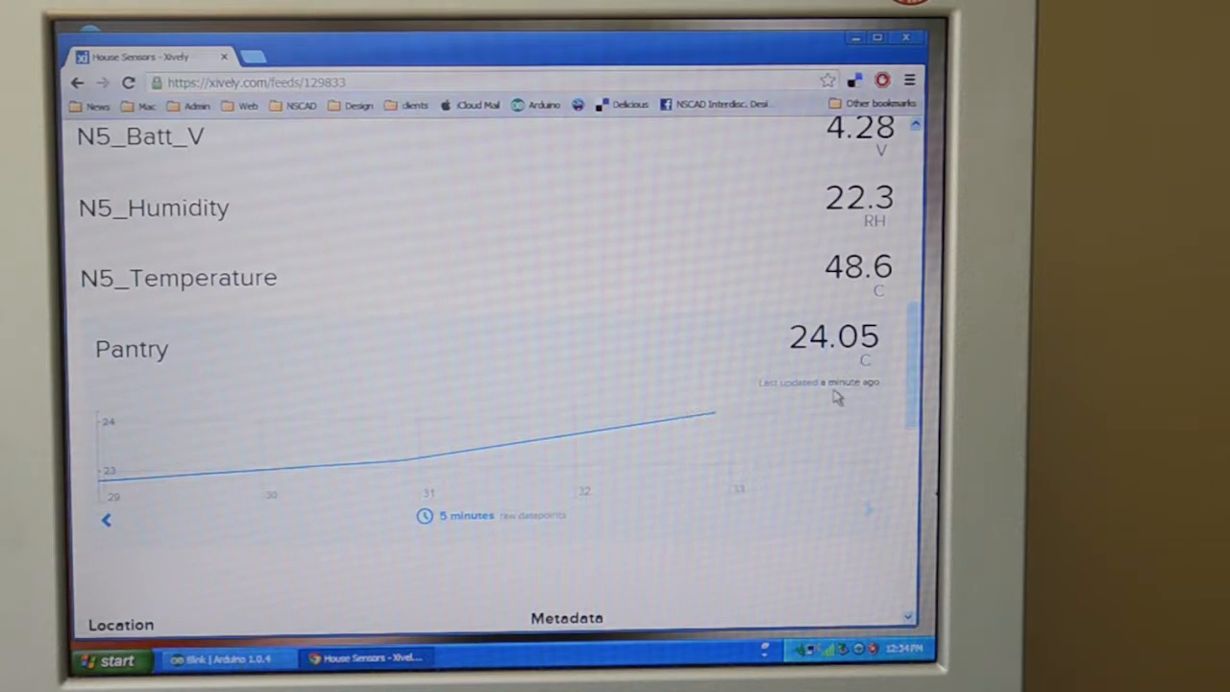
{"action": "mouse_move", "coordinate": [857, 398]}
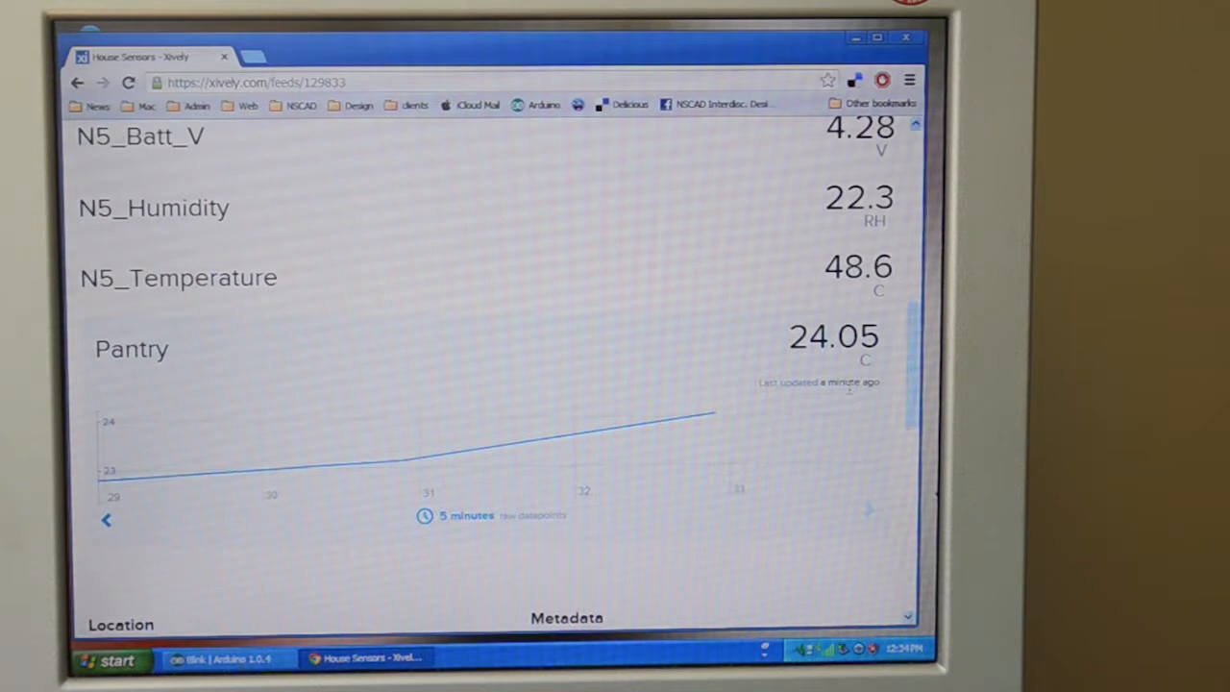
{"action": "mouse_move", "coordinate": [834, 401]}
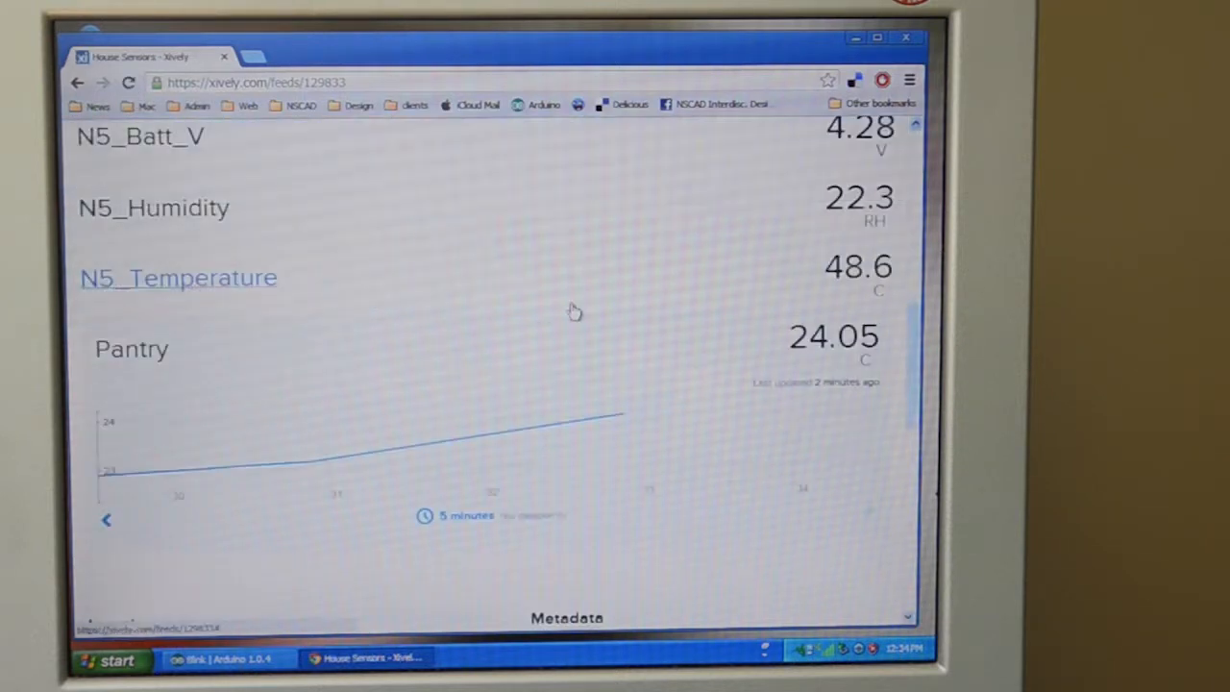
{"action": "mouse_move", "coordinate": [661, 373]}
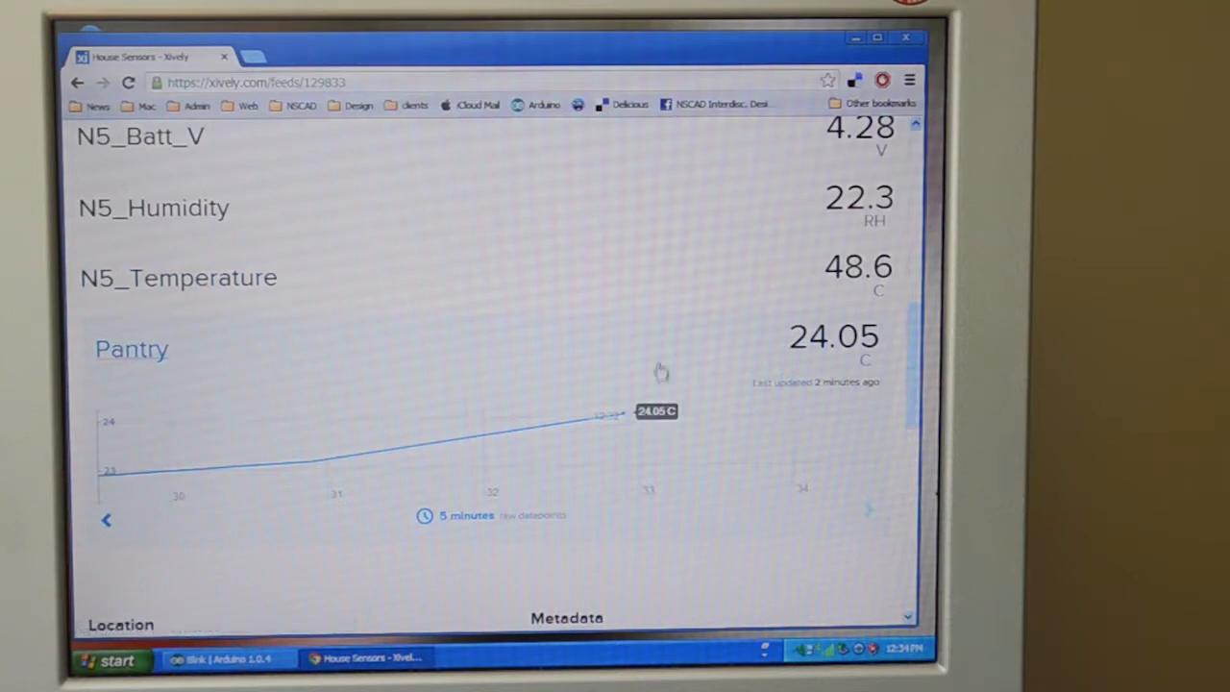
{"action": "mouse_move", "coordinate": [609, 256]}
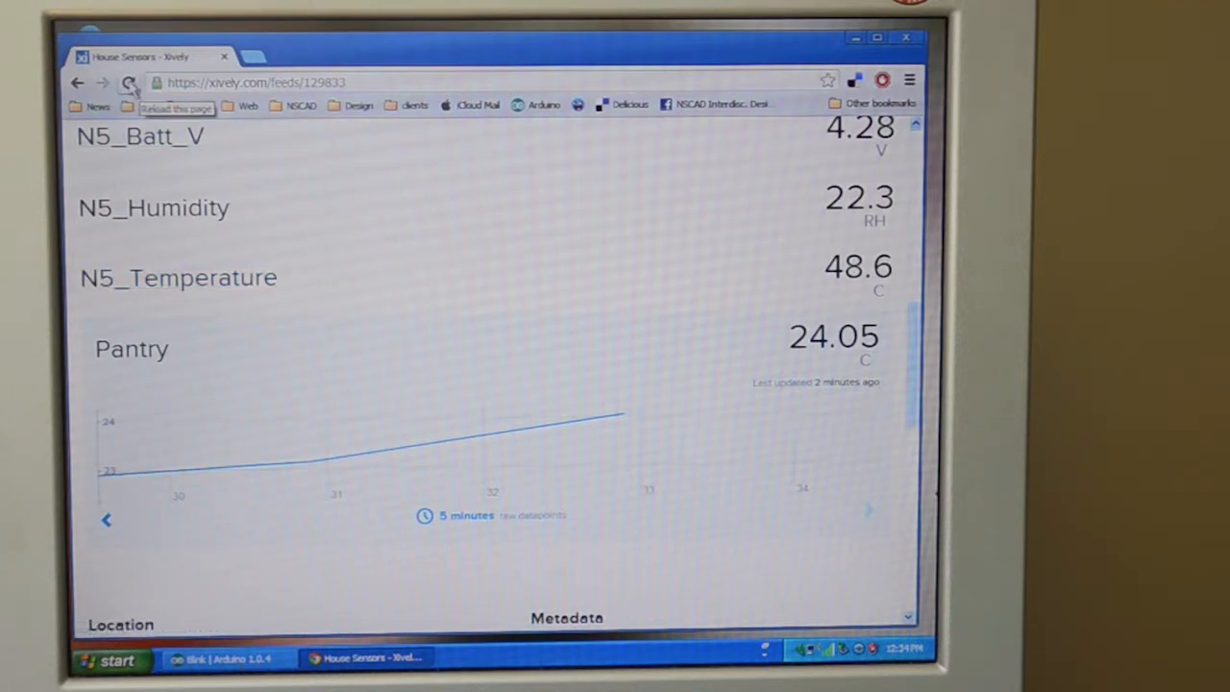
Step: Reload the House Sensors feed (Pantry now 26.9 C) and scroll to its Location and Metadata sections
{"action": "left_click", "coordinate": [130, 81]}
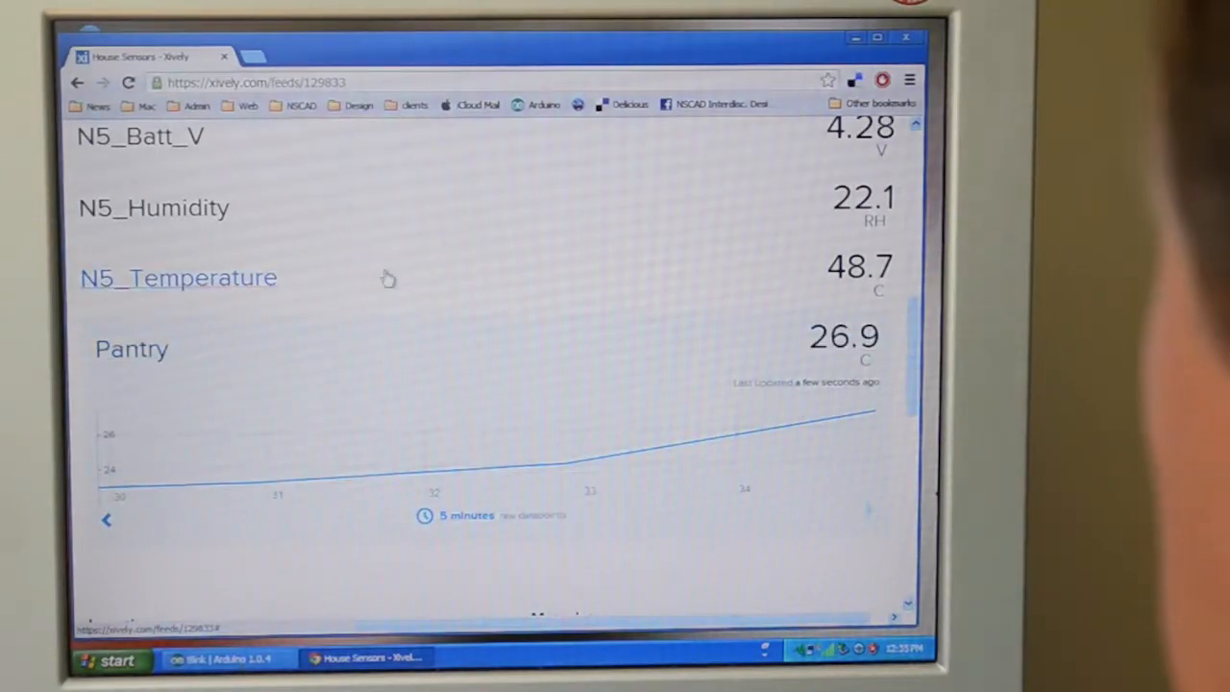
{"action": "scroll", "scroll_direction": "down", "scroll_amount": 3}
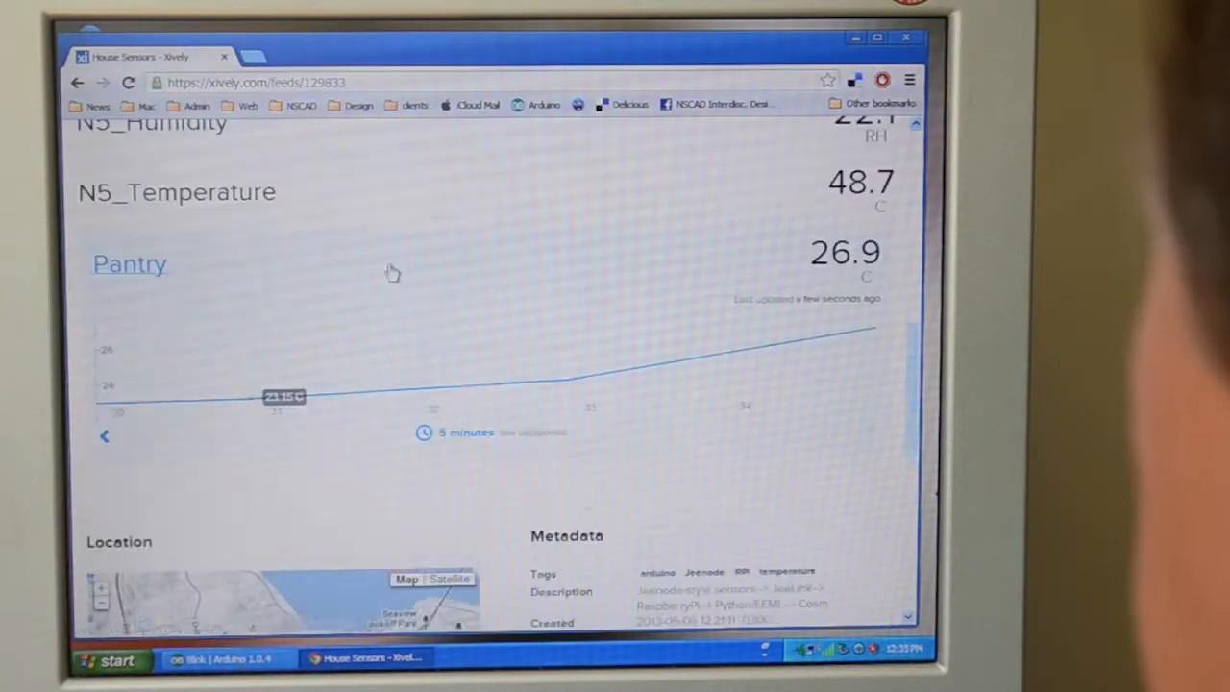
{"action": "scroll", "scroll_direction": "down", "scroll_amount": 3}
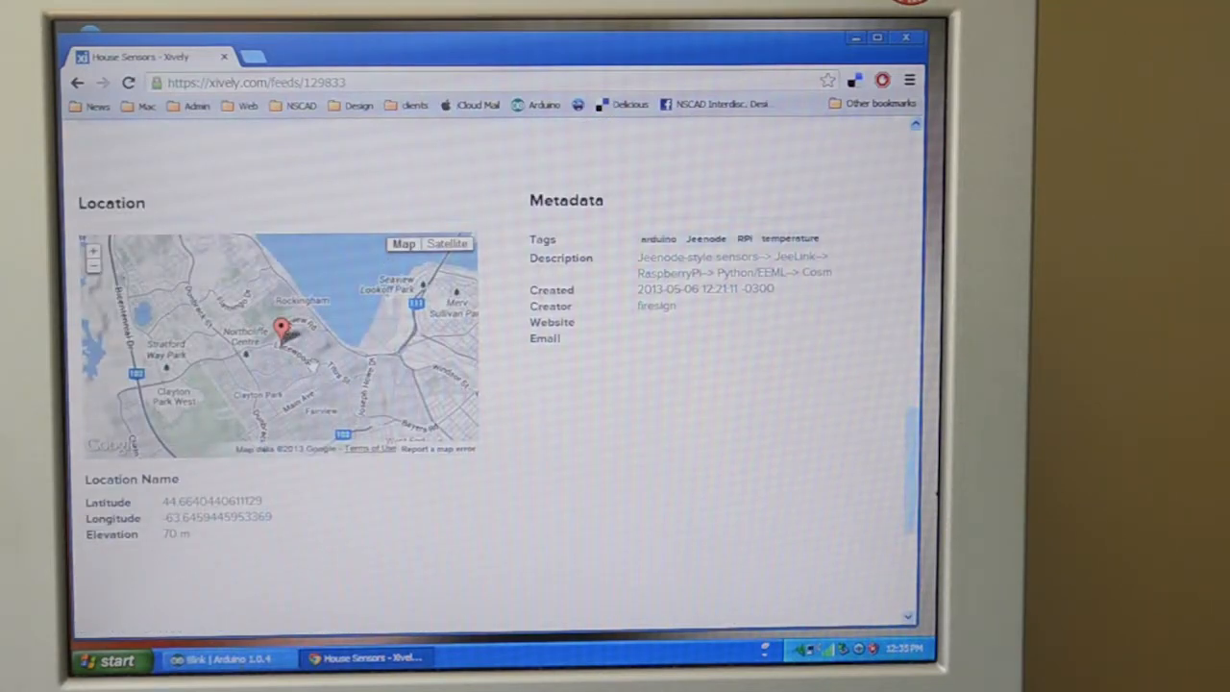
{"action": "mouse_move", "coordinate": [369, 215]}
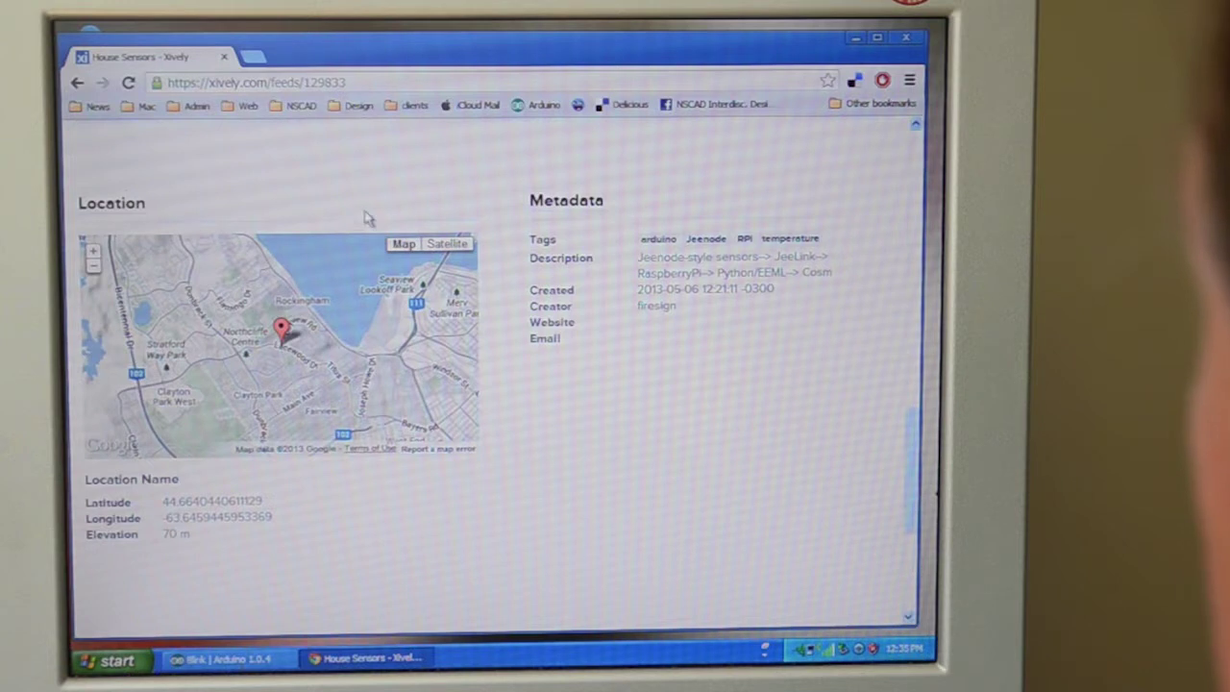
Step: Return to the Development Devices page and bring the Legacy Feeds list into view
{"action": "scroll", "scroll_direction": "up", "scroll_amount": 3}
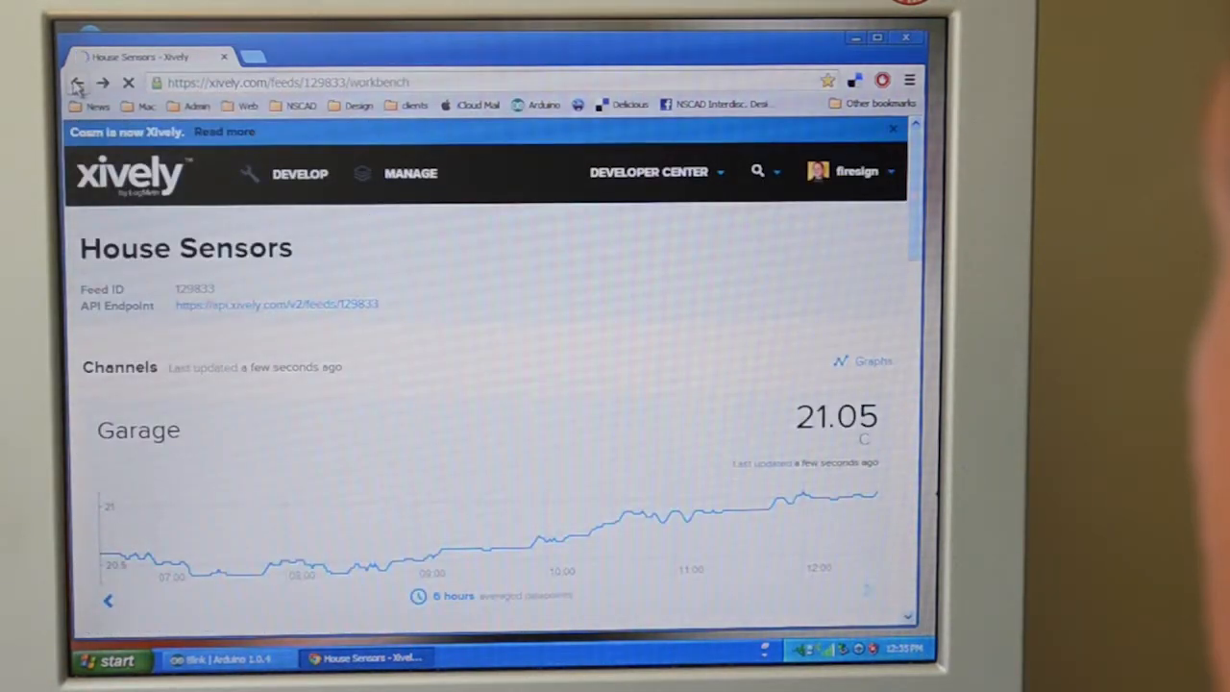
{"action": "left_click", "coordinate": [300, 173]}
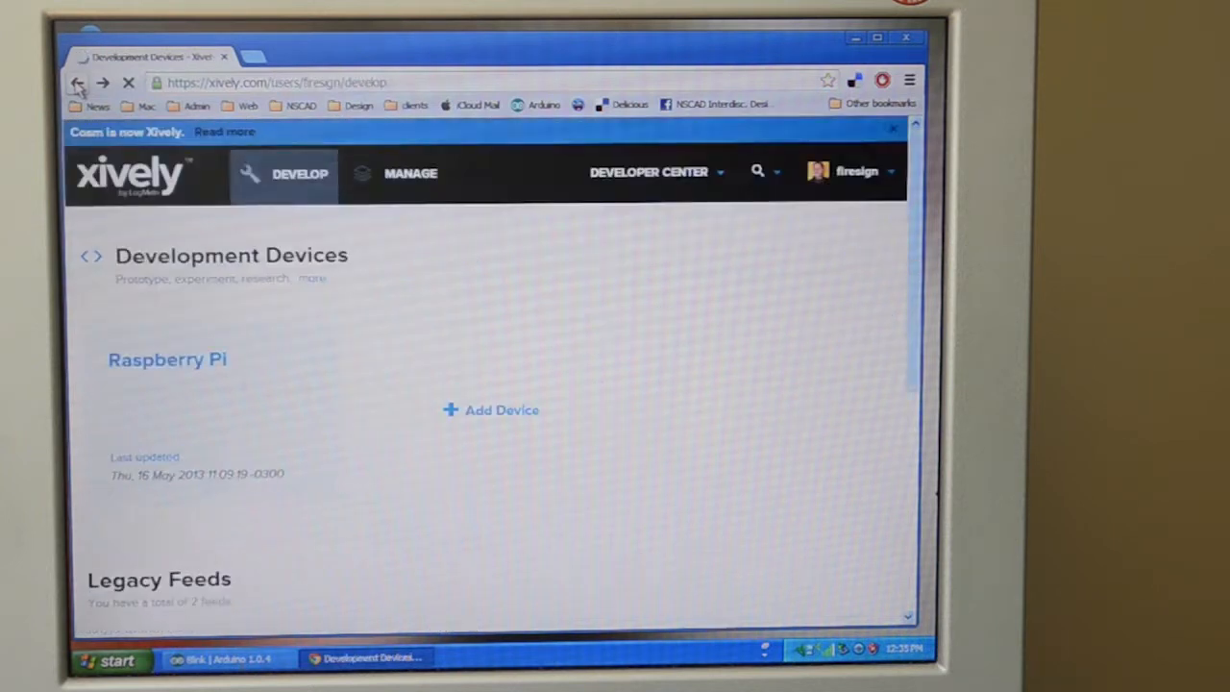
{"action": "scroll", "scroll_direction": "down", "scroll_amount": 3}
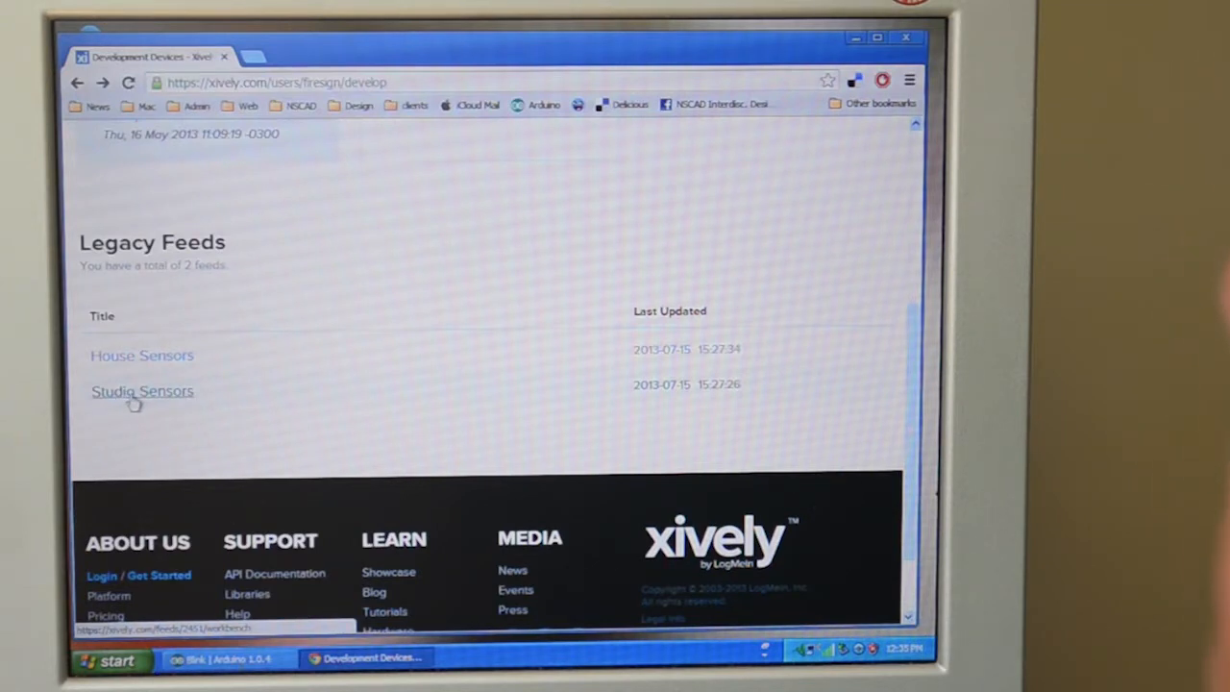
Step: Open the Studio Sensors feed and expand the Air_Quality channel's six-hour graph (reading 691)
{"action": "left_click", "coordinate": [142, 392]}
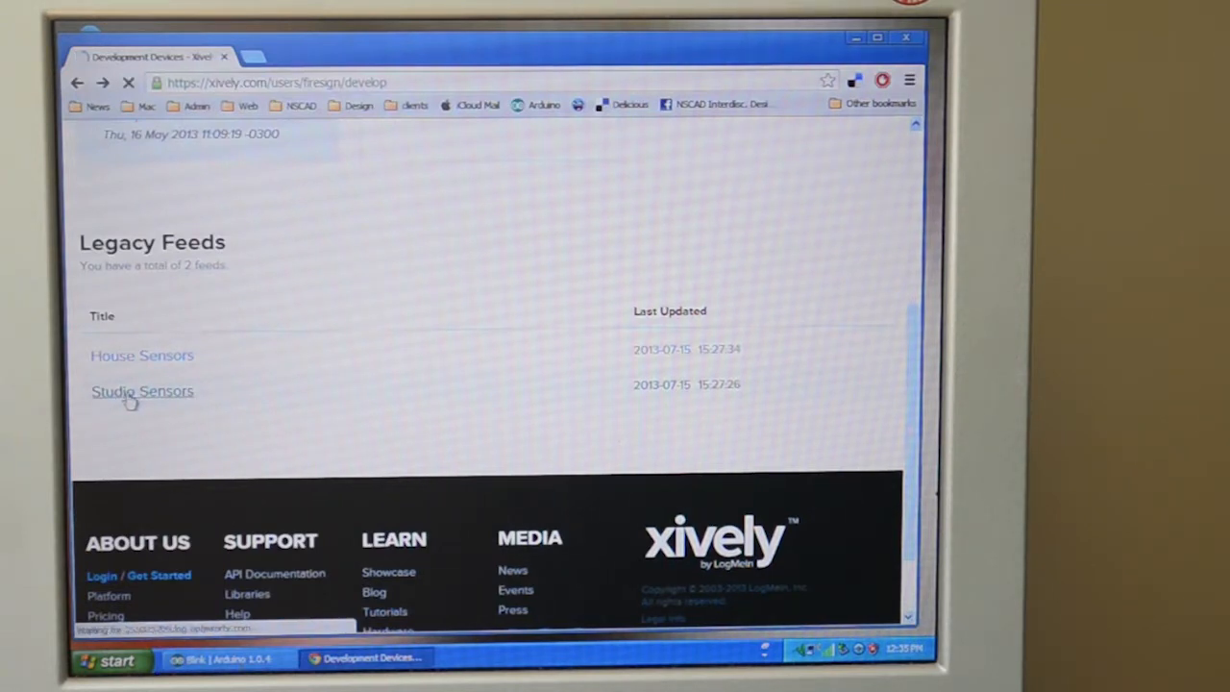
{"action": "left_click", "coordinate": [142, 392]}
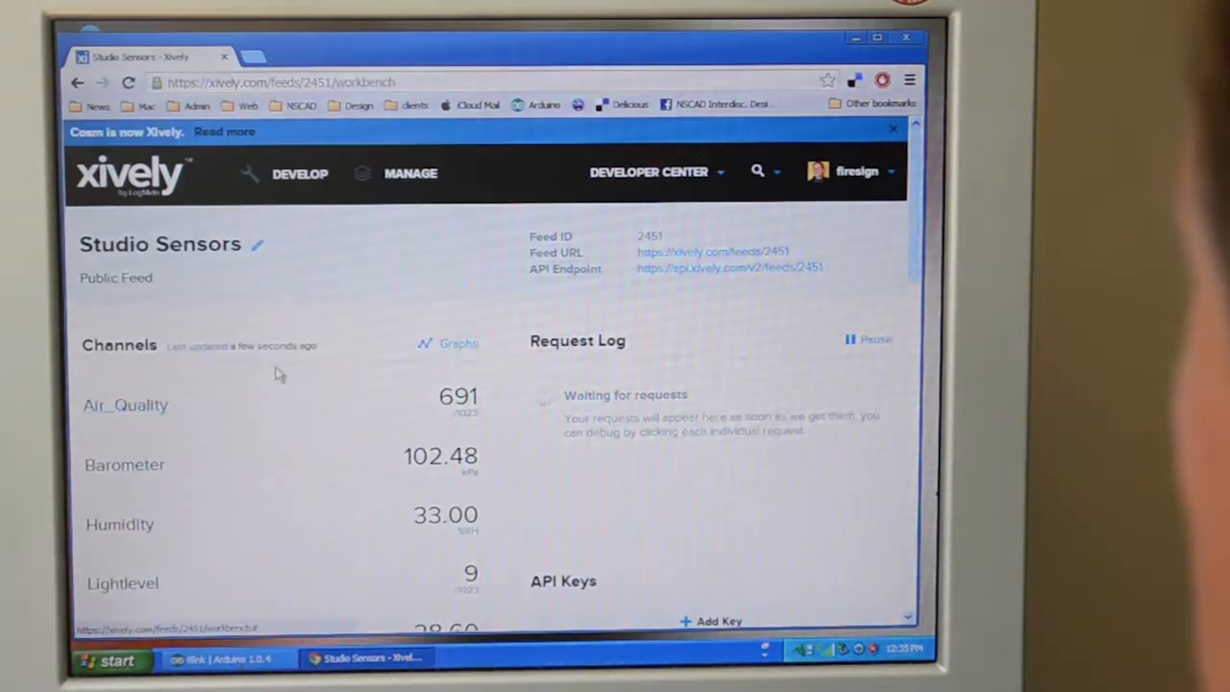
{"action": "scroll", "scroll_direction": "down", "scroll_amount": 3}
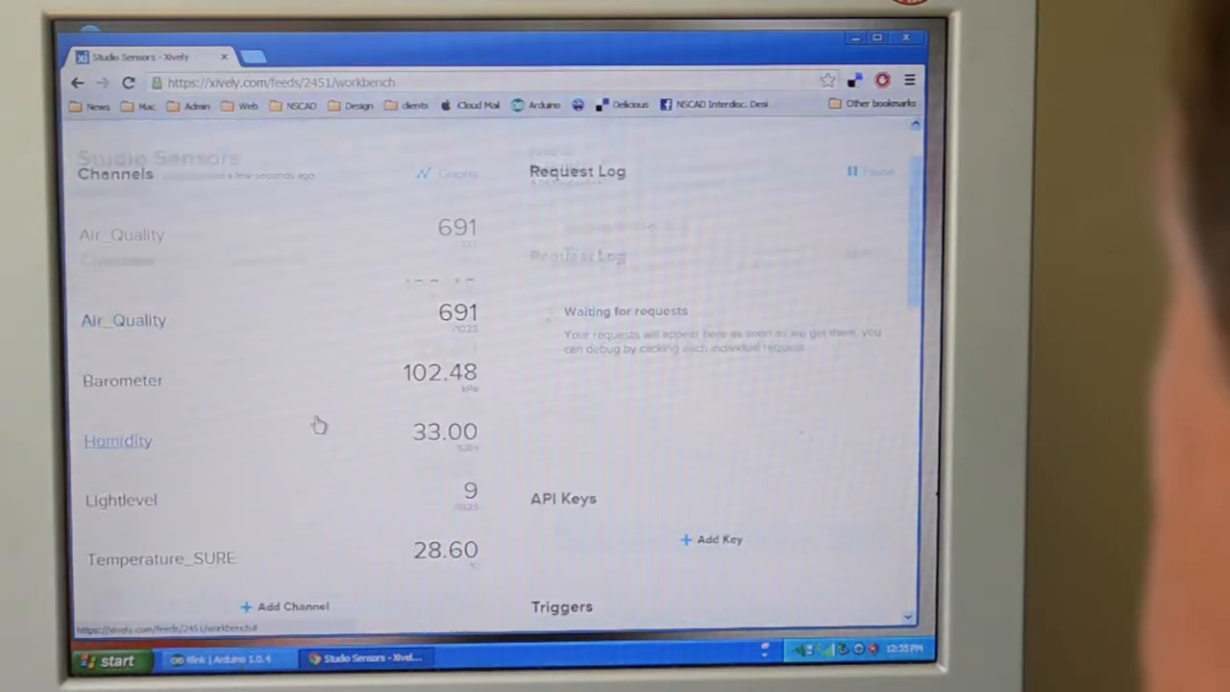
{"action": "scroll", "scroll_direction": "up", "scroll_amount": 3}
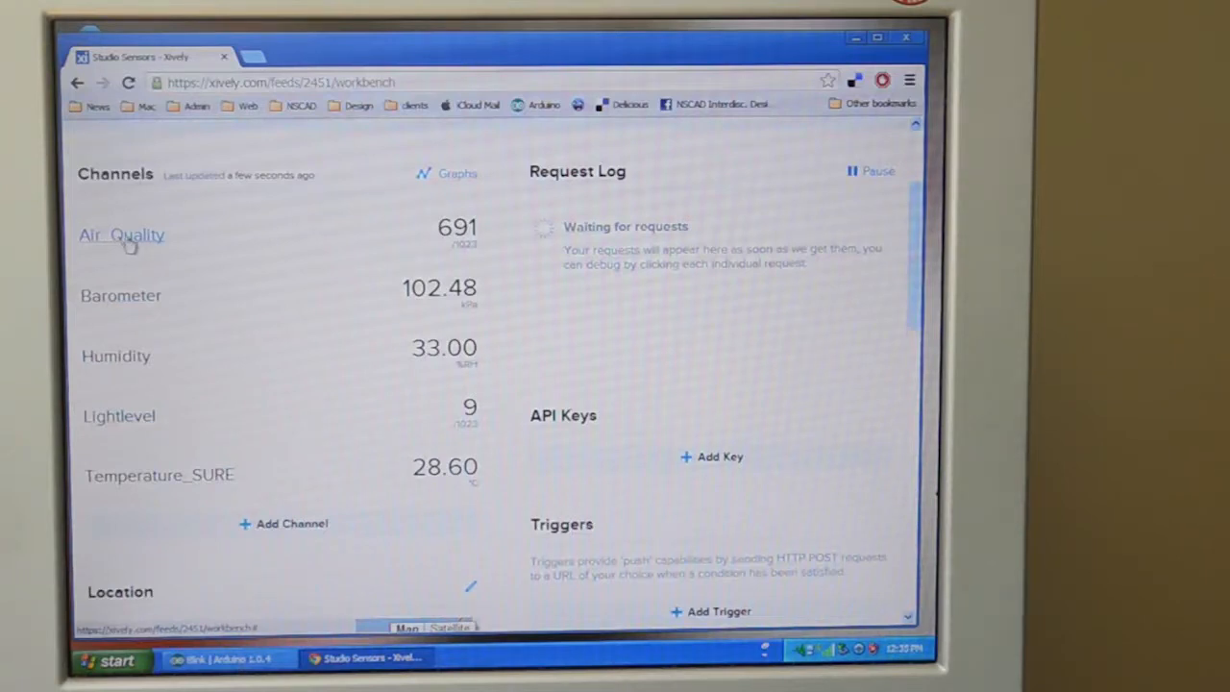
{"action": "left_click", "coordinate": [123, 235]}
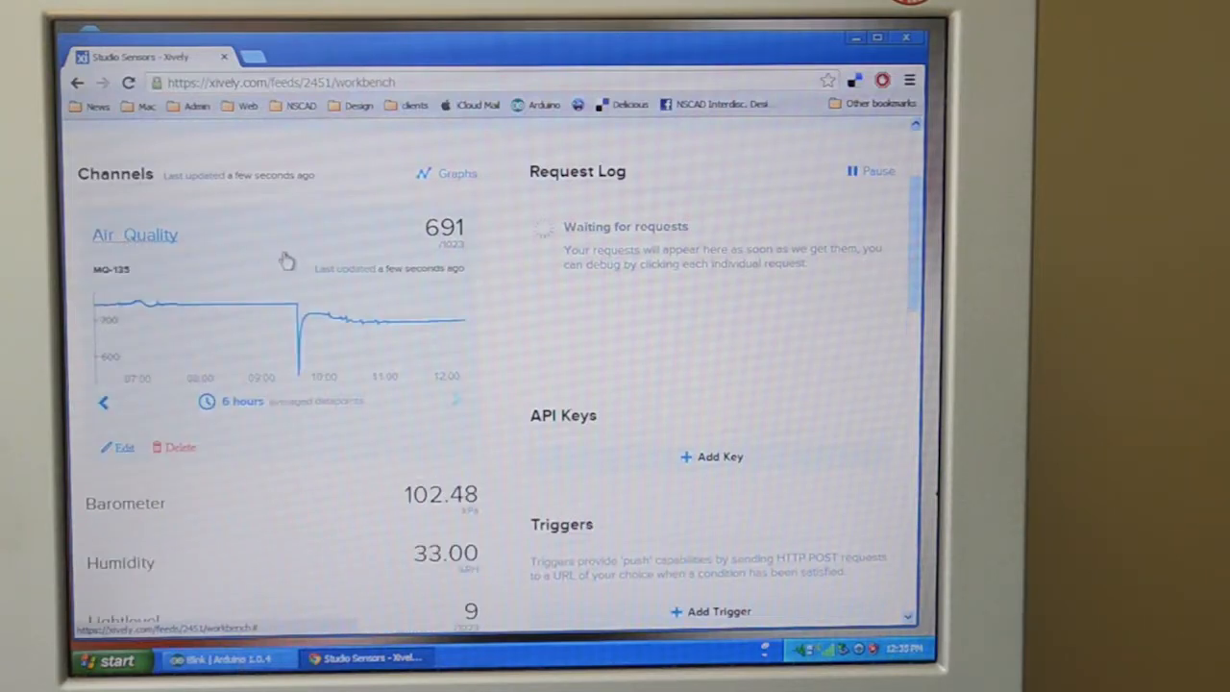
{"action": "mouse_move", "coordinate": [308, 394]}
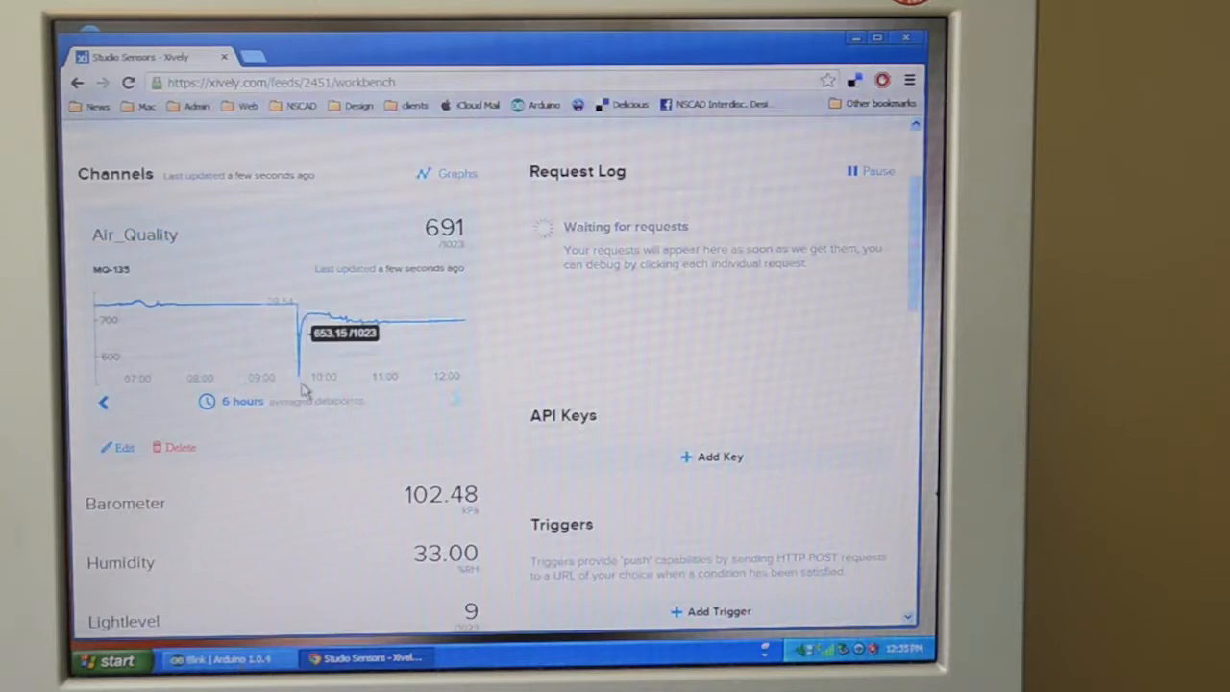
{"action": "mouse_move", "coordinate": [298, 350]}
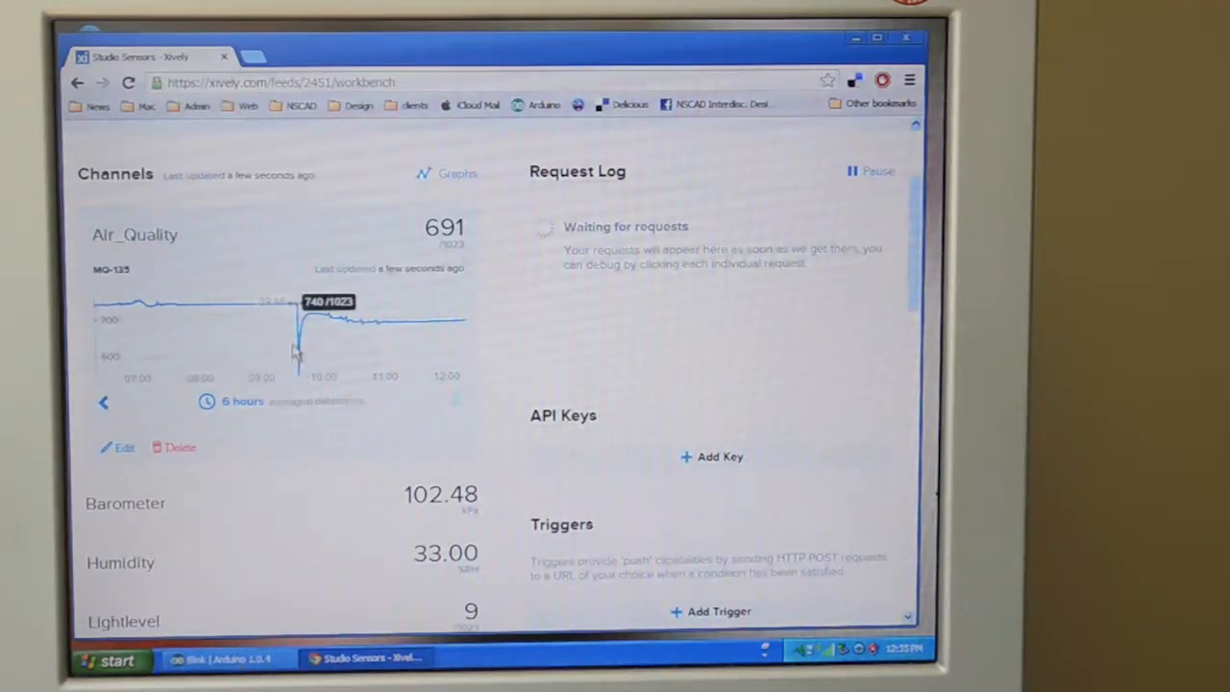
{"action": "mouse_move", "coordinate": [303, 384]}
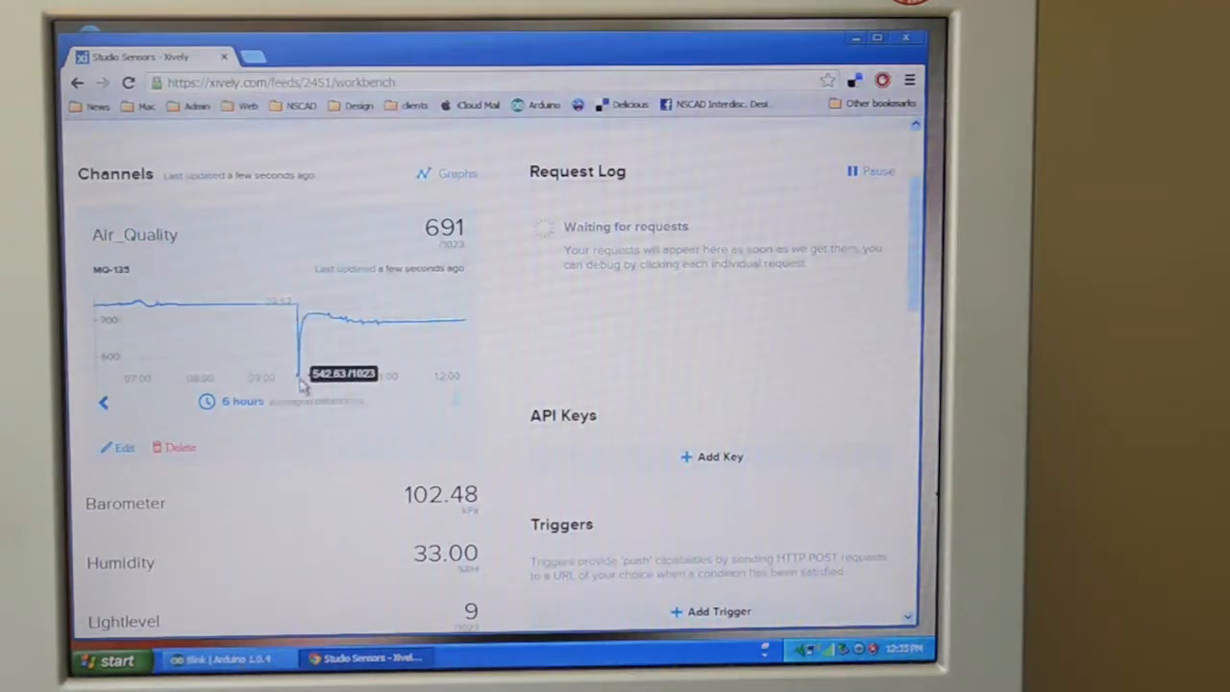
{"action": "mouse_move", "coordinate": [308, 361]}
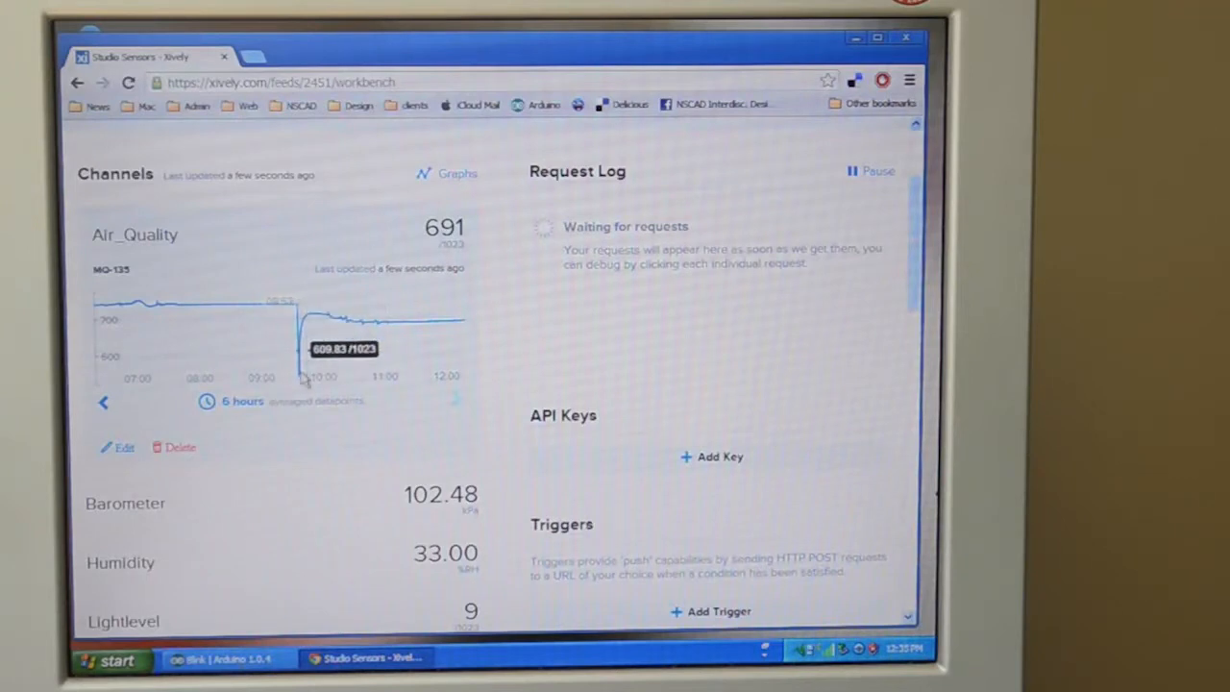
{"action": "mouse_move", "coordinate": [317, 323]}
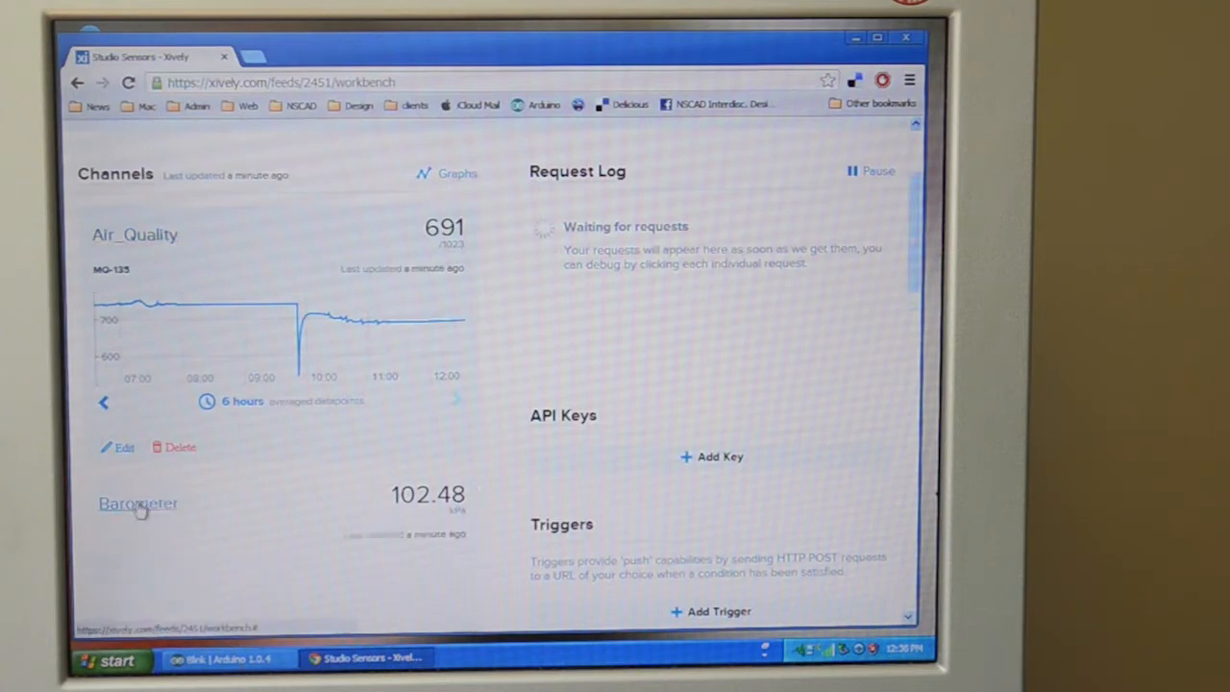
Step: Scroll down the Channels list to view the Barometer (102.48) and Temperature_SURE (28.60) graphs
{"action": "scroll", "scroll_direction": "down", "scroll_amount": 3}
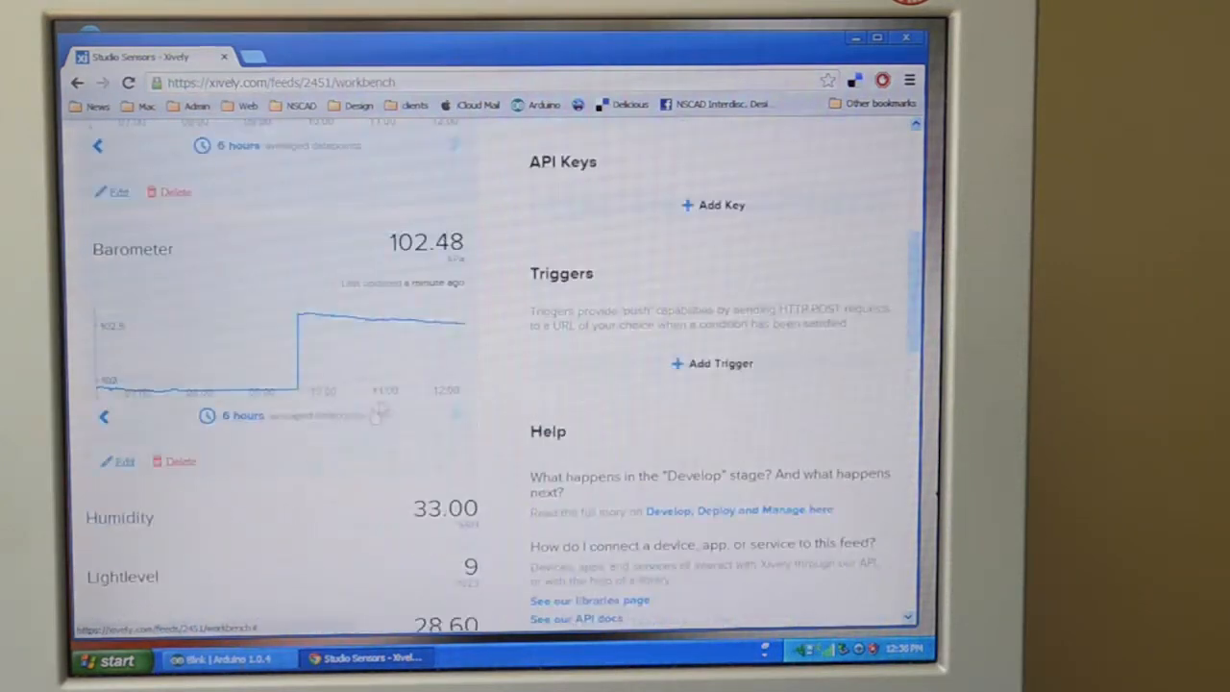
{"action": "mouse_move", "coordinate": [278, 388]}
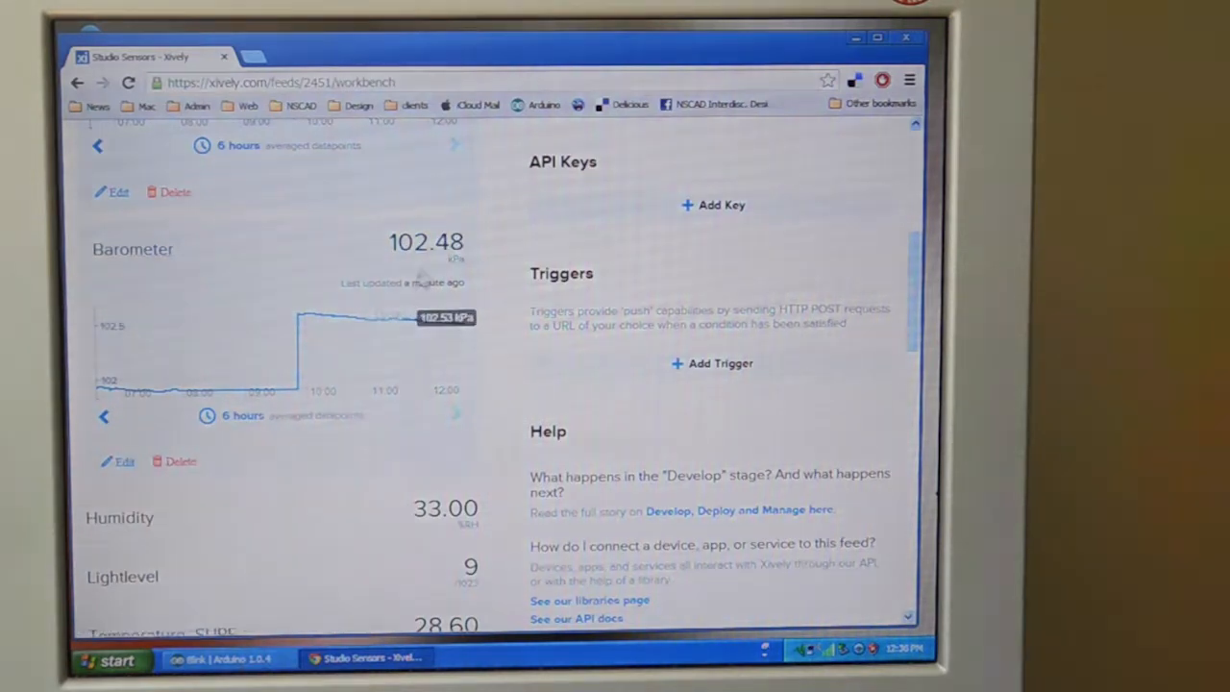
{"action": "scroll", "scroll_direction": "down", "scroll_amount": 3}
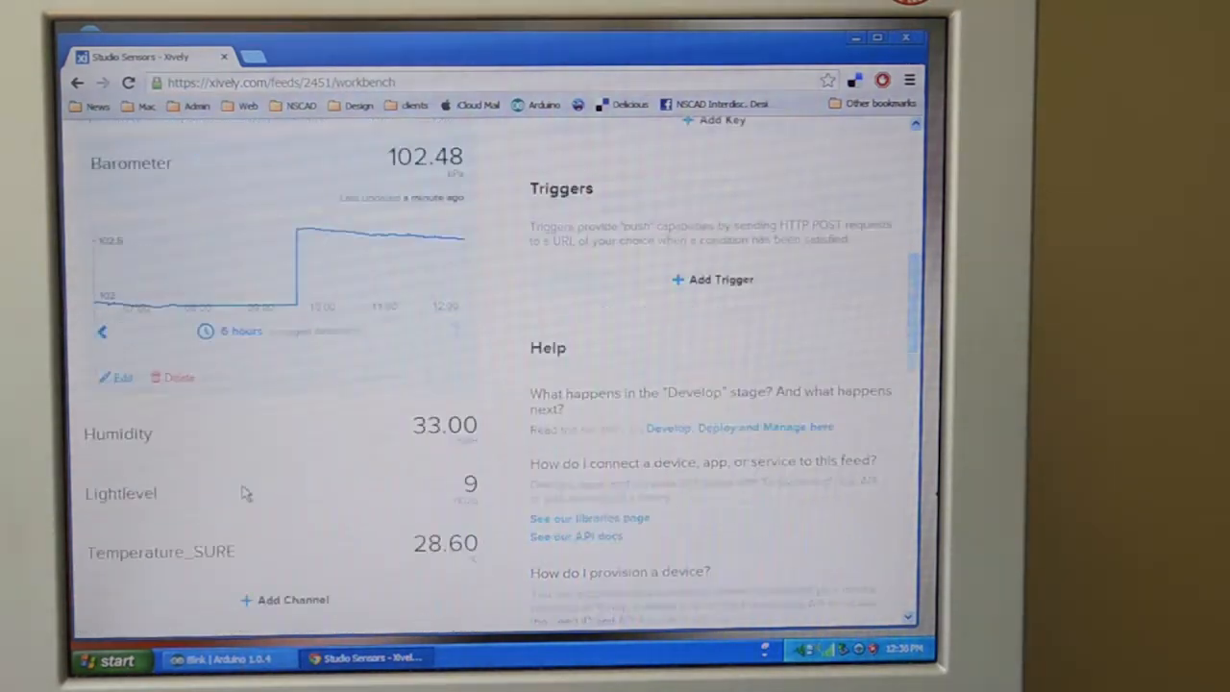
{"action": "scroll", "scroll_direction": "down", "scroll_amount": 3}
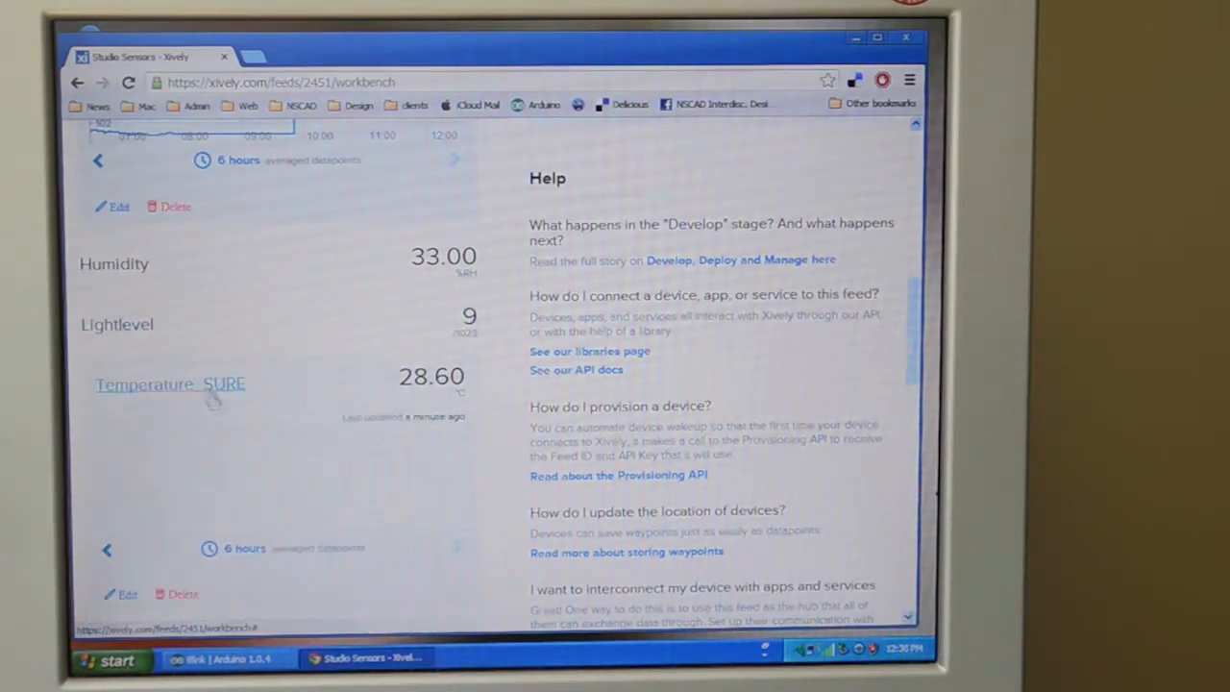
{"action": "scroll", "scroll_direction": "down", "scroll_amount": 3}
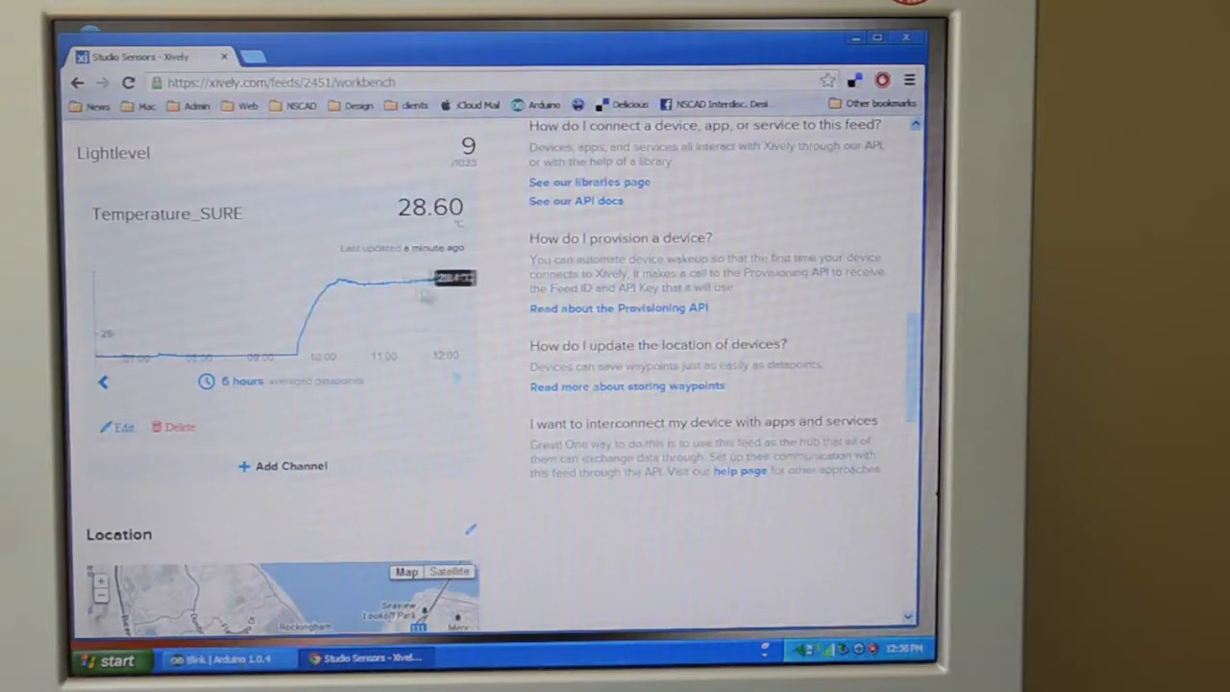
{"action": "mouse_move", "coordinate": [461, 285]}
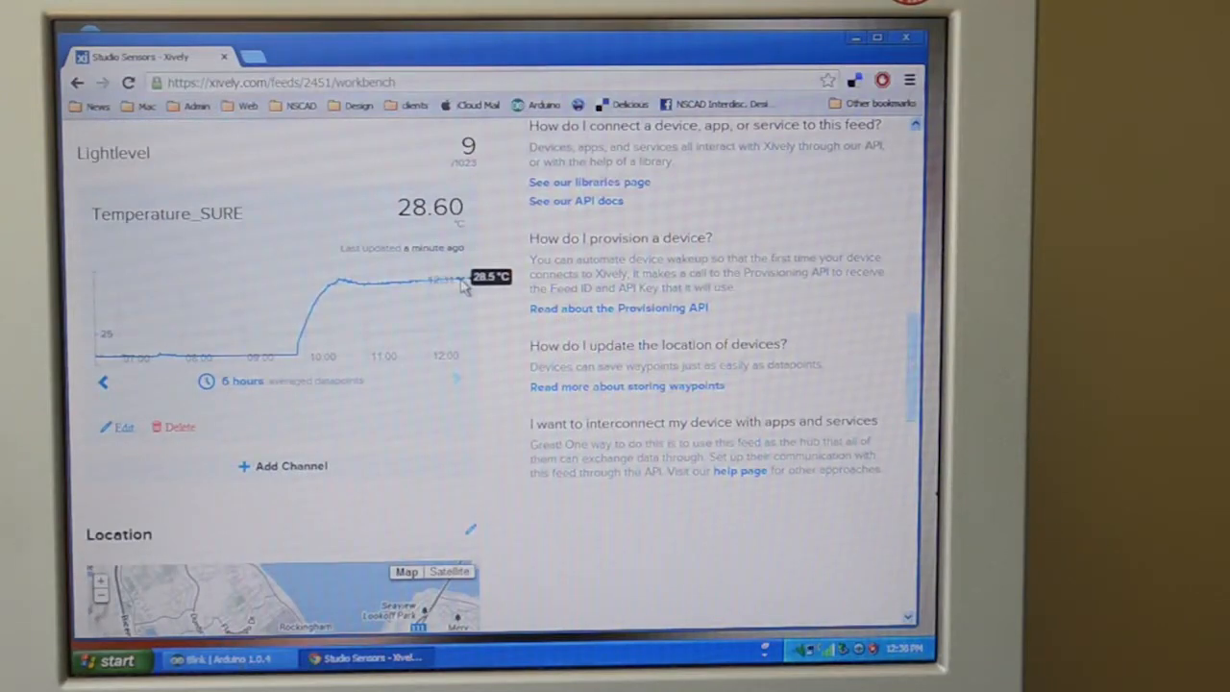
{"action": "mouse_move", "coordinate": [404, 280]}
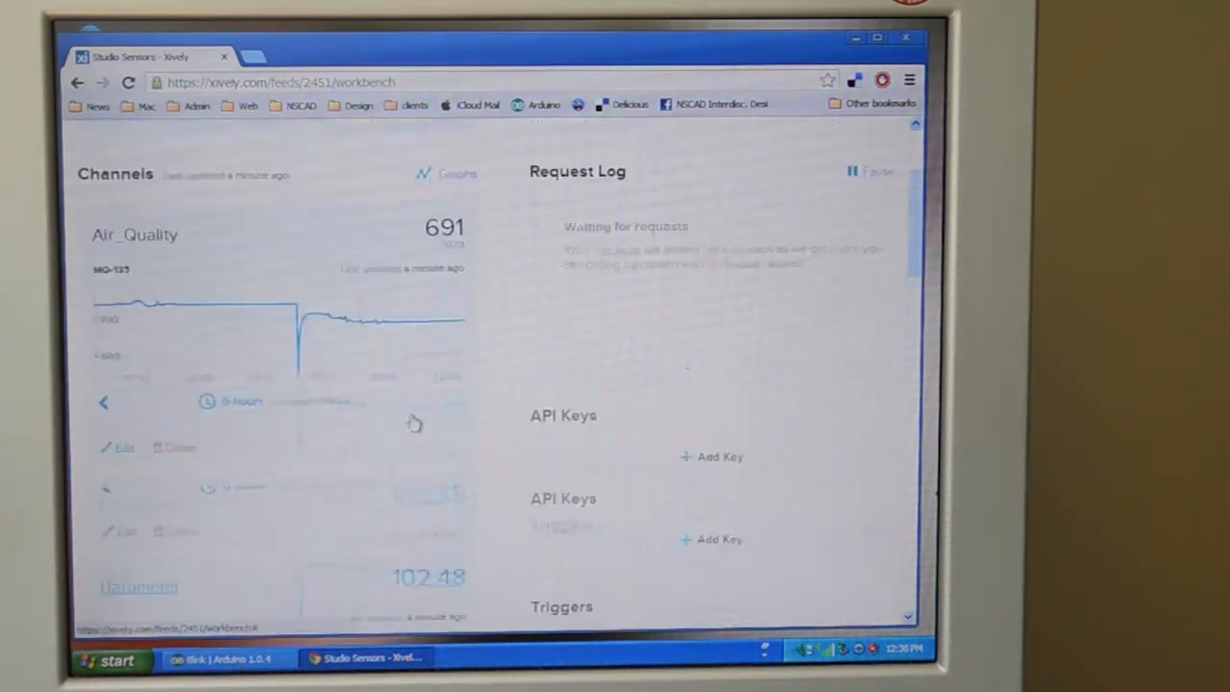
Step: Scroll back to the top to see Air_Quality at 692 and the fresh PUT request in the log
{"action": "scroll", "scroll_direction": "up", "scroll_amount": 3}
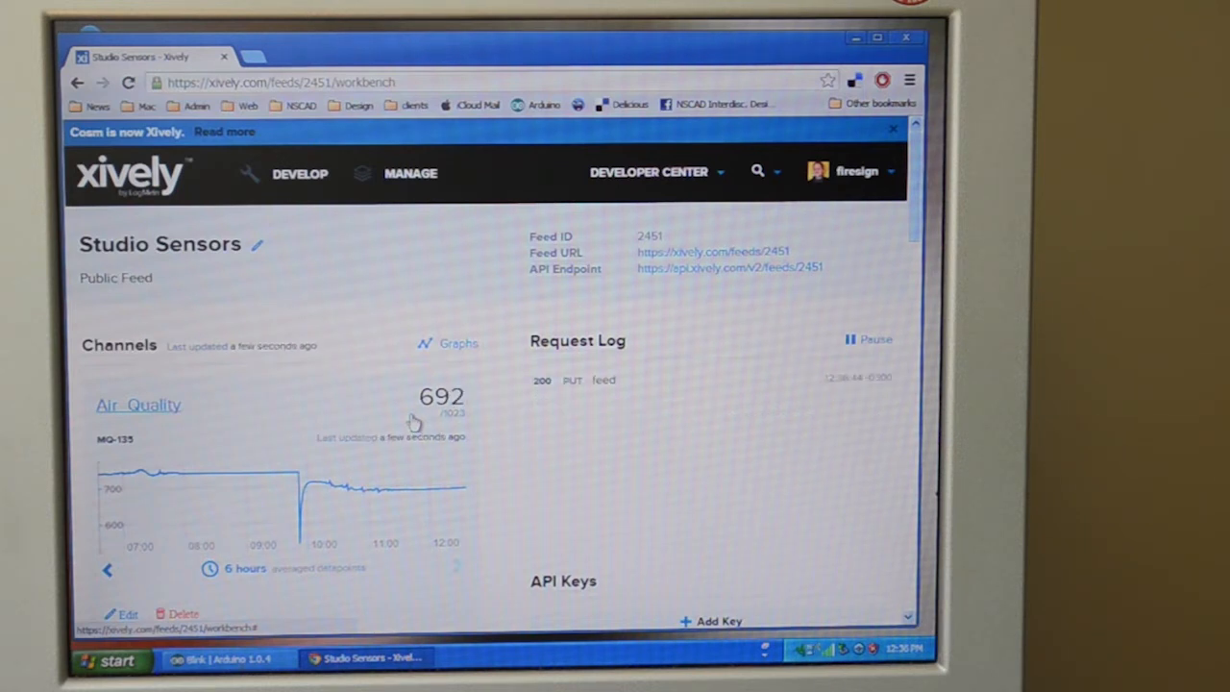
{"action": "mouse_move", "coordinate": [394, 419]}
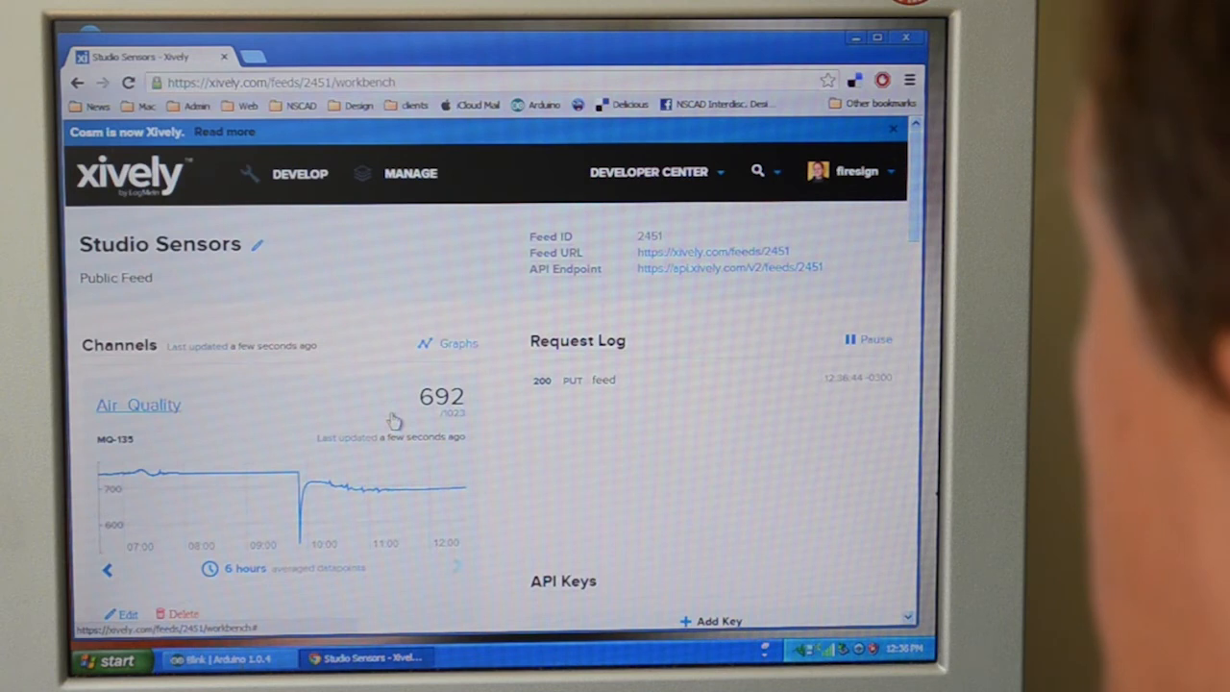